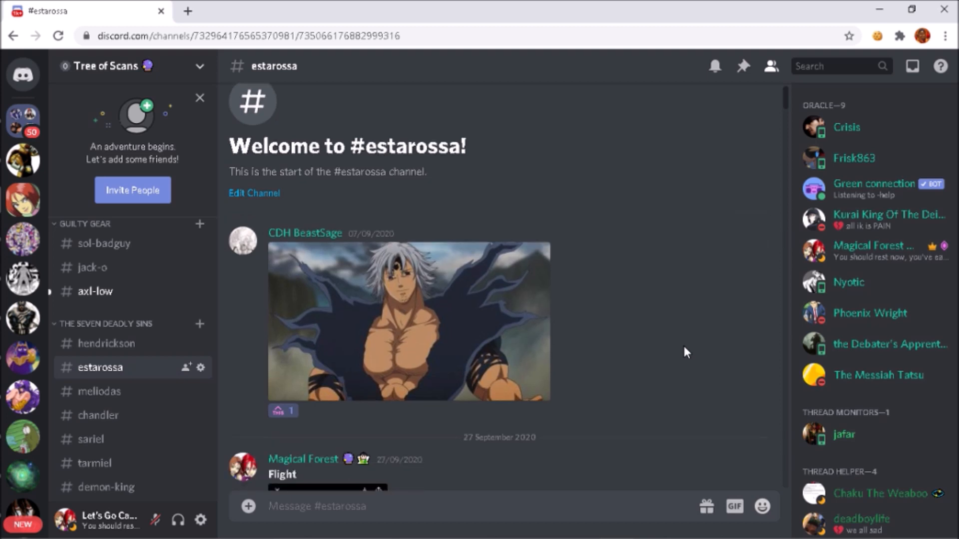
Step: Scroll down, enlarging and closing the Flight and soul-eating manga pages
{"action": "scroll", "scroll_direction": "down", "scroll_amount": 3}
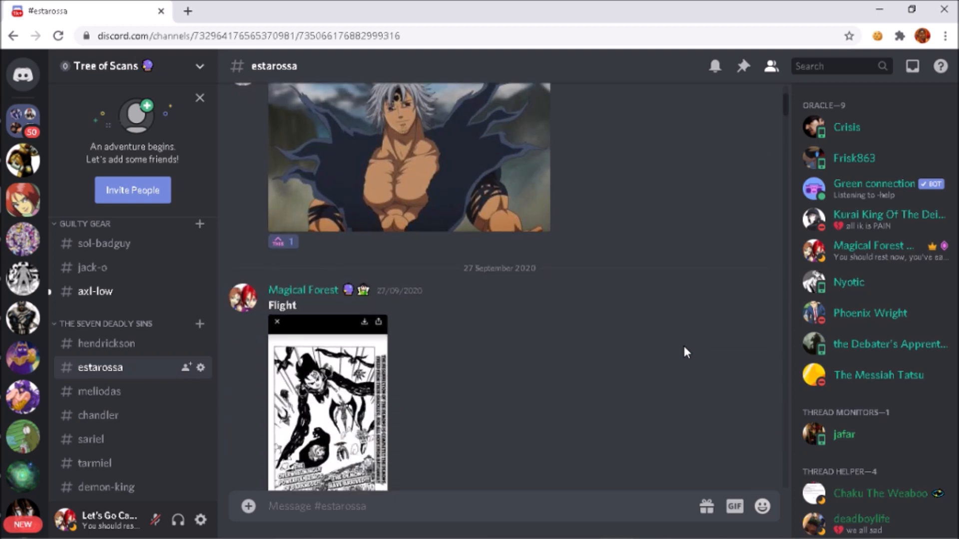
{"action": "scroll", "scroll_direction": "down", "scroll_amount": 3}
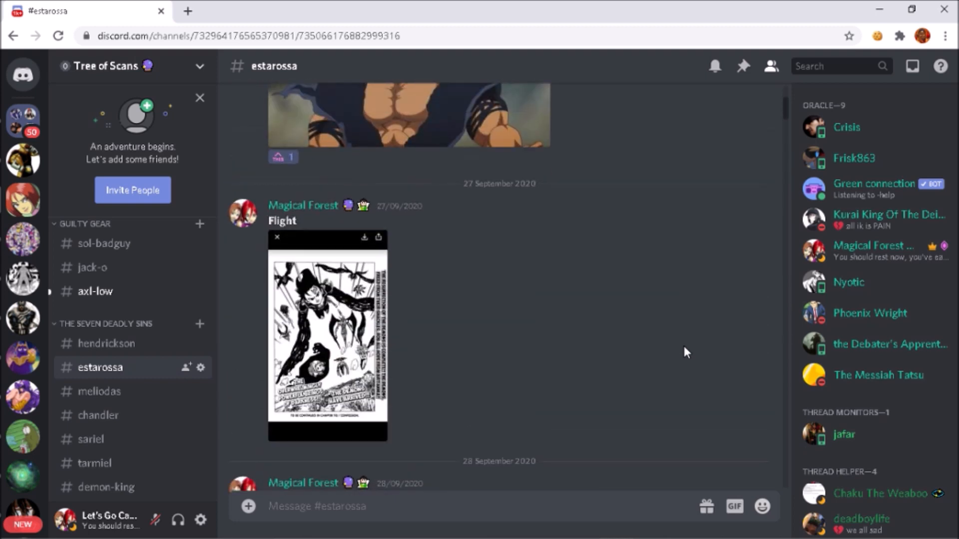
{"action": "left_click", "coordinate": [327, 336]}
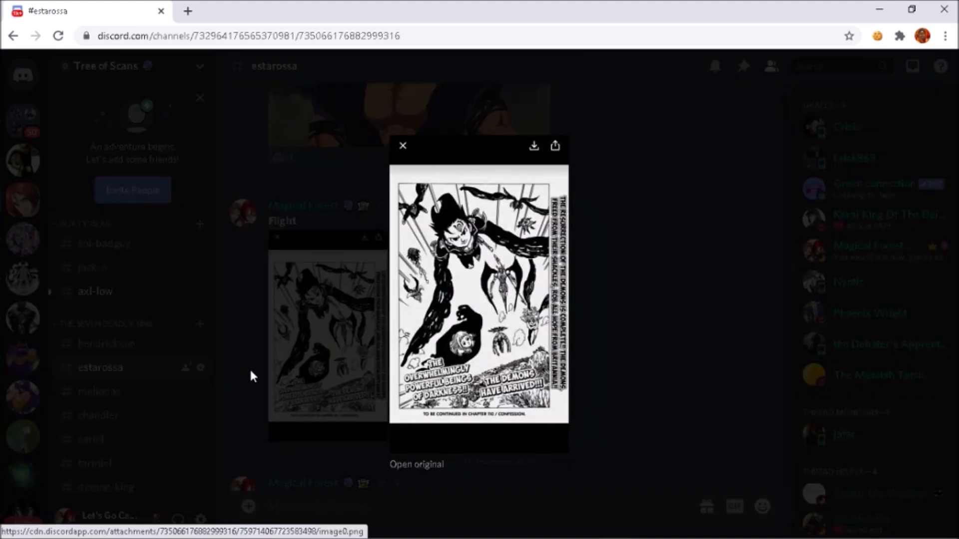
{"action": "left_click", "coordinate": [402, 145]}
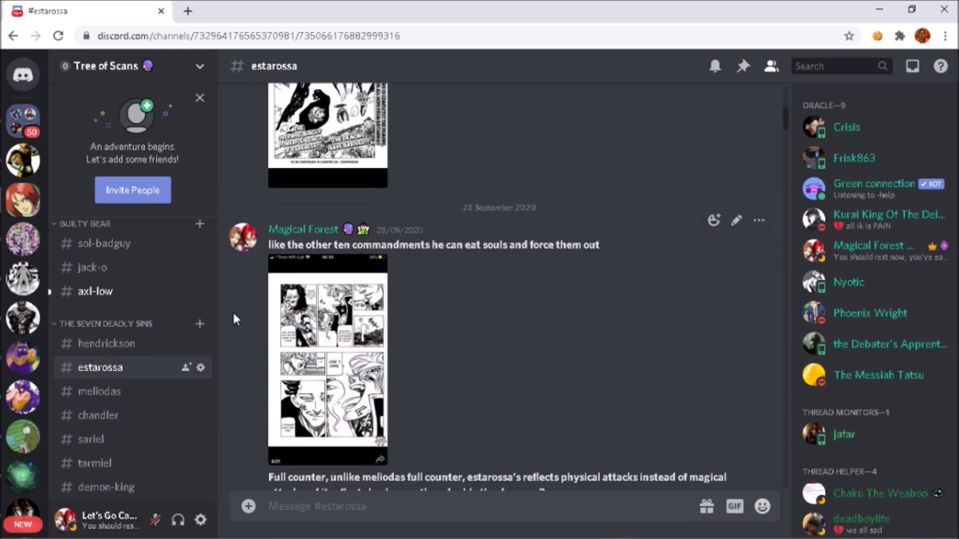
{"action": "mouse_move", "coordinate": [532, 288]}
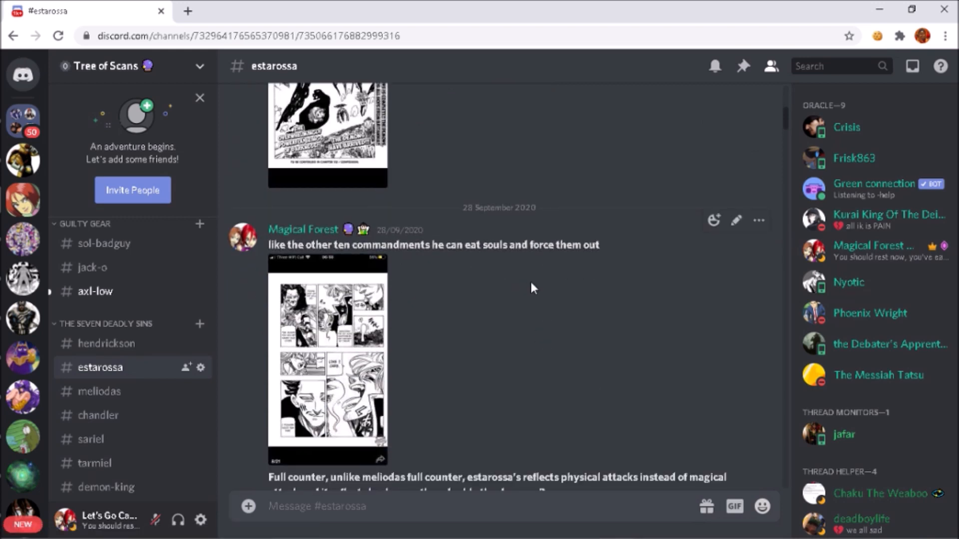
{"action": "mouse_move", "coordinate": [491, 348]}
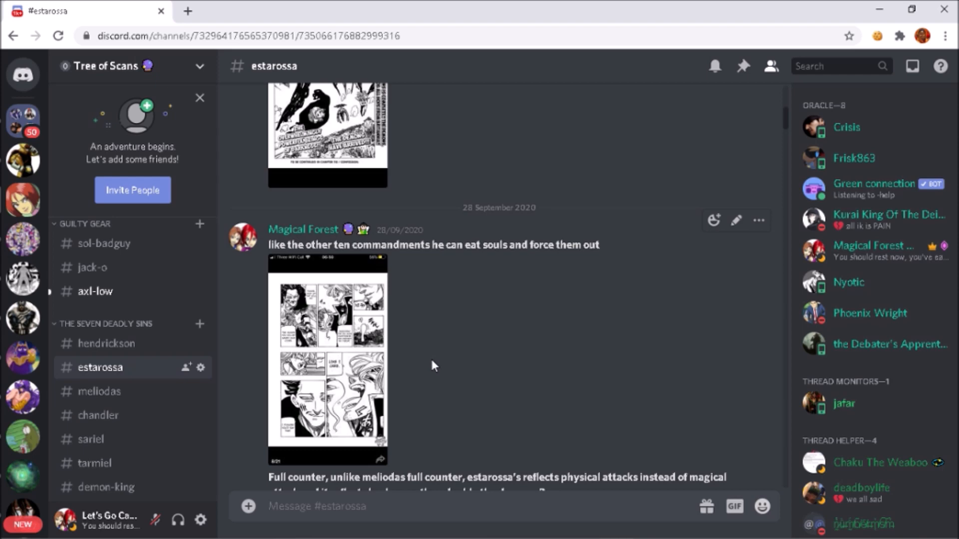
{"action": "left_click", "coordinate": [328, 360]}
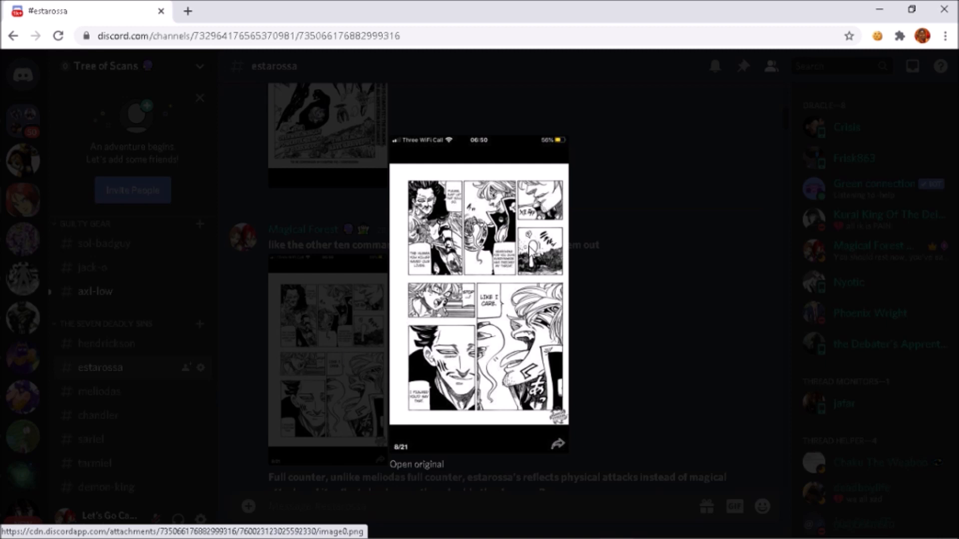
{"action": "mouse_move", "coordinate": [531, 251]}
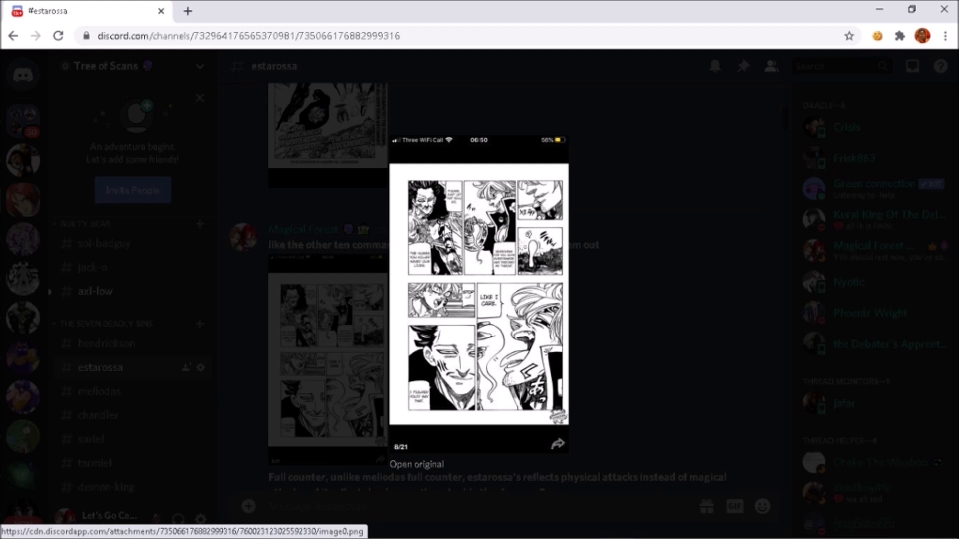
{"action": "mouse_move", "coordinate": [311, 364]}
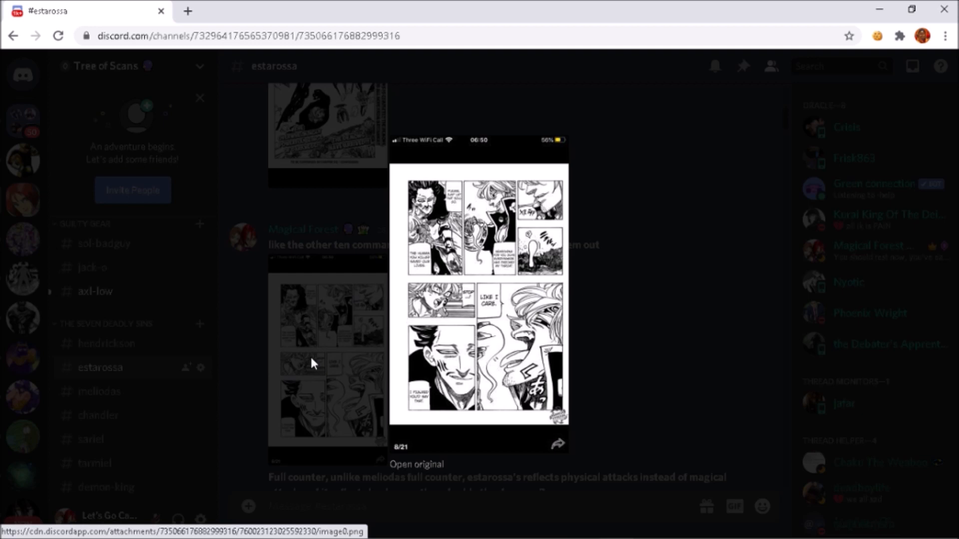
{"action": "left_click", "coordinate": [458, 367]}
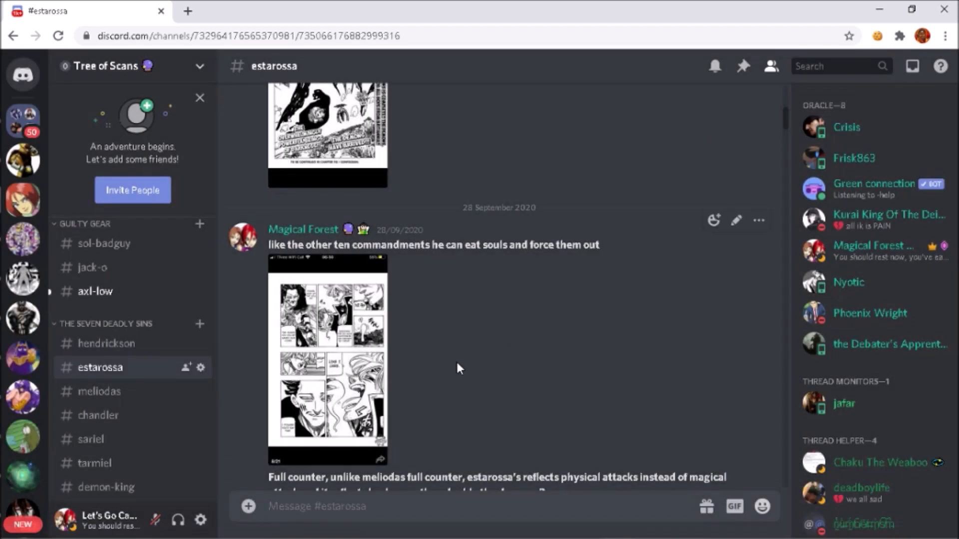
Step: Scroll past the Full counter post and its manga pages to the Transmutation post
{"action": "scroll", "scroll_direction": "down", "scroll_amount": 3}
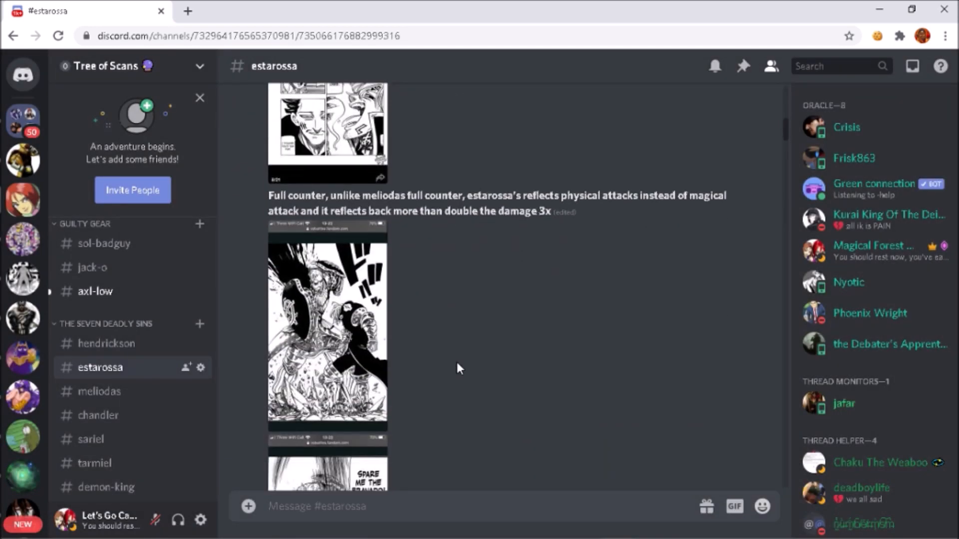
{"action": "mouse_move", "coordinate": [343, 231]}
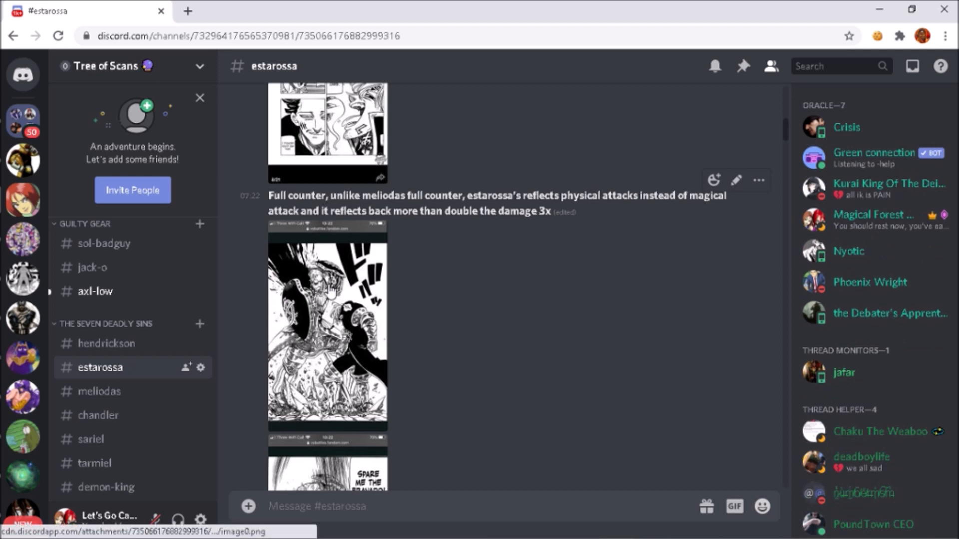
{"action": "left_click", "coordinate": [328, 331]}
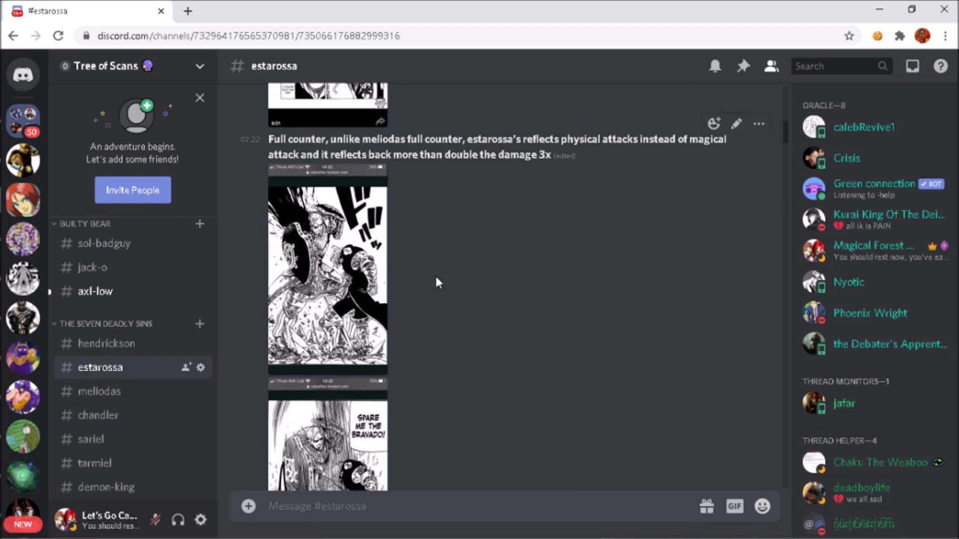
{"action": "mouse_move", "coordinate": [424, 347]}
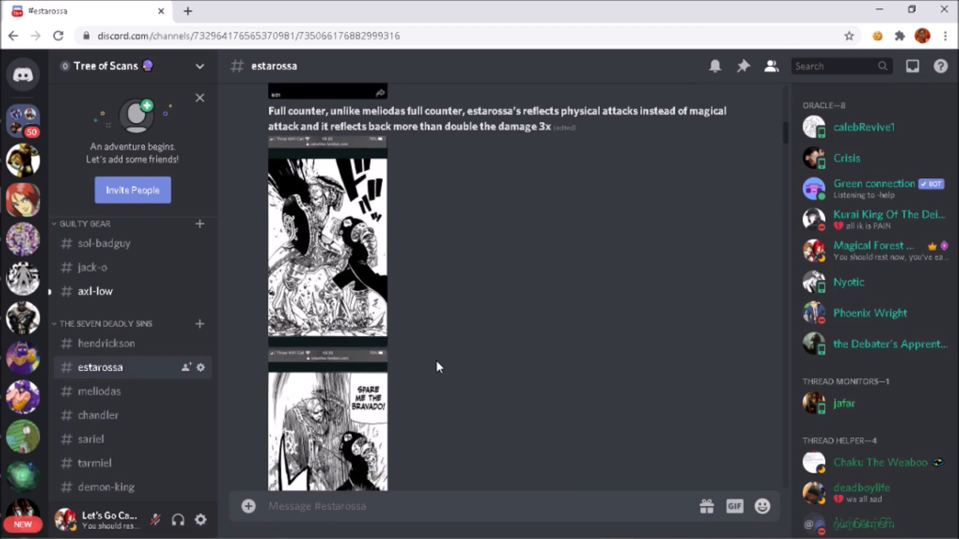
{"action": "scroll", "scroll_direction": "down", "scroll_amount": 3}
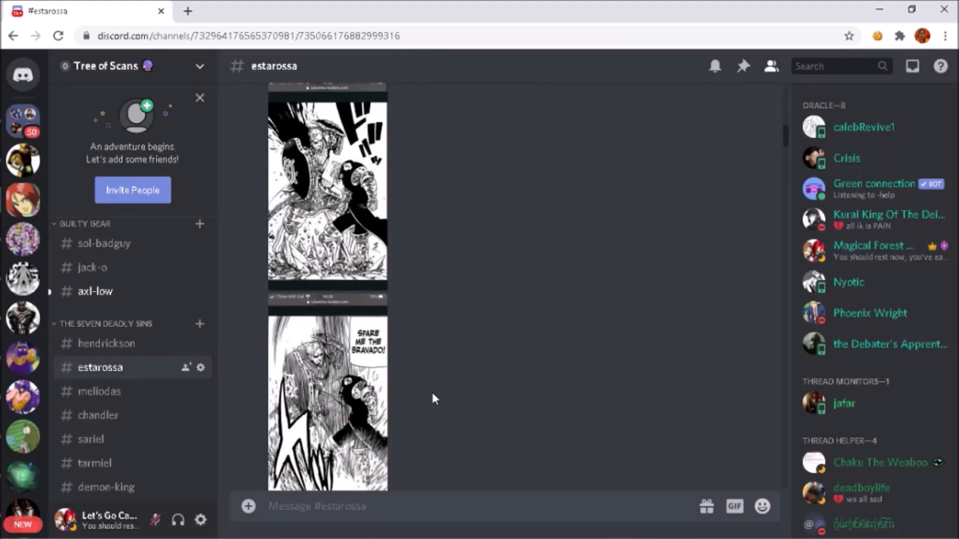
{"action": "mouse_move", "coordinate": [404, 395]}
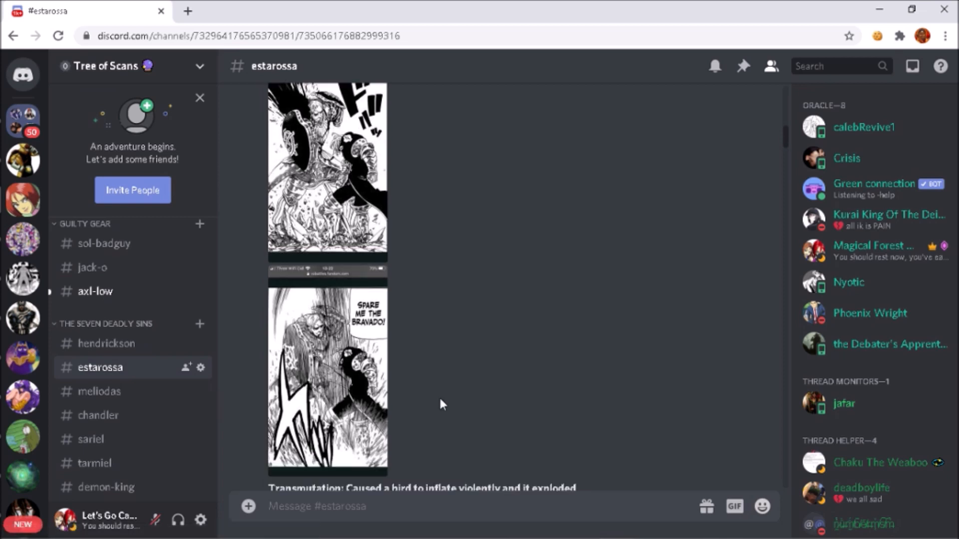
{"action": "mouse_move", "coordinate": [466, 399]}
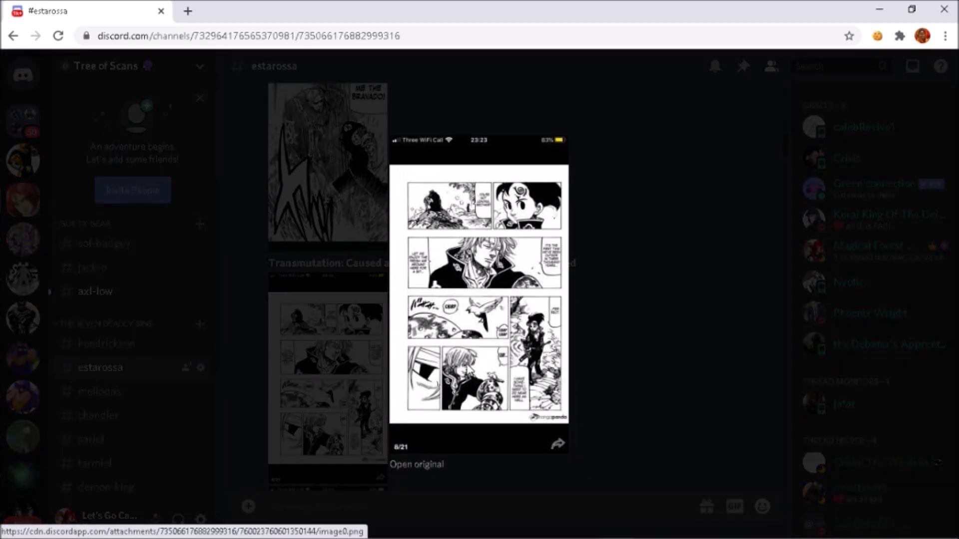
{"action": "mouse_move", "coordinate": [522, 365]}
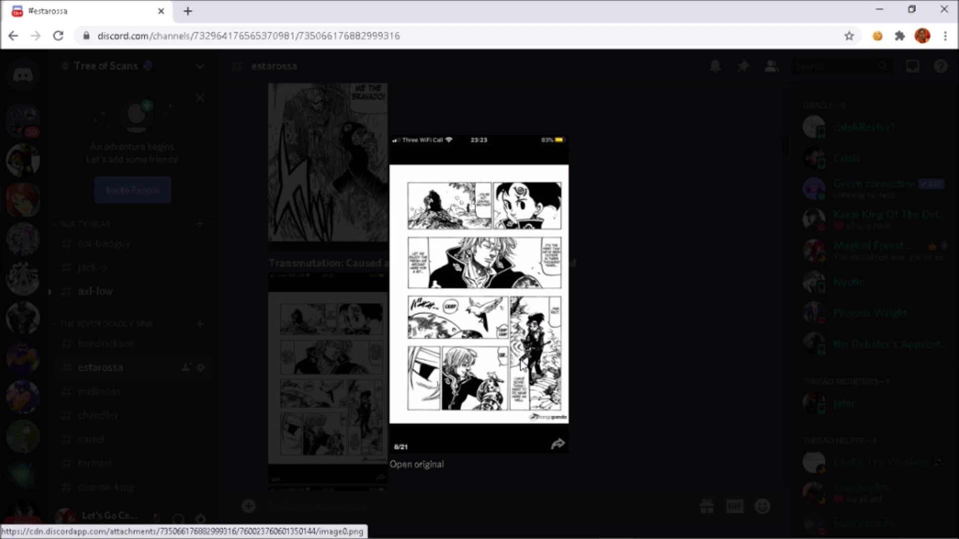
{"action": "mouse_move", "coordinate": [505, 403]}
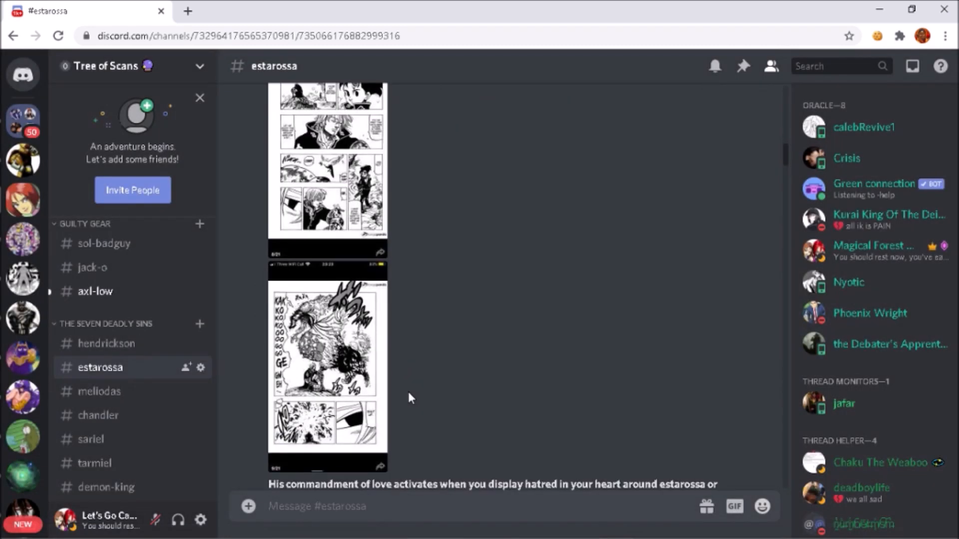
Step: Scroll down to the Hellblaze post, enlarging the commandment-of-love manga page on the way
{"action": "scroll", "scroll_direction": "down", "scroll_amount": 3}
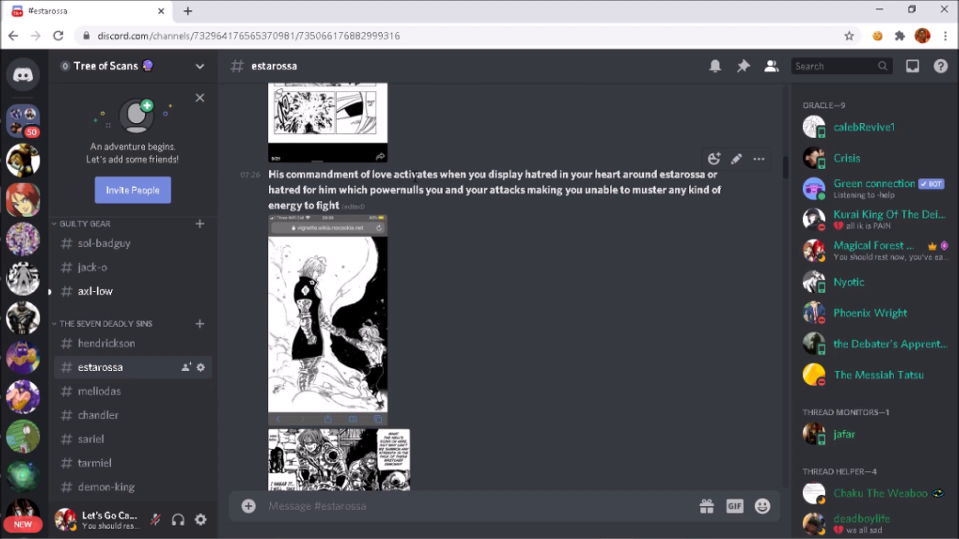
{"action": "mouse_move", "coordinate": [449, 261]}
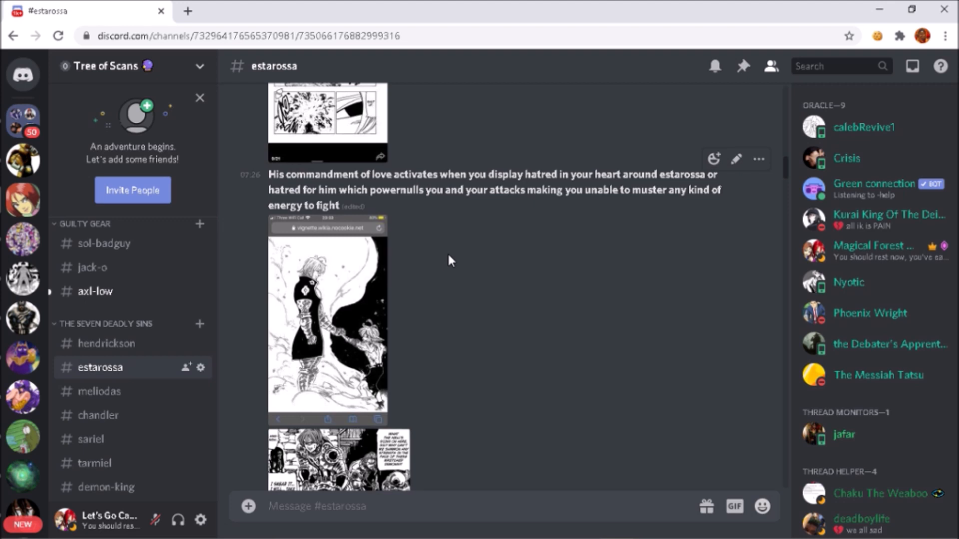
{"action": "mouse_move", "coordinate": [434, 298]}
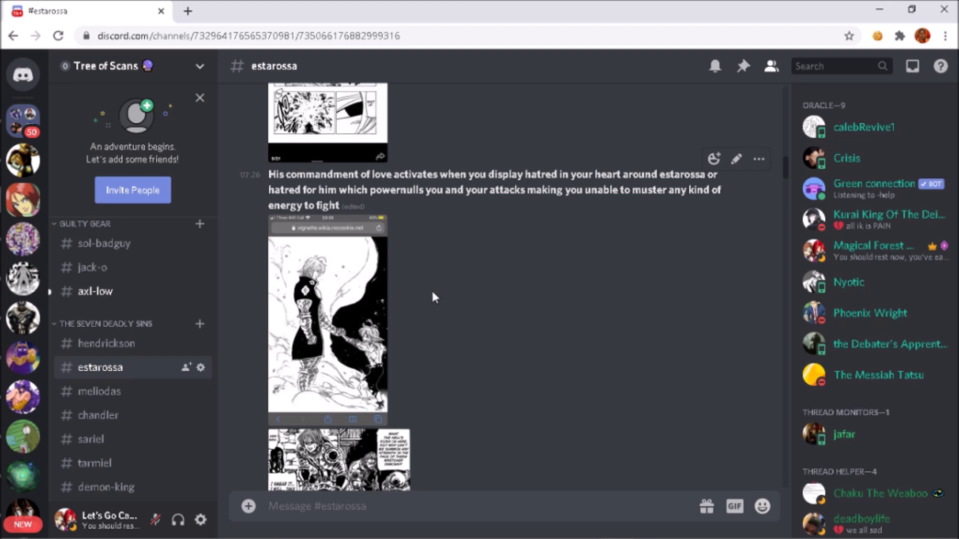
{"action": "scroll", "scroll_direction": "down", "scroll_amount": 3}
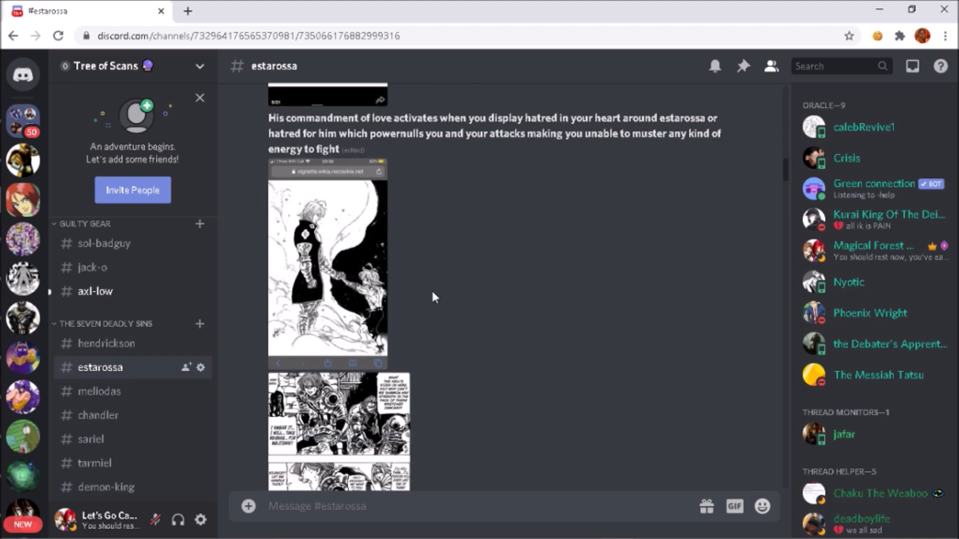
{"action": "left_click", "coordinate": [327, 256]}
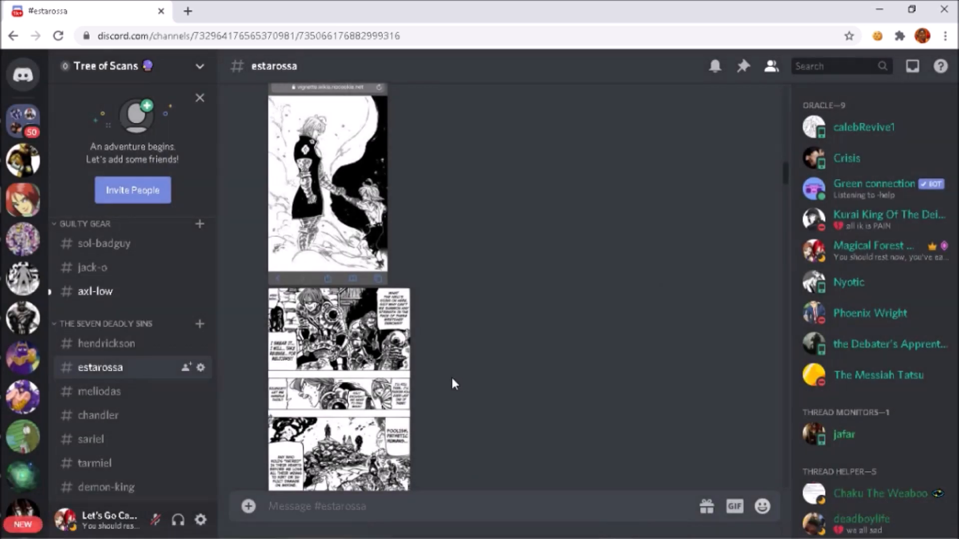
{"action": "left_click", "coordinate": [338, 330]}
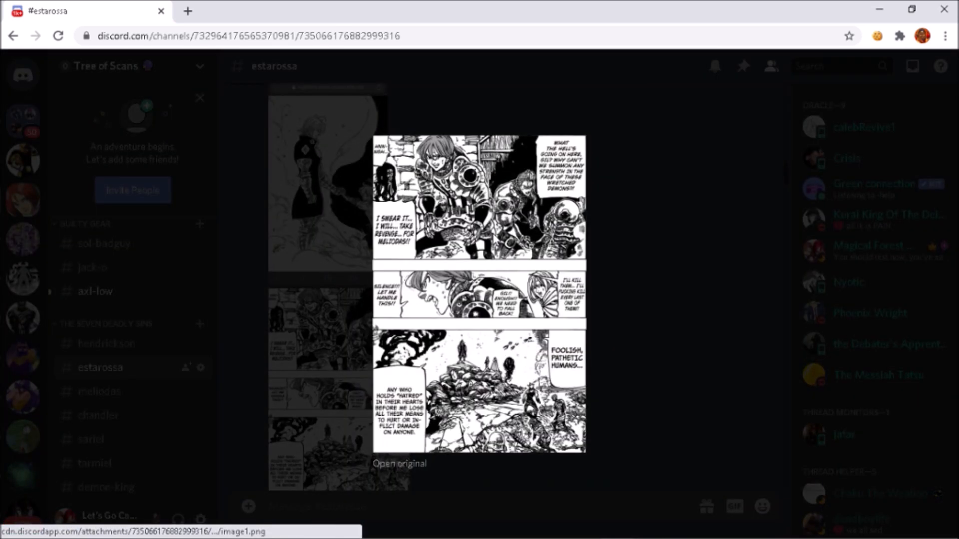
{"action": "mouse_move", "coordinate": [534, 365]}
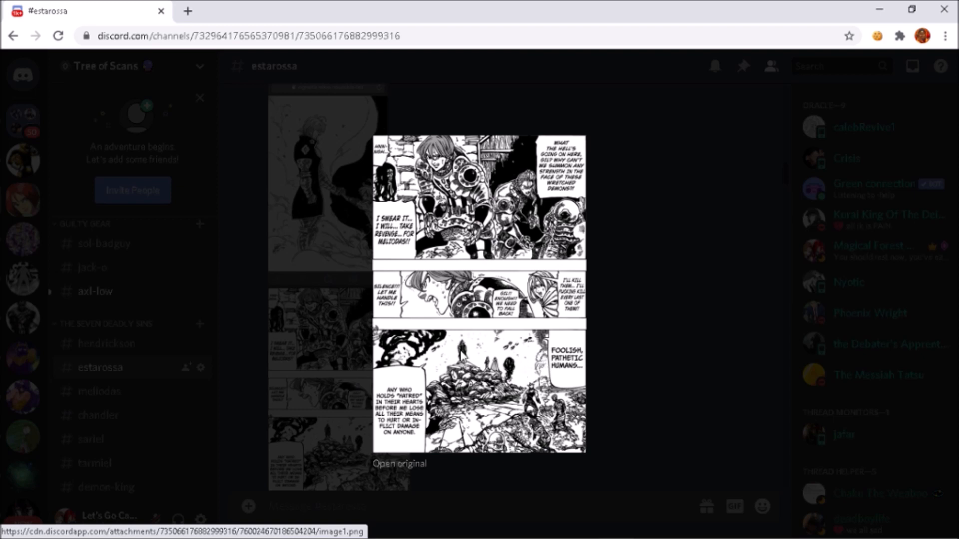
{"action": "mouse_move", "coordinate": [615, 321]}
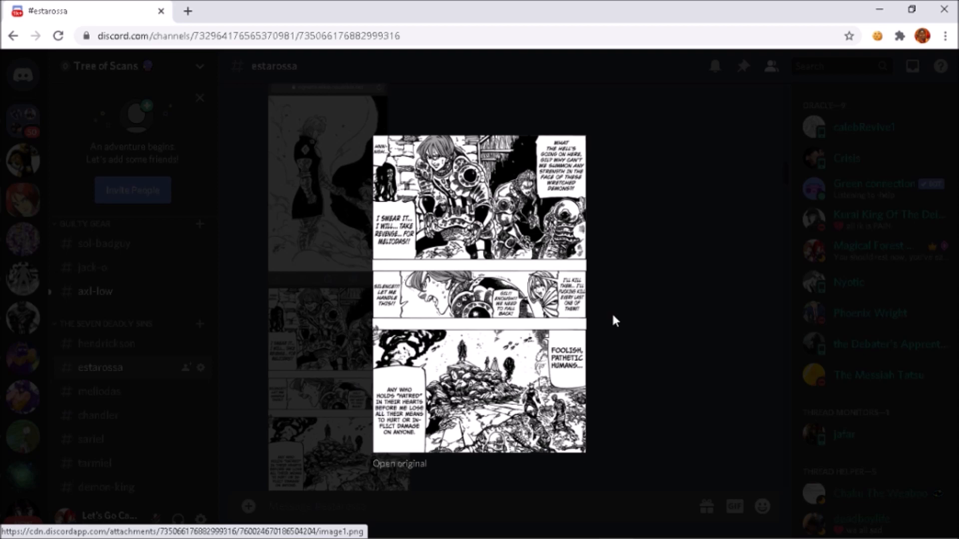
{"action": "mouse_move", "coordinate": [542, 284]}
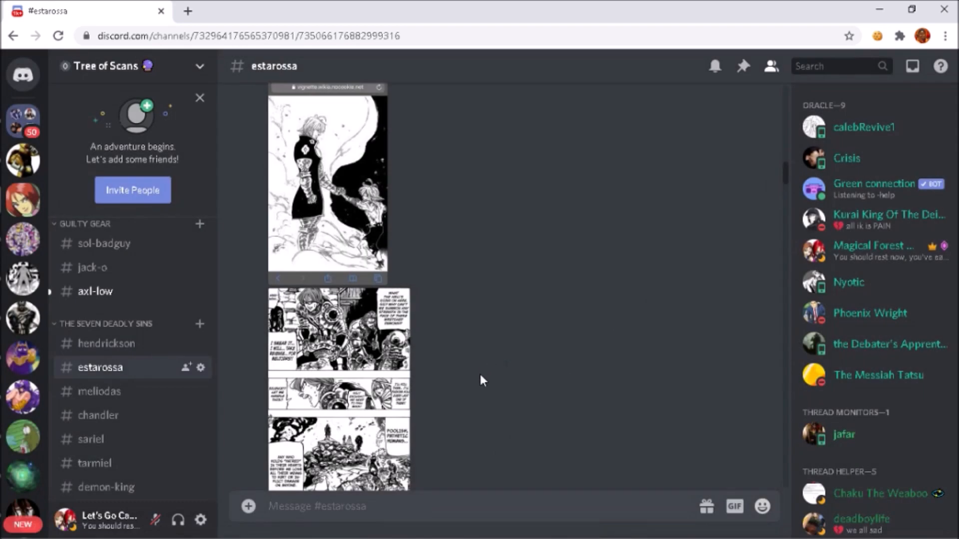
{"action": "scroll", "scroll_direction": "down", "scroll_amount": 3}
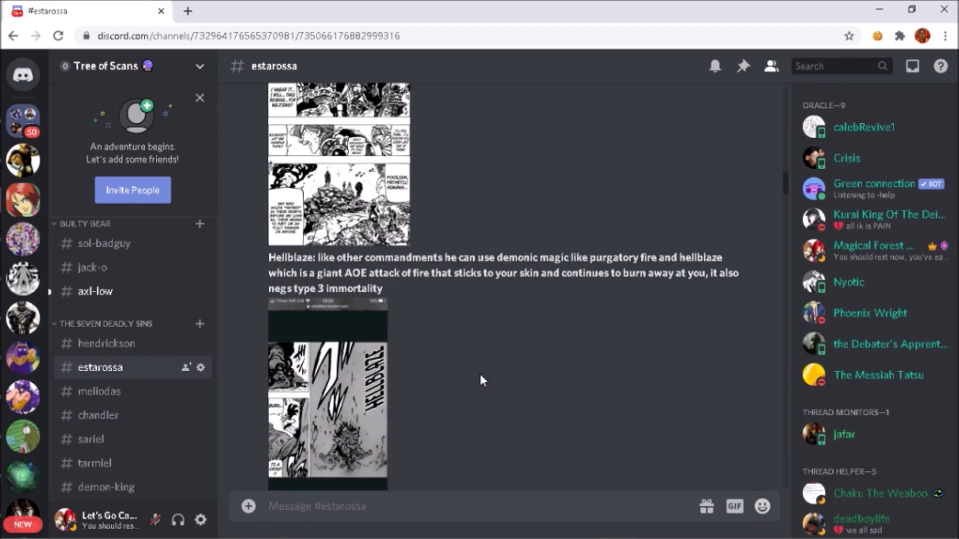
{"action": "scroll", "scroll_direction": "down", "scroll_amount": 3}
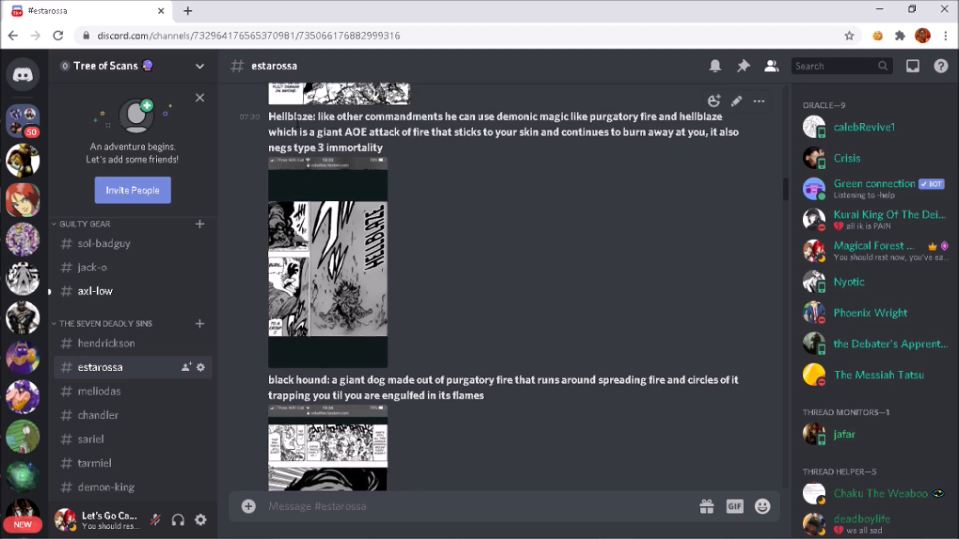
{"action": "left_click_drag", "start_coordinate": [268, 117], "coordinate": [366, 117]}
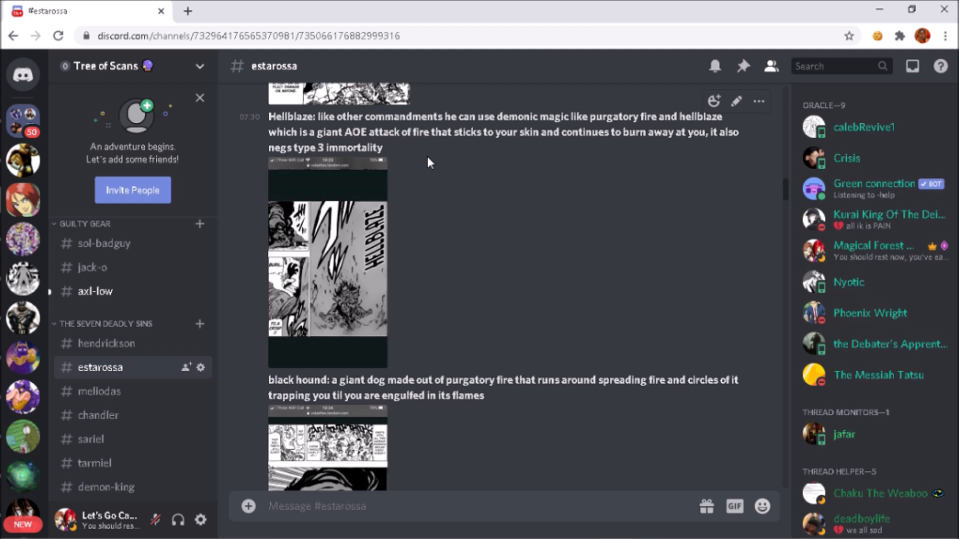
{"action": "mouse_move", "coordinate": [454, 157]}
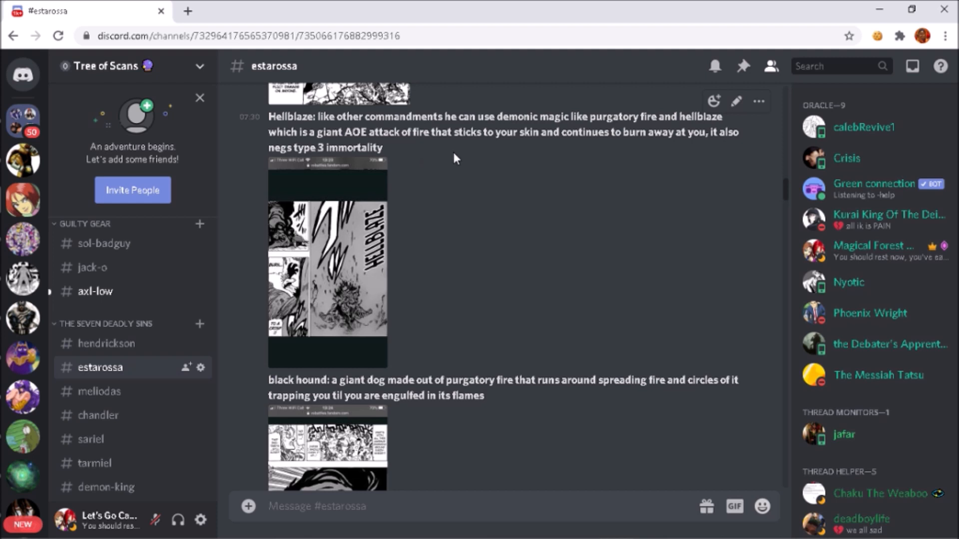
{"action": "mouse_move", "coordinate": [329, 271]}
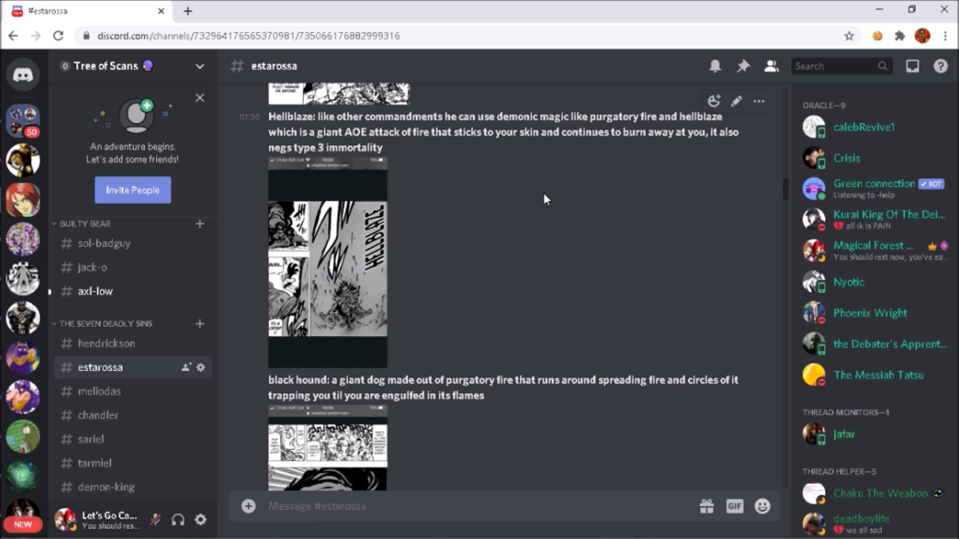
{"action": "mouse_move", "coordinate": [443, 237]}
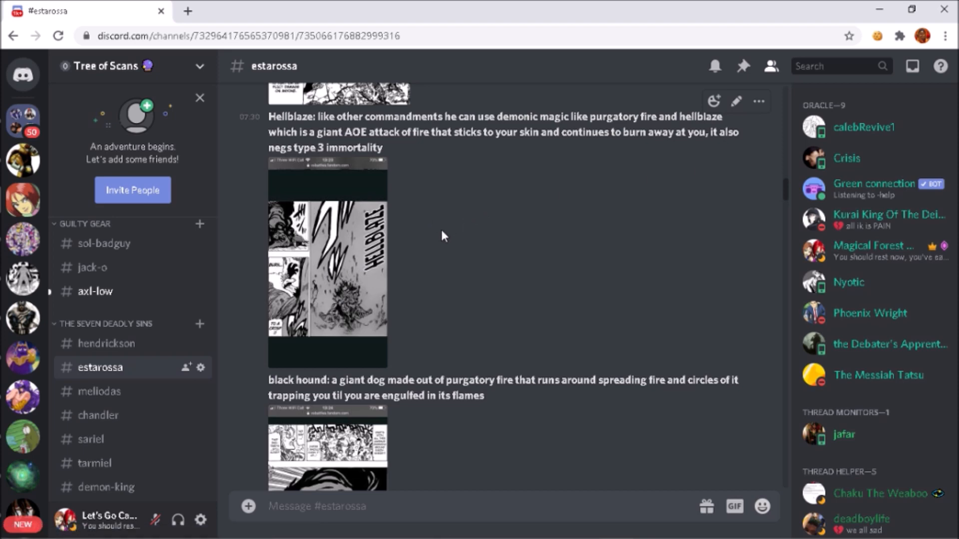
{"action": "left_click", "coordinate": [327, 263]}
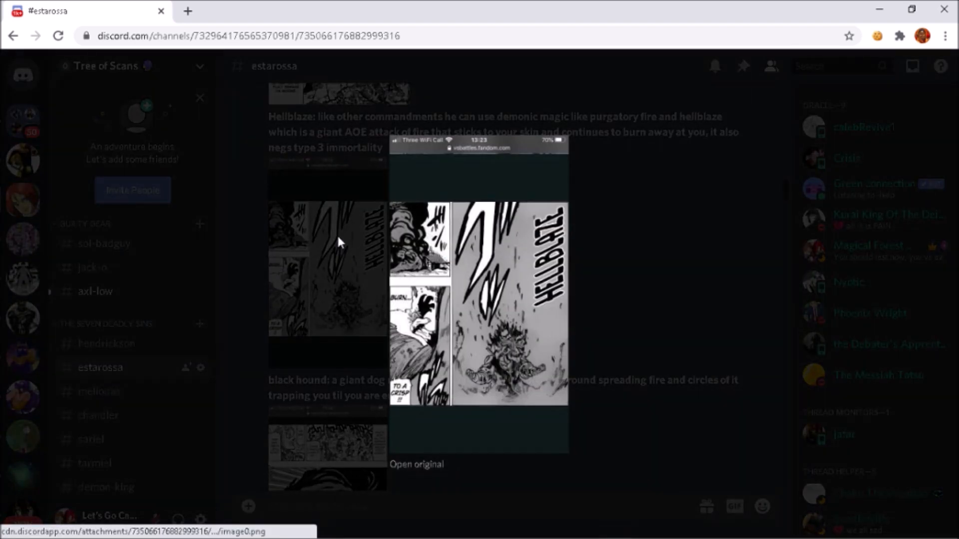
{"action": "mouse_move", "coordinate": [572, 286]}
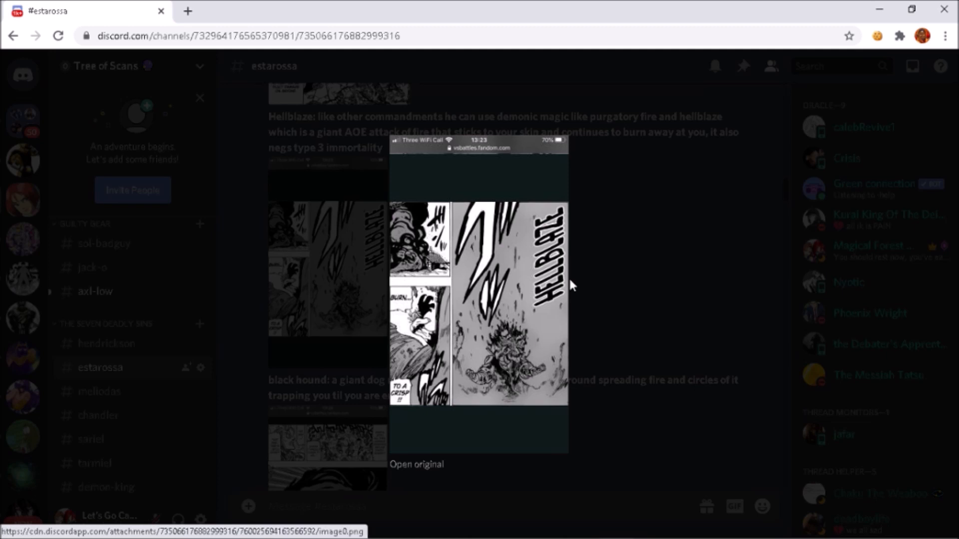
{"action": "mouse_move", "coordinate": [510, 360]}
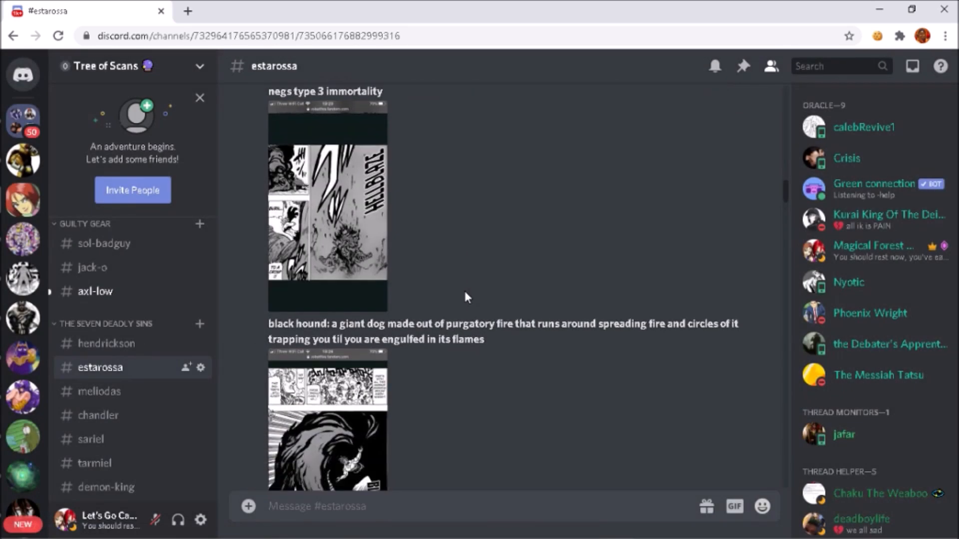
{"action": "scroll", "scroll_direction": "down", "scroll_amount": 3}
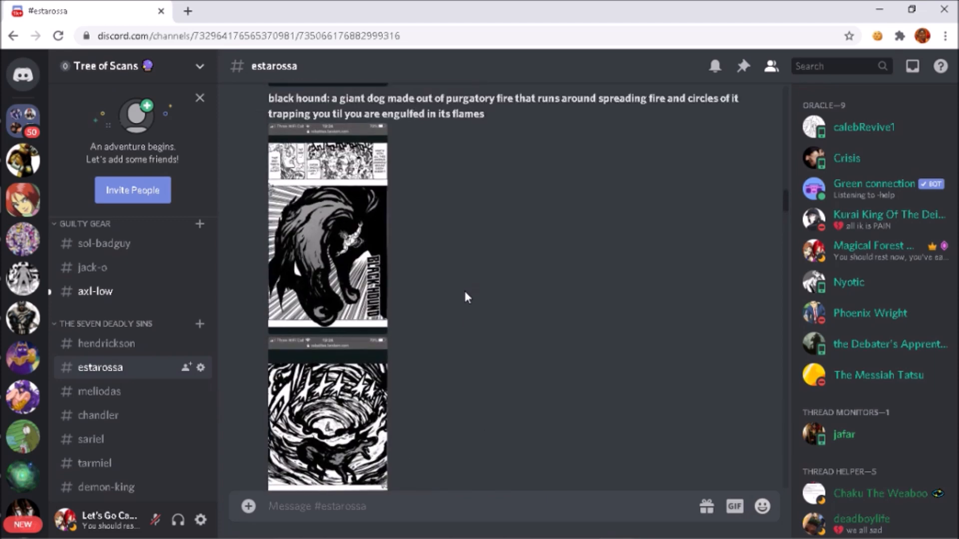
{"action": "scroll", "scroll_direction": "down", "scroll_amount": 3}
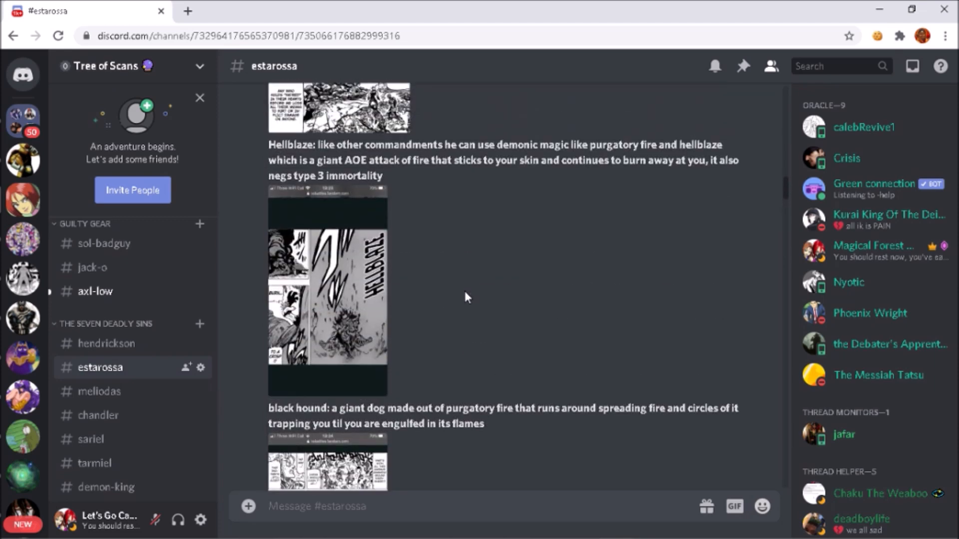
{"action": "scroll", "scroll_direction": "up", "scroll_amount": 3}
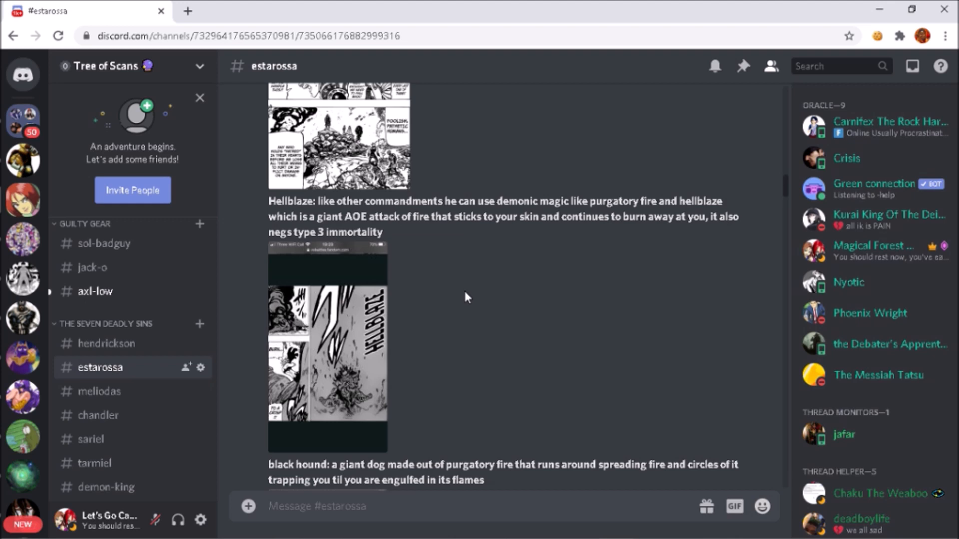
{"action": "scroll", "scroll_direction": "down", "scroll_amount": 3}
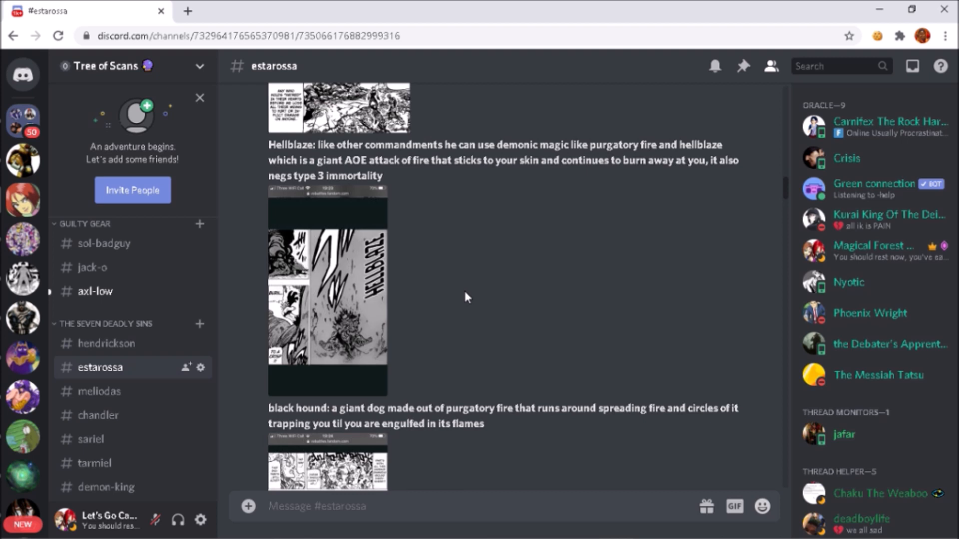
Step: Scroll through the black hound and BLACK OUT posts, enlarging each manga panel
{"action": "scroll", "scroll_direction": "down", "scroll_amount": 3}
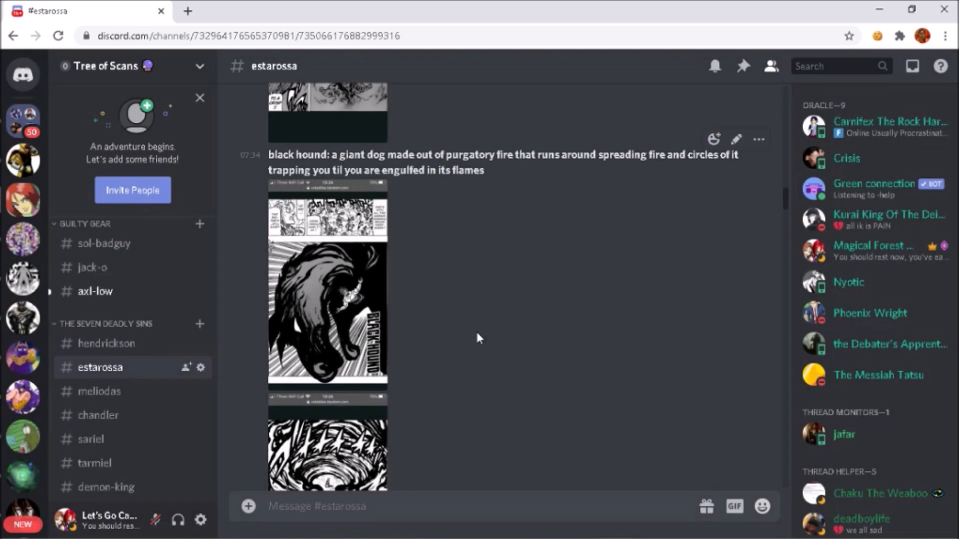
{"action": "left_click", "coordinate": [327, 455]}
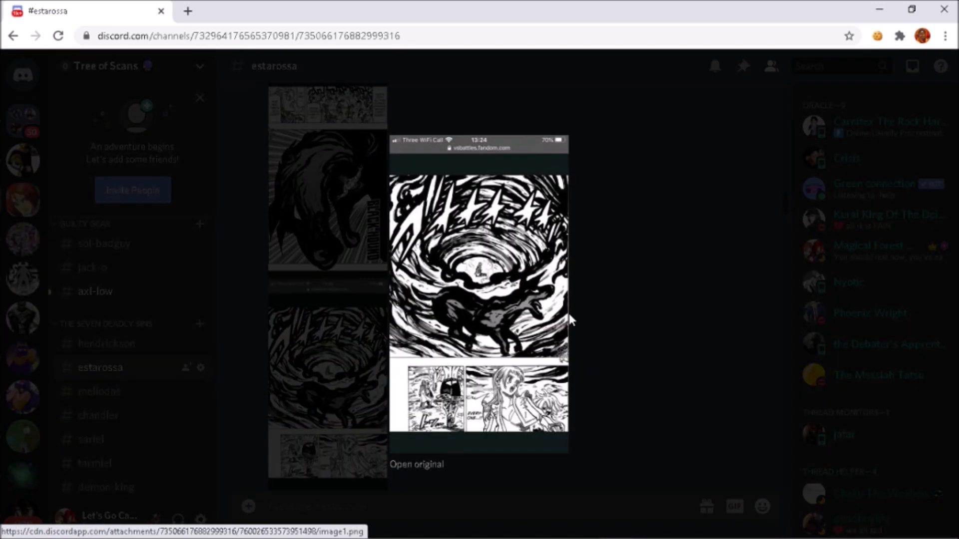
{"action": "mouse_move", "coordinate": [608, 318]}
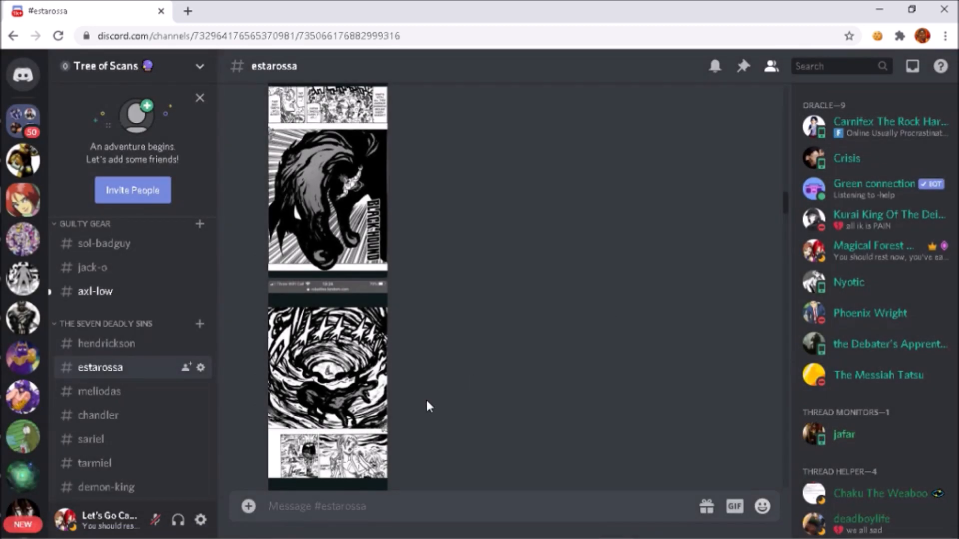
{"action": "scroll", "scroll_direction": "down", "scroll_amount": 3}
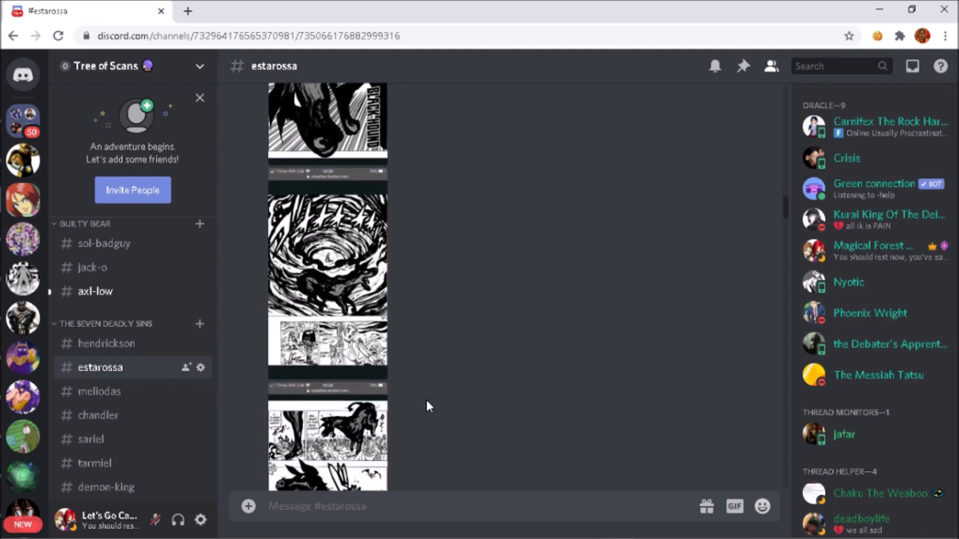
{"action": "left_click", "coordinate": [327, 446]}
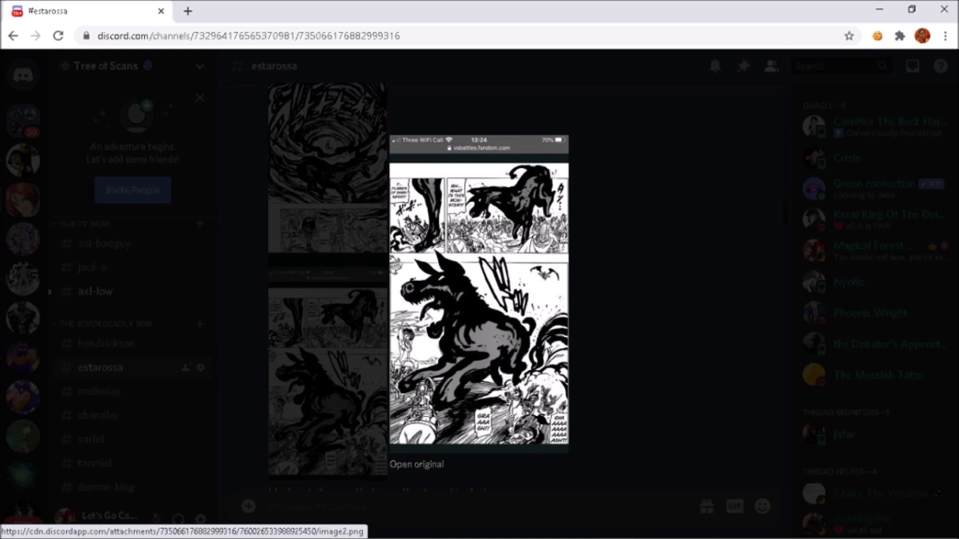
{"action": "mouse_move", "coordinate": [619, 351]}
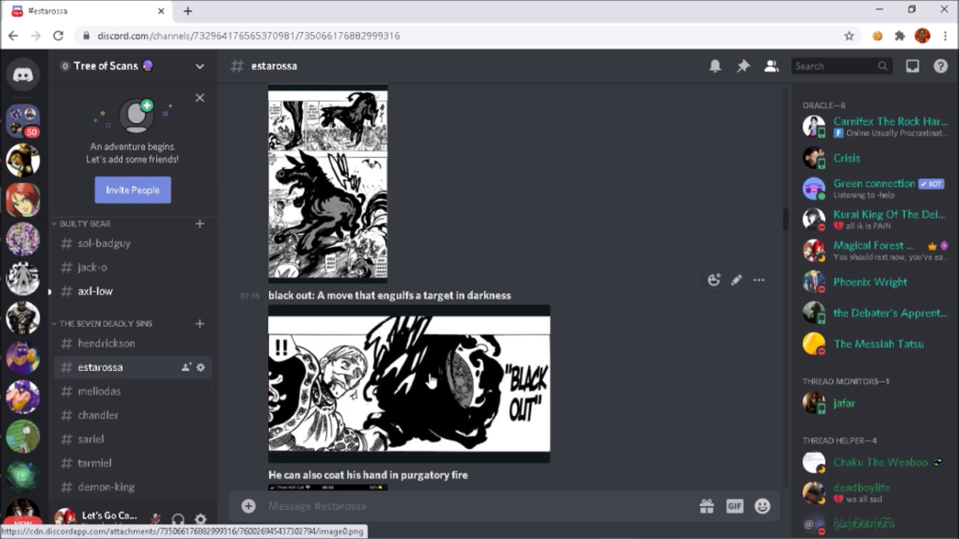
{"action": "left_click", "coordinate": [409, 379]}
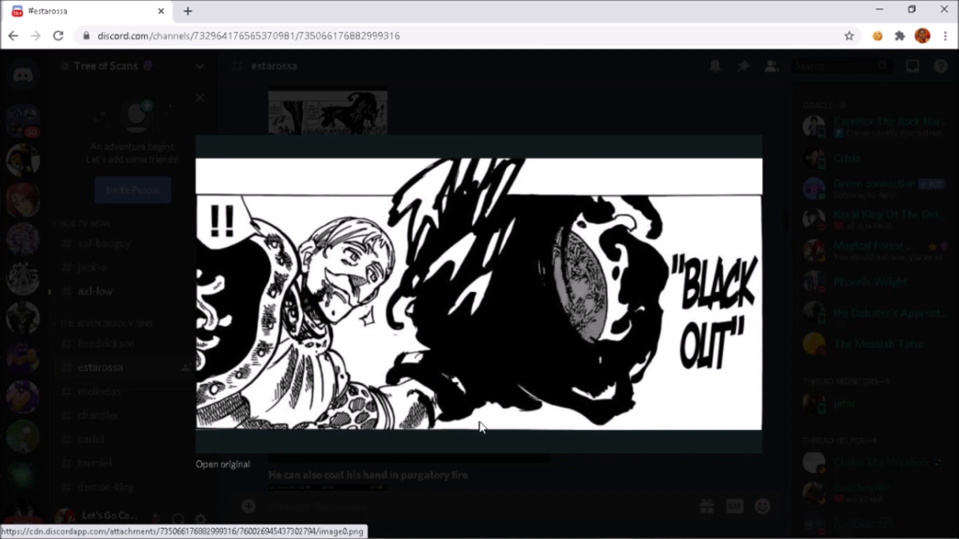
{"action": "mouse_move", "coordinate": [533, 357]}
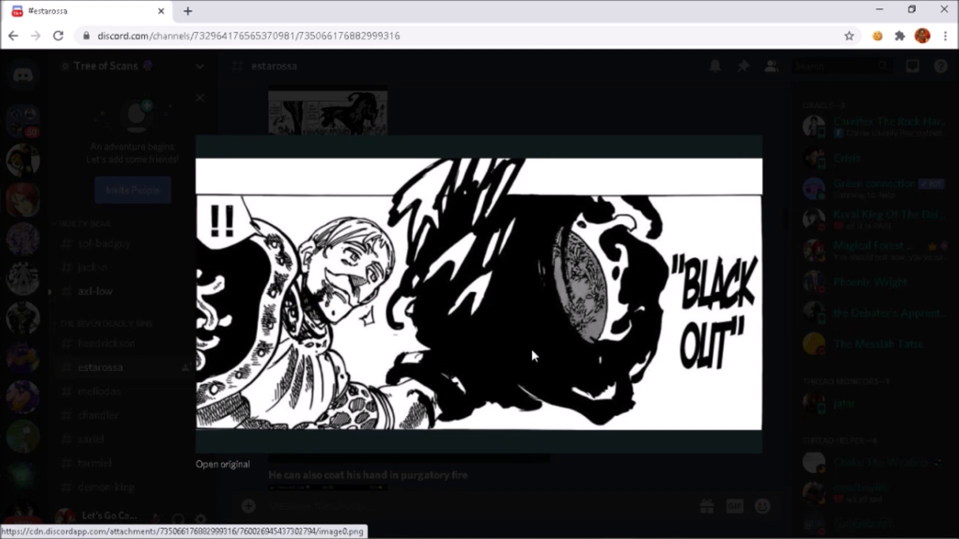
{"action": "mouse_move", "coordinate": [578, 478]}
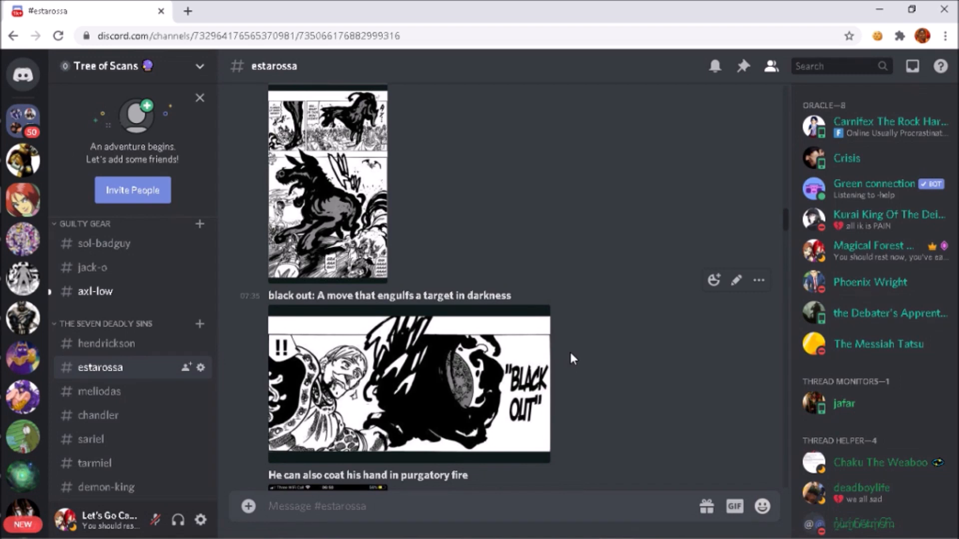
Step: Scroll to the purgatory fire hand page, enlarge it, then close the preview
{"action": "scroll", "scroll_direction": "down", "scroll_amount": 3}
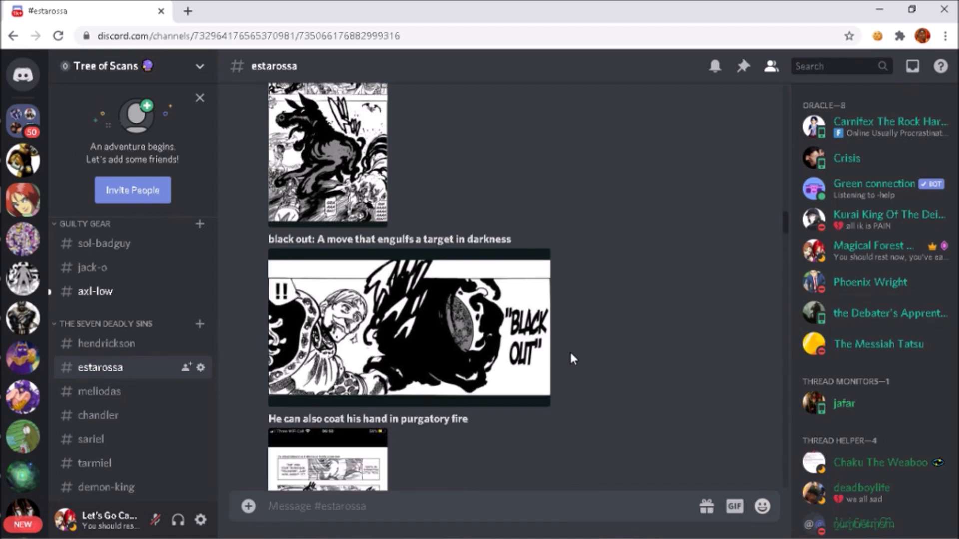
{"action": "scroll", "scroll_direction": "down", "scroll_amount": 3}
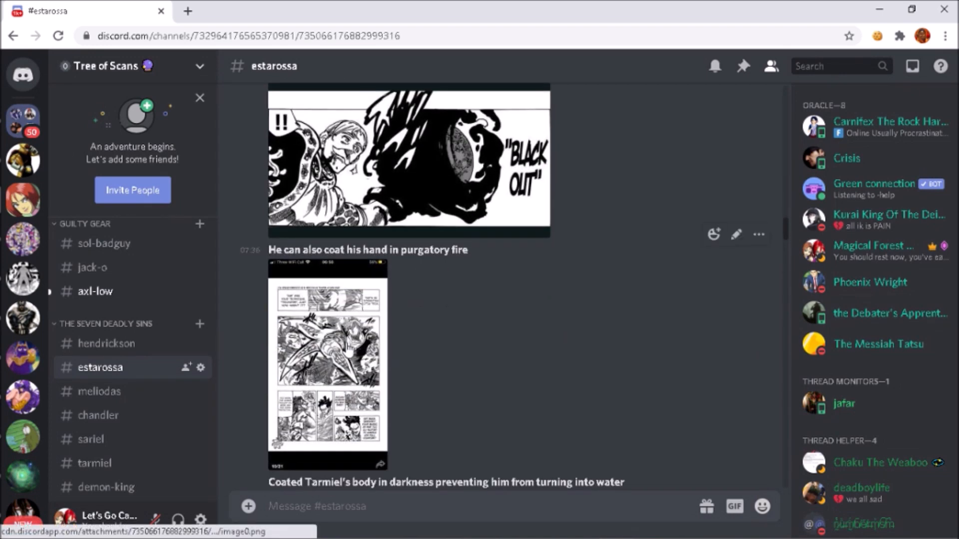
{"action": "left_click", "coordinate": [327, 364]}
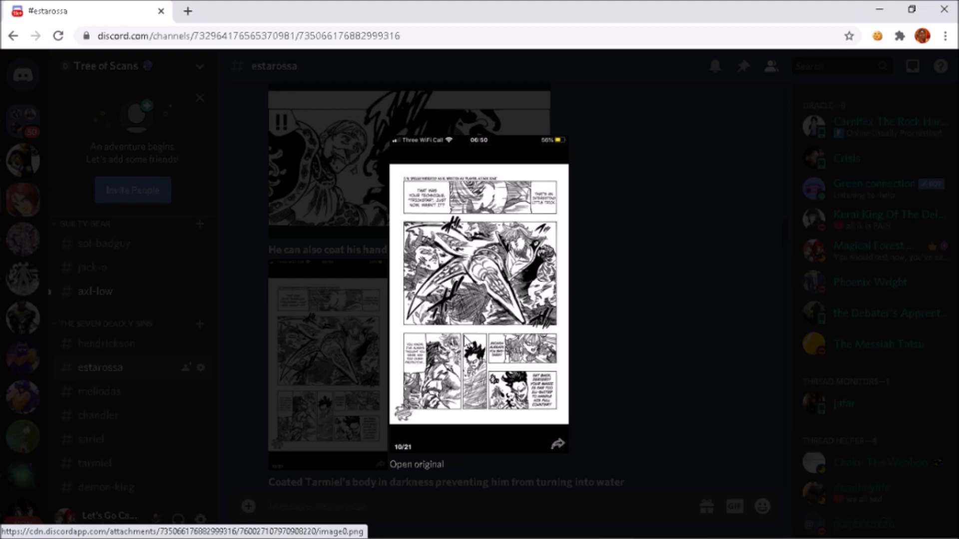
{"action": "mouse_move", "coordinate": [288, 324]}
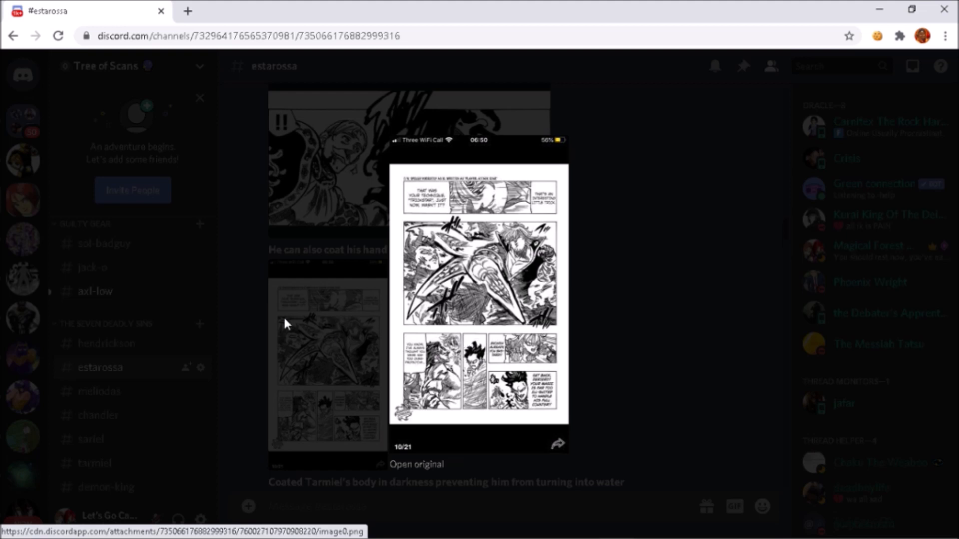
{"action": "mouse_move", "coordinate": [249, 355]}
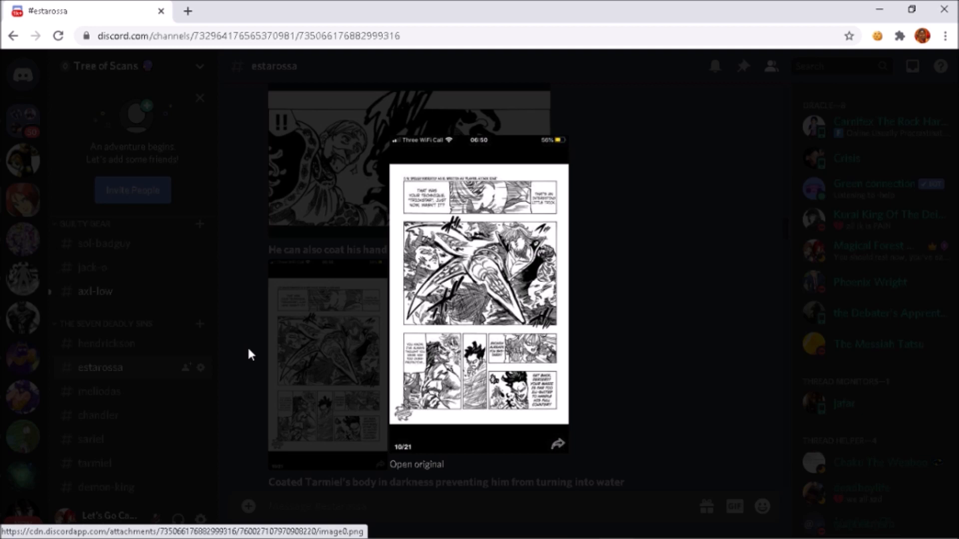
{"action": "left_click", "coordinate": [248, 354]}
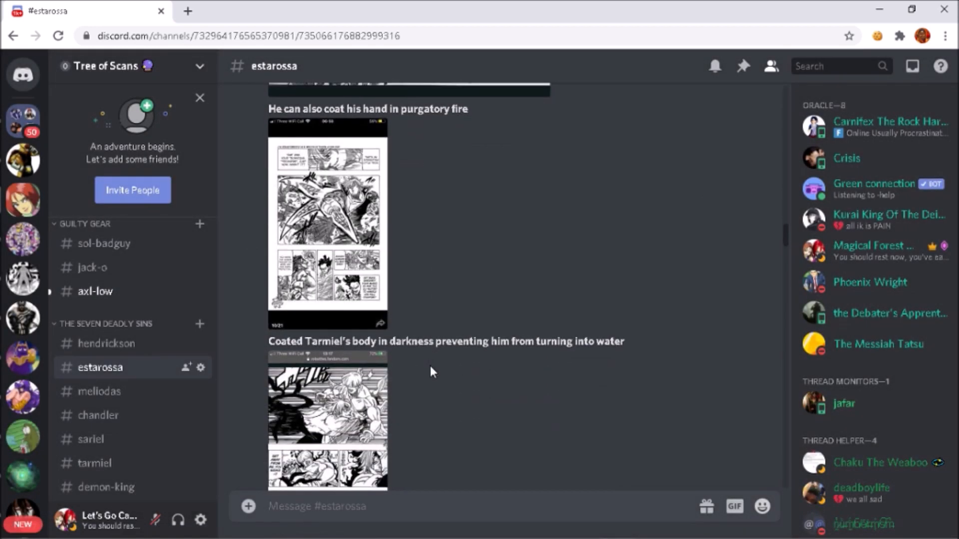
Step: Scroll down through the Tarmiel darkness post to the killing saucers manga pages
{"action": "scroll", "scroll_direction": "down", "scroll_amount": 3}
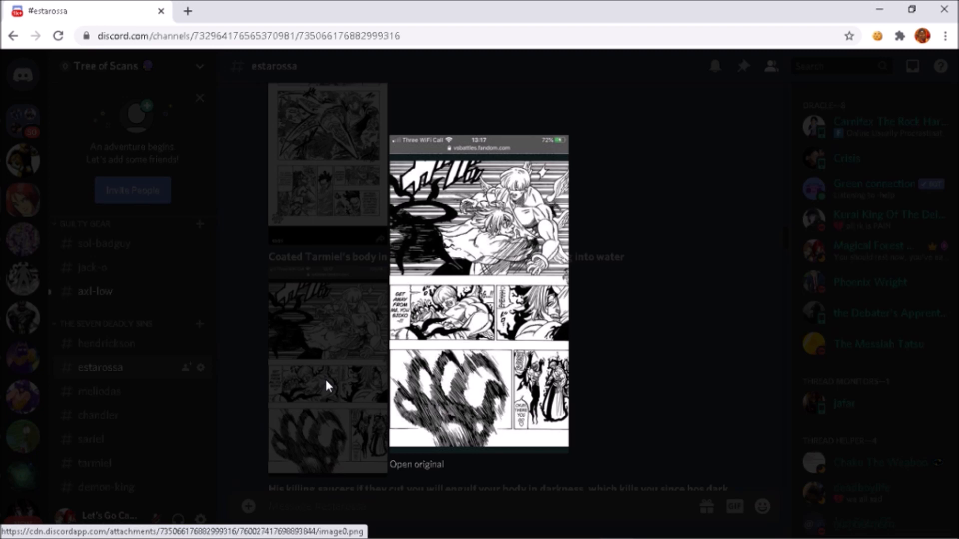
{"action": "mouse_move", "coordinate": [578, 361]}
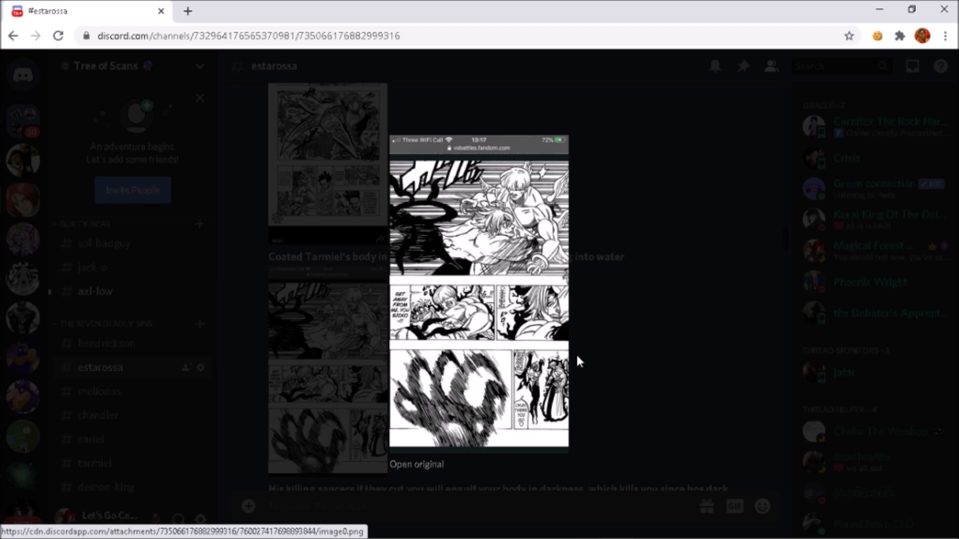
{"action": "mouse_move", "coordinate": [586, 365]}
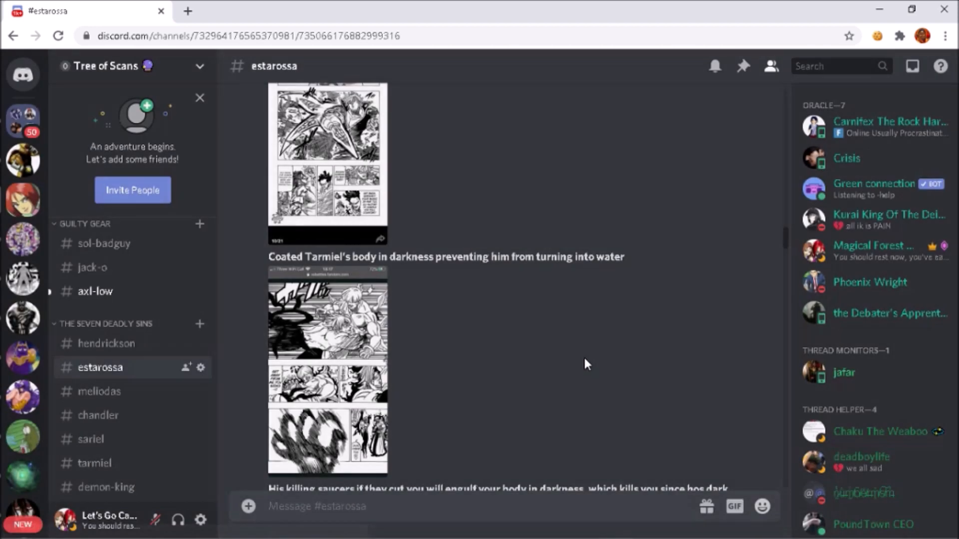
{"action": "scroll", "scroll_direction": "down", "scroll_amount": 3}
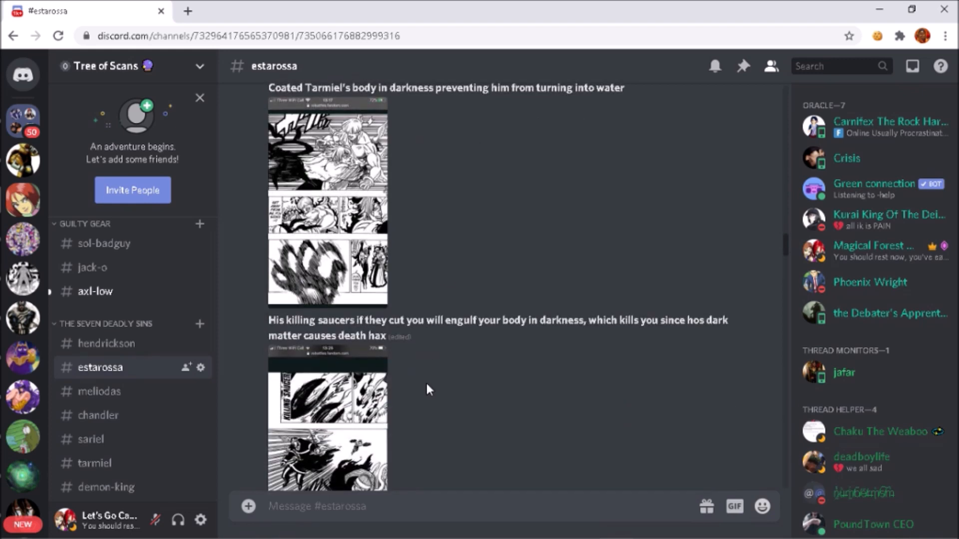
{"action": "scroll", "scroll_direction": "down", "scroll_amount": 3}
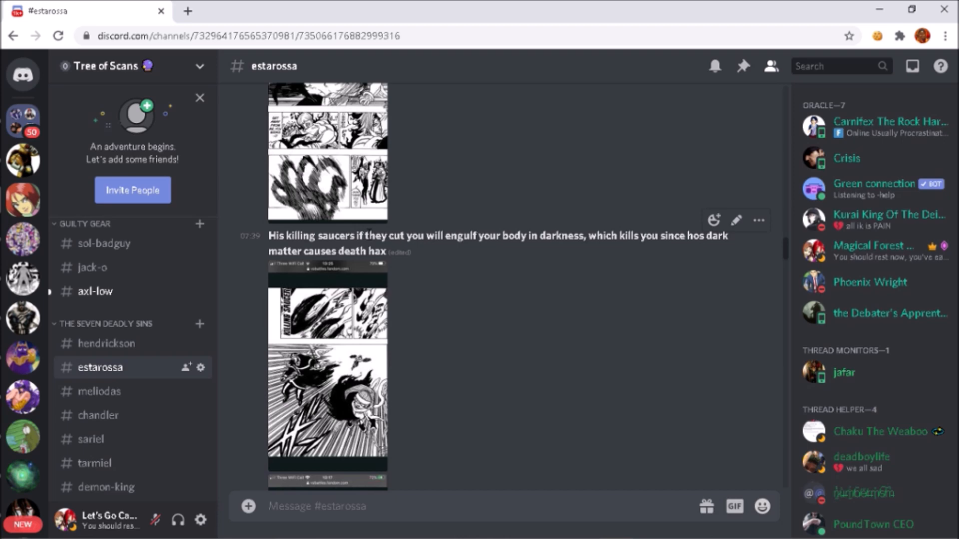
{"action": "mouse_move", "coordinate": [428, 366]}
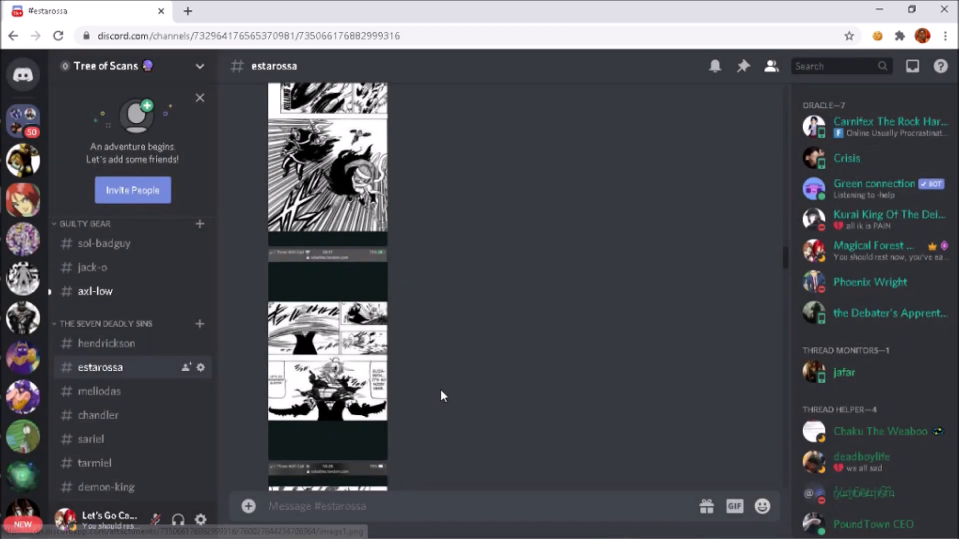
Step: Scroll past the Death hax screenshot to the two dark anime stills
{"action": "scroll", "scroll_direction": "down", "scroll_amount": 3}
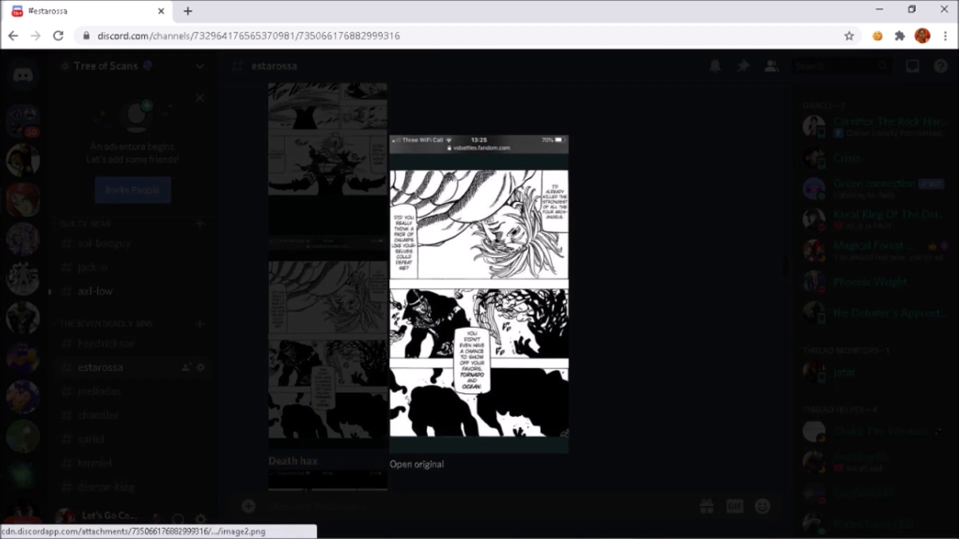
{"action": "mouse_move", "coordinate": [495, 263]}
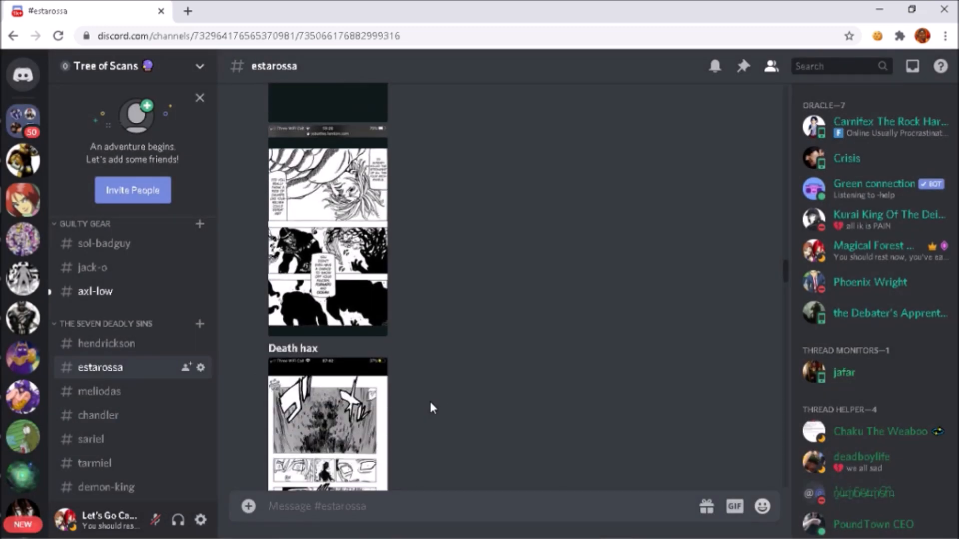
{"action": "scroll", "scroll_direction": "down", "scroll_amount": 3}
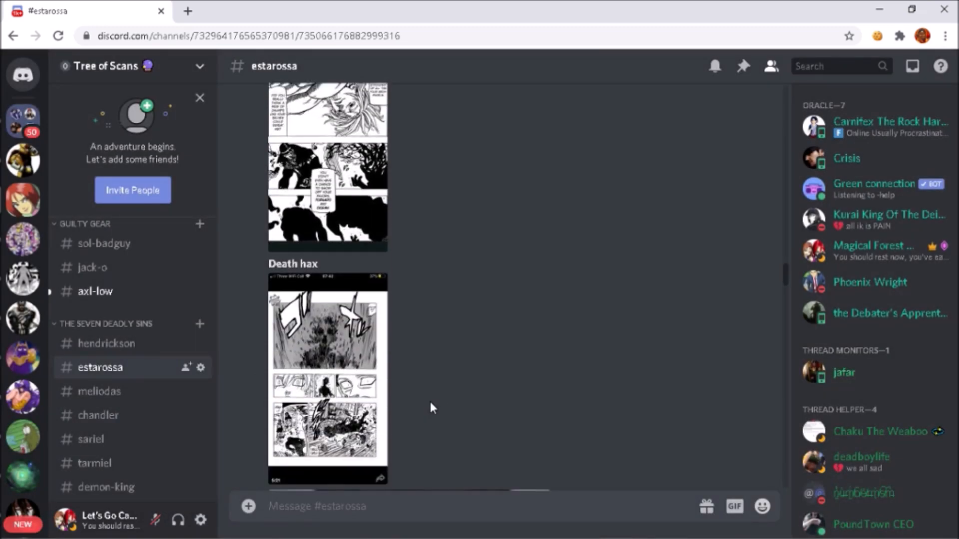
{"action": "scroll", "scroll_direction": "down", "scroll_amount": 3}
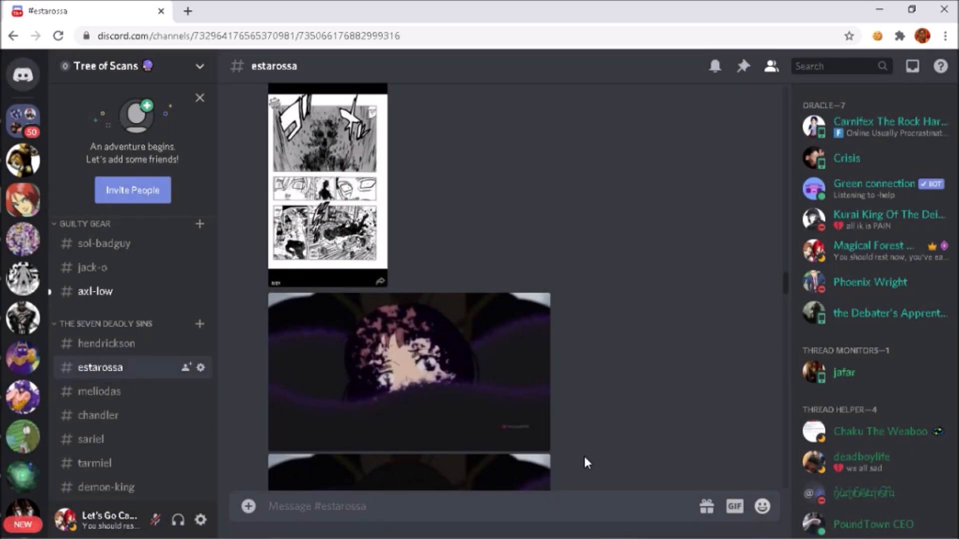
Step: Scroll to the molecular-destruction survival post and enlarge its 'divine wrath of Enlil' page
{"action": "scroll", "scroll_direction": "down", "scroll_amount": 3}
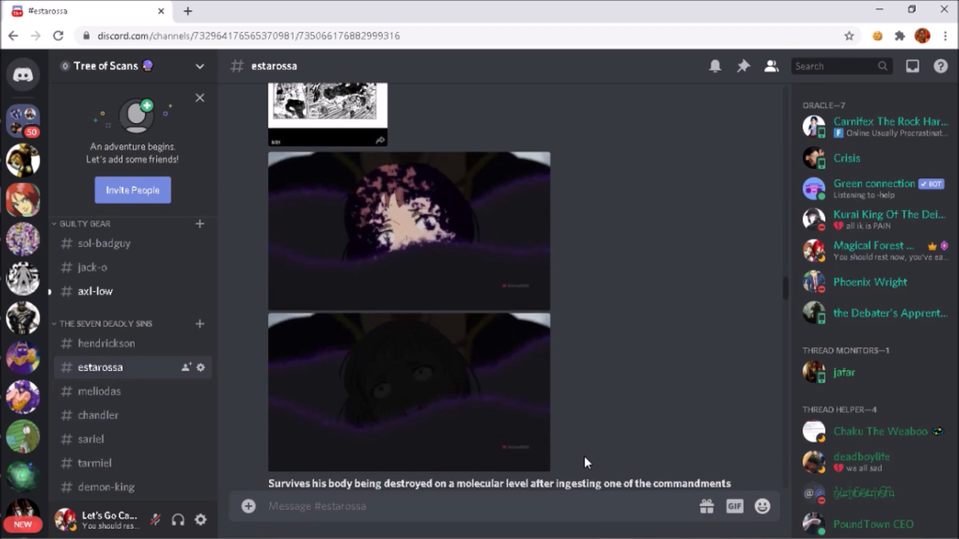
{"action": "scroll", "scroll_direction": "down", "scroll_amount": 3}
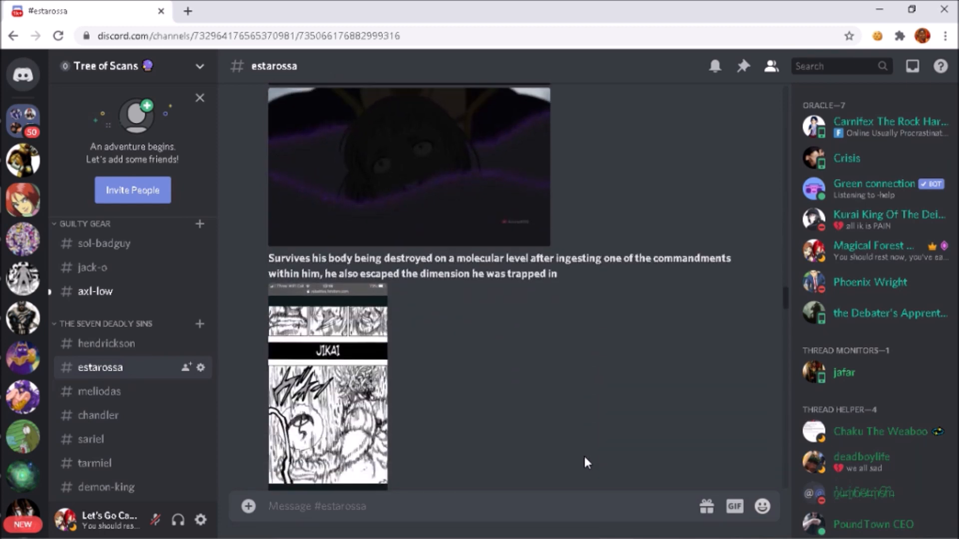
{"action": "scroll", "scroll_direction": "down", "scroll_amount": 3}
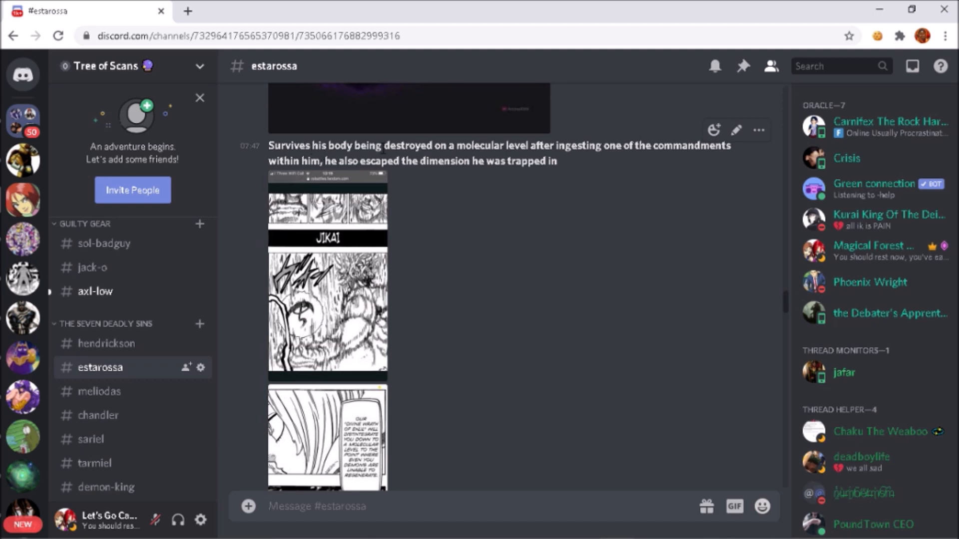
{"action": "mouse_move", "coordinate": [415, 147]}
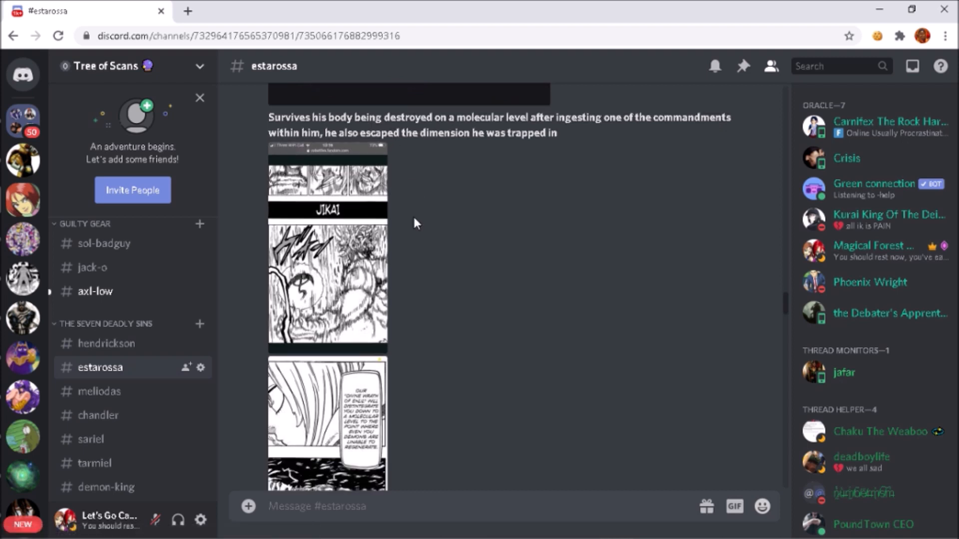
{"action": "scroll", "scroll_direction": "down", "scroll_amount": 3}
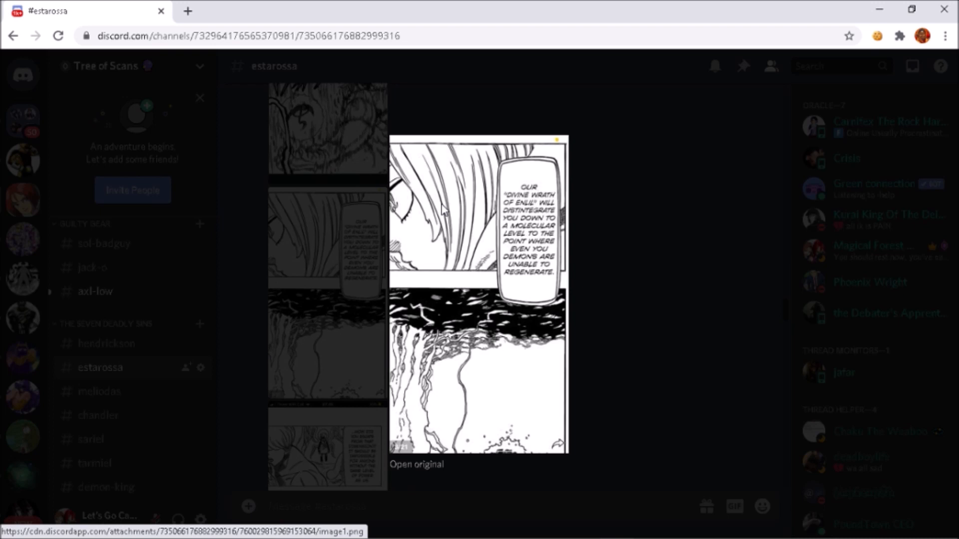
{"action": "mouse_move", "coordinate": [482, 227]}
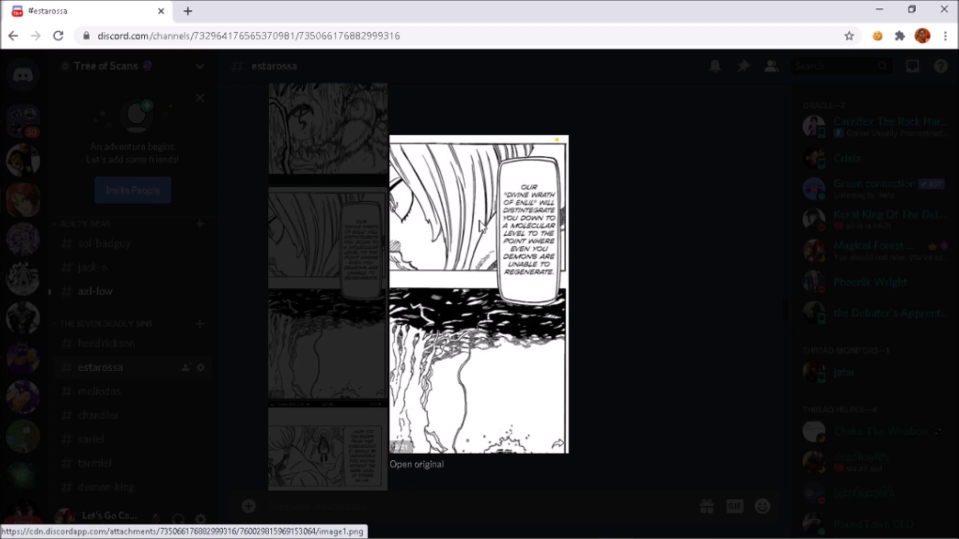
{"action": "mouse_move", "coordinate": [553, 270]}
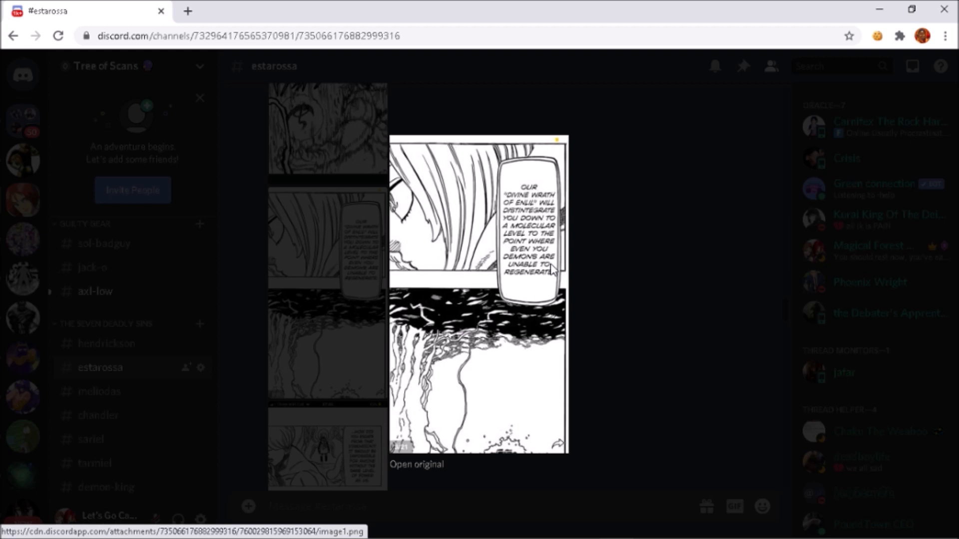
{"action": "mouse_move", "coordinate": [553, 306]}
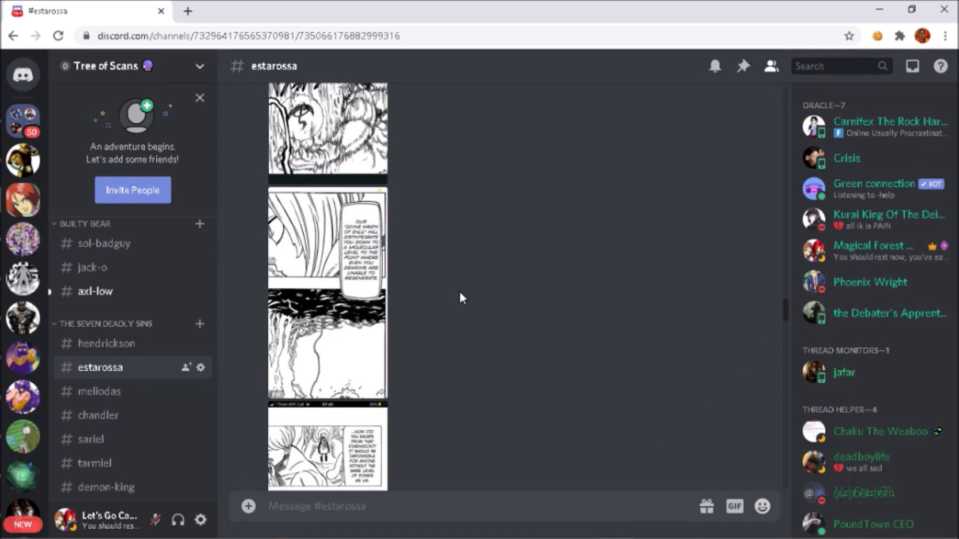
{"action": "mouse_move", "coordinate": [372, 275]}
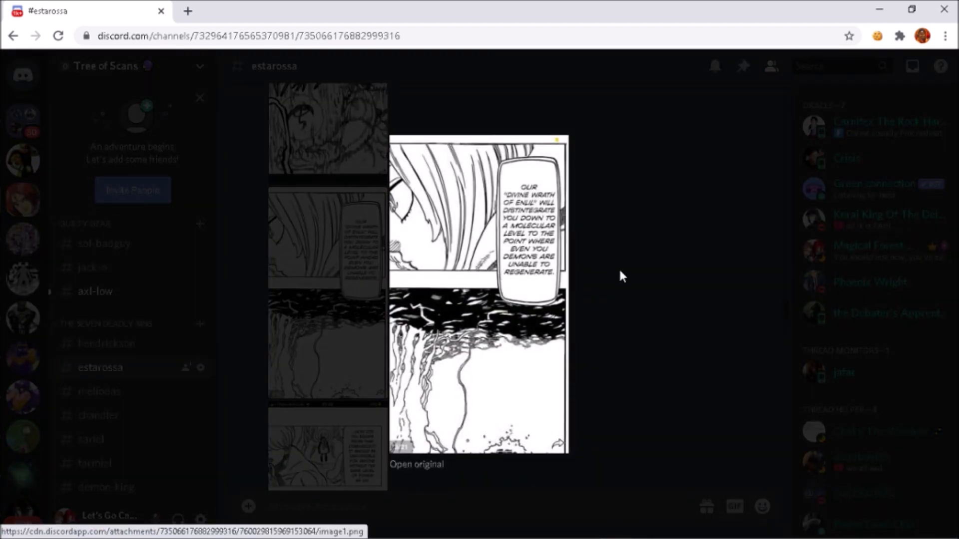
Step: Close the divine wrath preview and scroll through to the winged demon manga page
{"action": "left_click", "coordinate": [620, 276]}
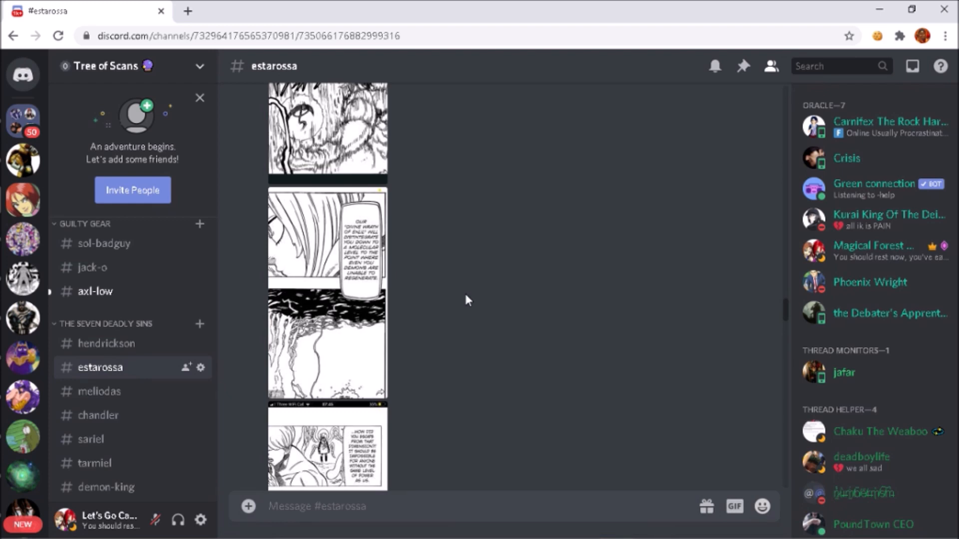
{"action": "scroll", "scroll_direction": "down", "scroll_amount": 3}
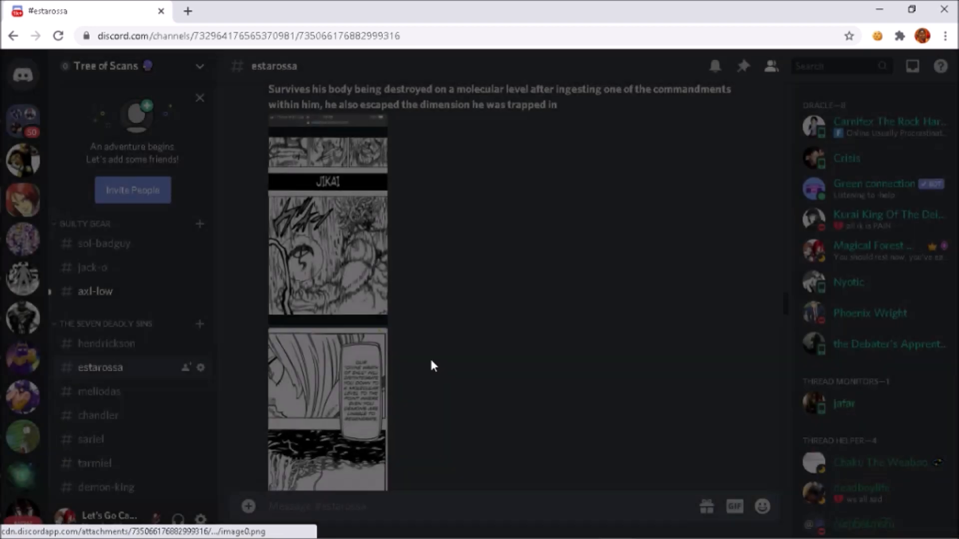
{"action": "scroll", "scroll_direction": "down", "scroll_amount": 3}
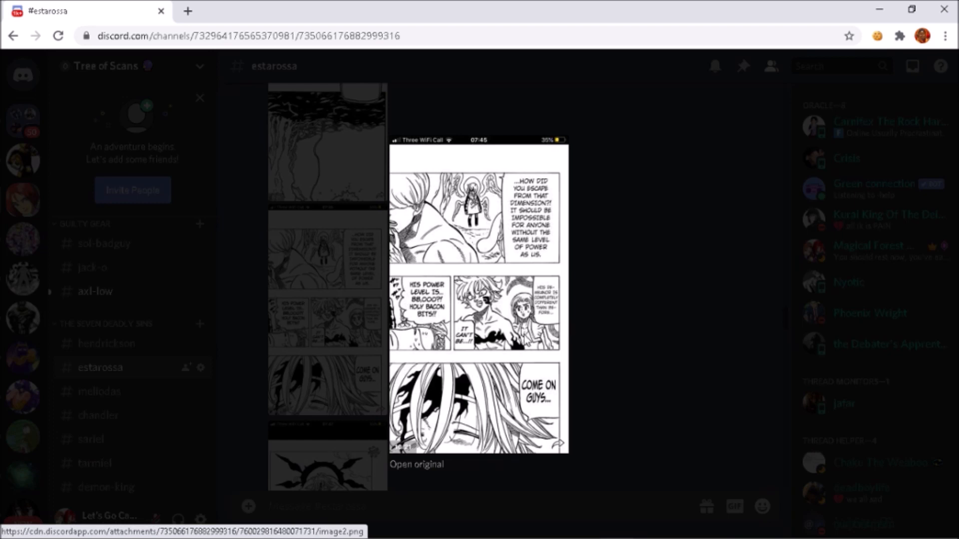
{"action": "mouse_move", "coordinate": [506, 264]}
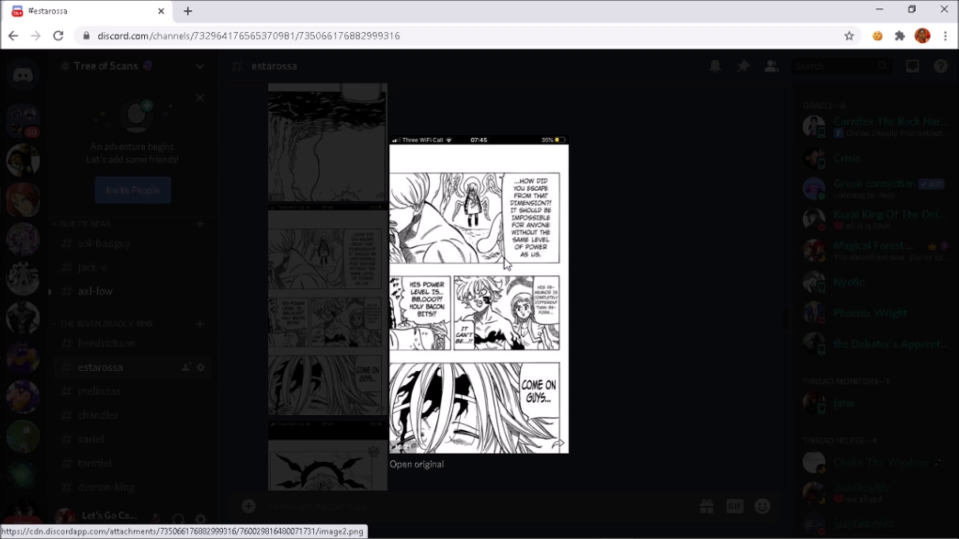
{"action": "mouse_move", "coordinate": [607, 302]}
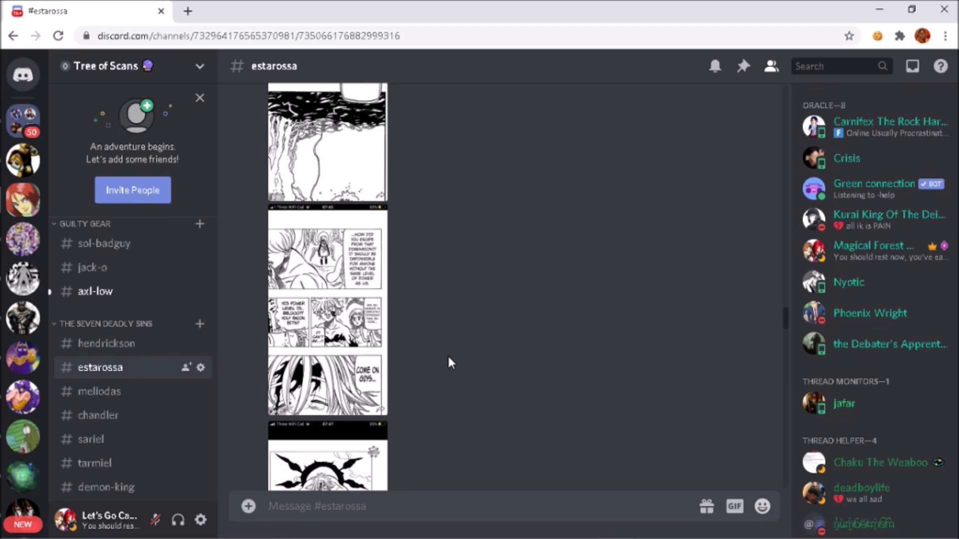
{"action": "scroll", "scroll_direction": "down", "scroll_amount": 3}
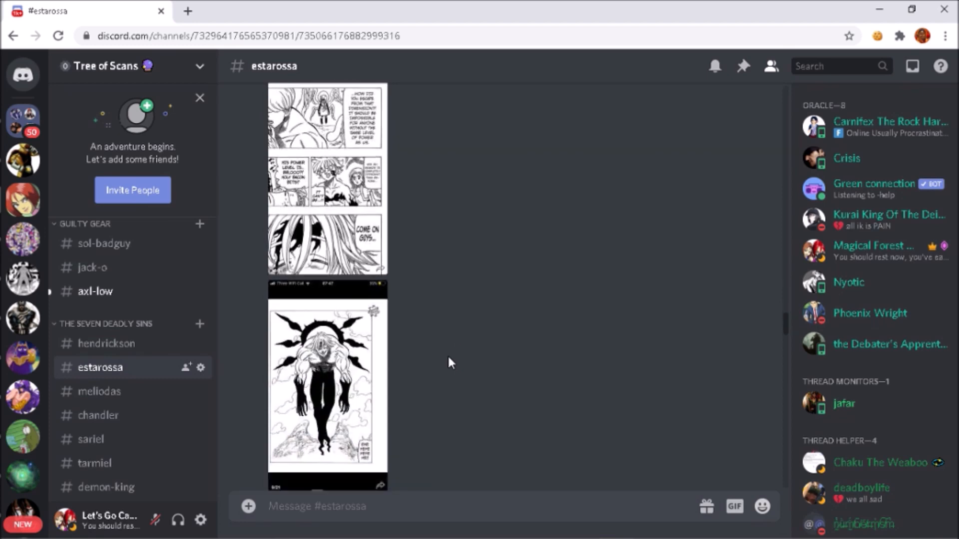
{"action": "left_click", "coordinate": [327, 385]}
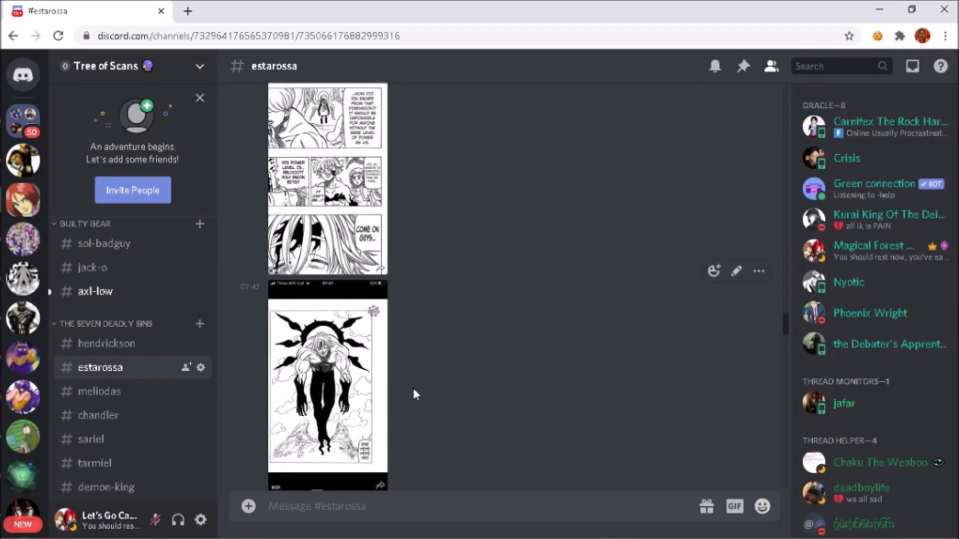
Step: Scroll down to the Magical Forest message text
{"action": "scroll", "scroll_direction": "down", "scroll_amount": 3}
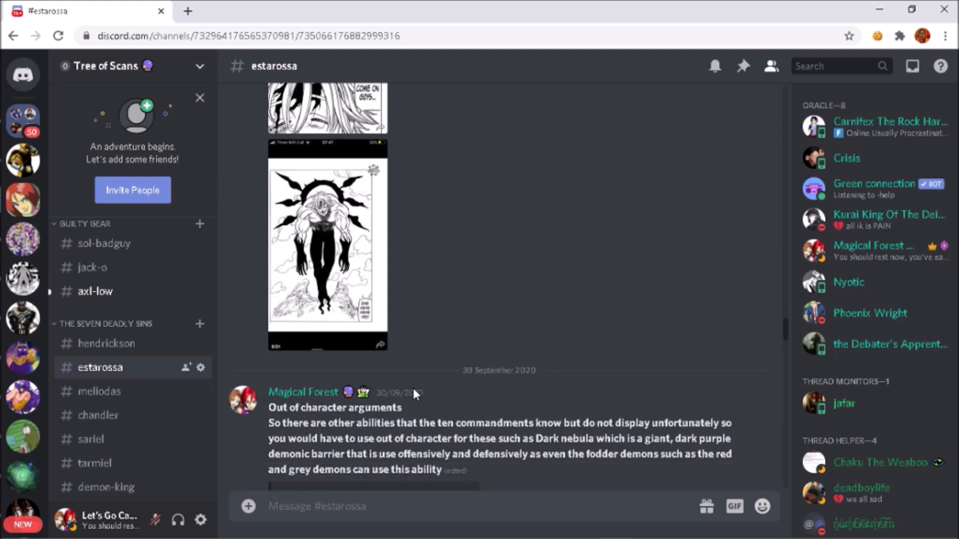
{"action": "scroll", "scroll_direction": "down", "scroll_amount": 3}
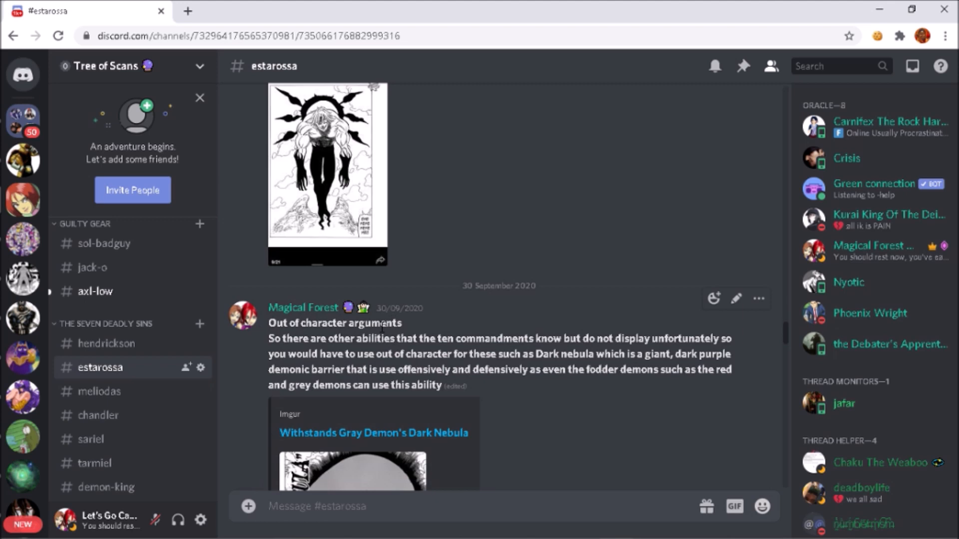
{"action": "scroll", "scroll_direction": "down", "scroll_amount": 3}
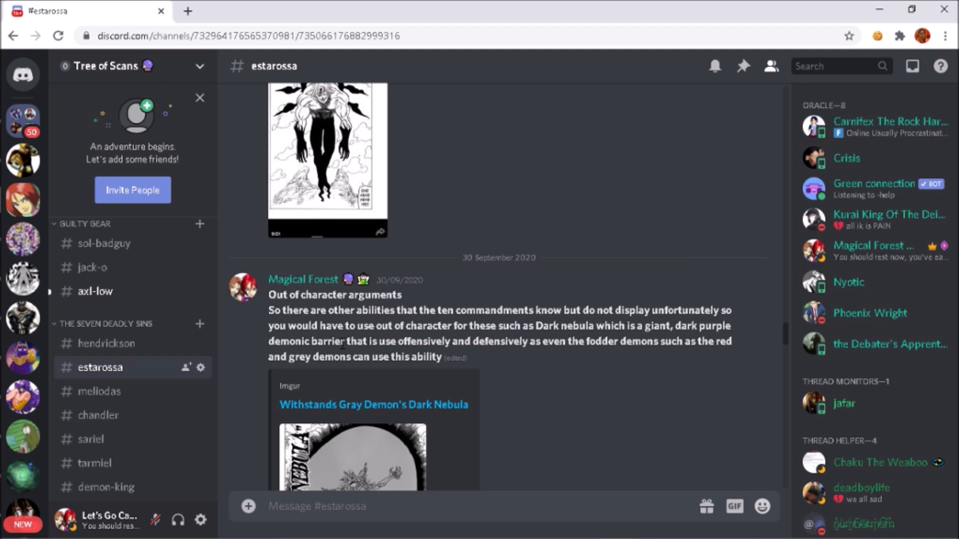
{"action": "scroll", "scroll_direction": "down", "scroll_amount": 3}
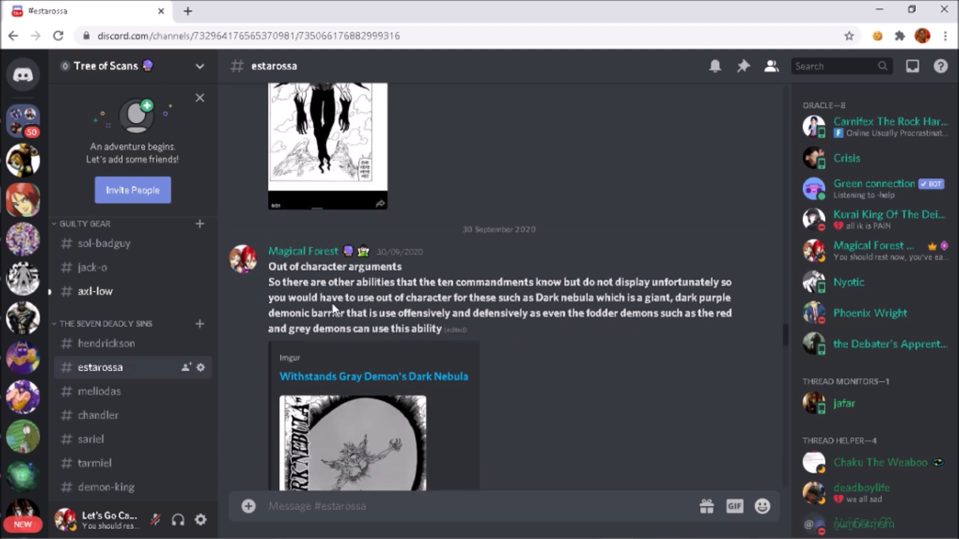
Step: Highlight and deselect parts of the Magical Forest and Dark nebula text
{"action": "left_click_drag", "start_coordinate": [292, 282], "coordinate": [525, 282]}
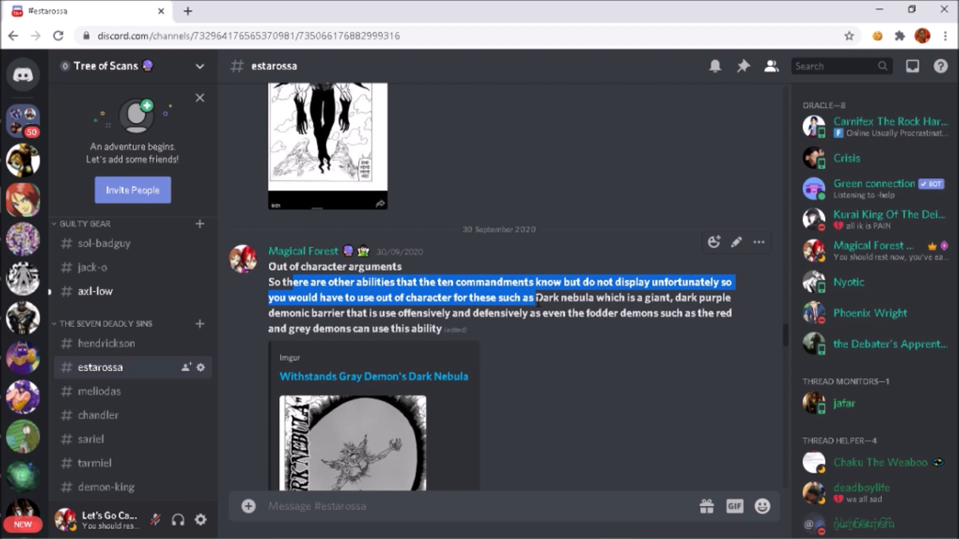
{"action": "left_click", "coordinate": [535, 300]}
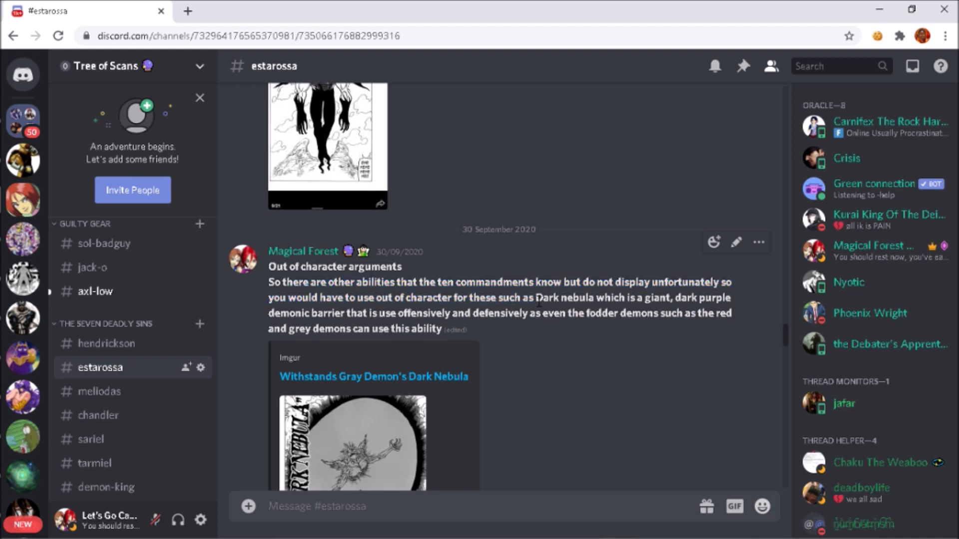
{"action": "scroll", "scroll_direction": "down", "scroll_amount": 3}
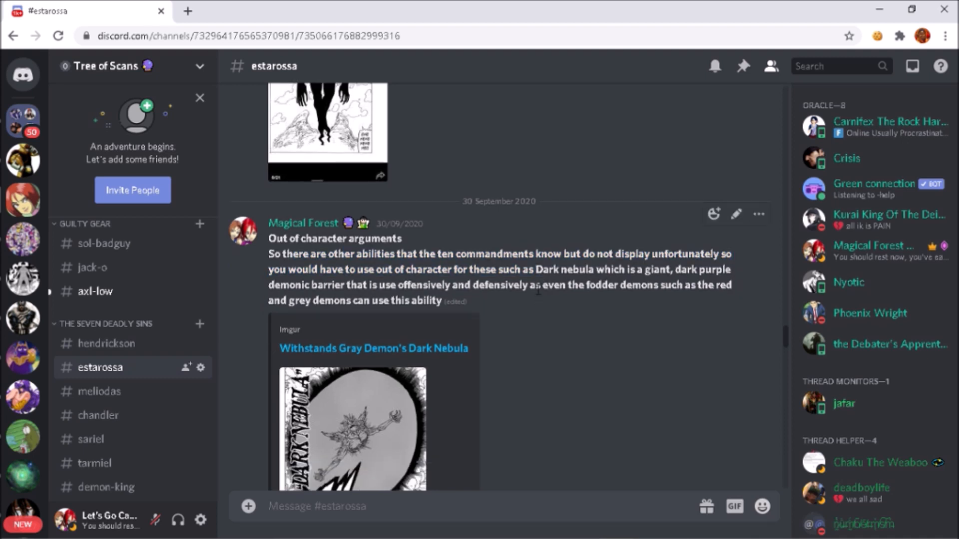
{"action": "left_click_drag", "start_coordinate": [529, 269], "coordinate": [671, 269]}
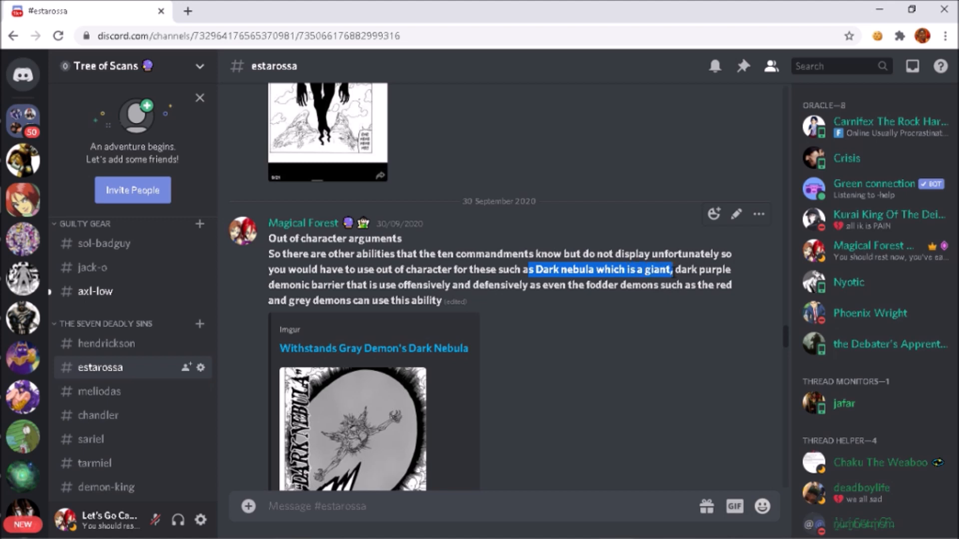
{"action": "left_click", "coordinate": [336, 283]}
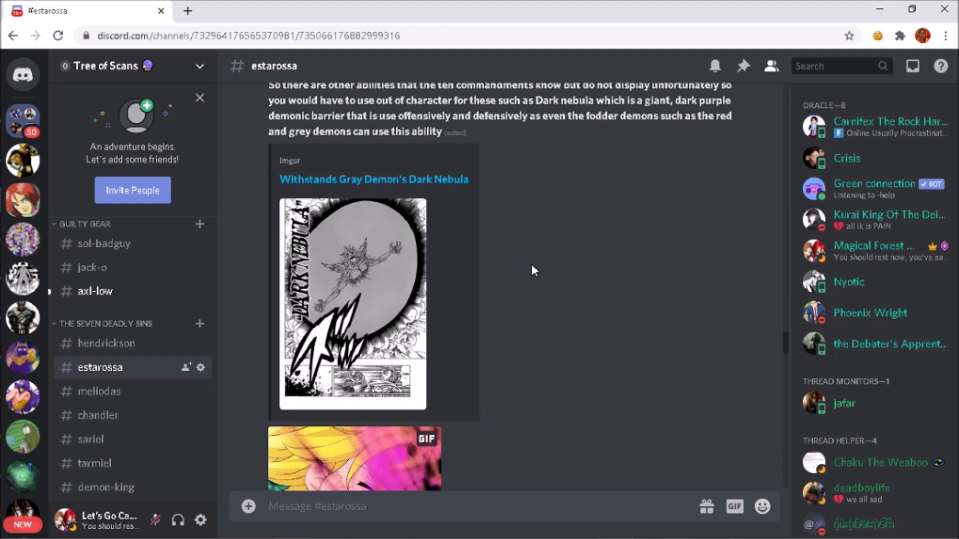
Step: Enlarge the Dark Nebula manga page, then close the preview
{"action": "scroll", "scroll_direction": "down", "scroll_amount": 3}
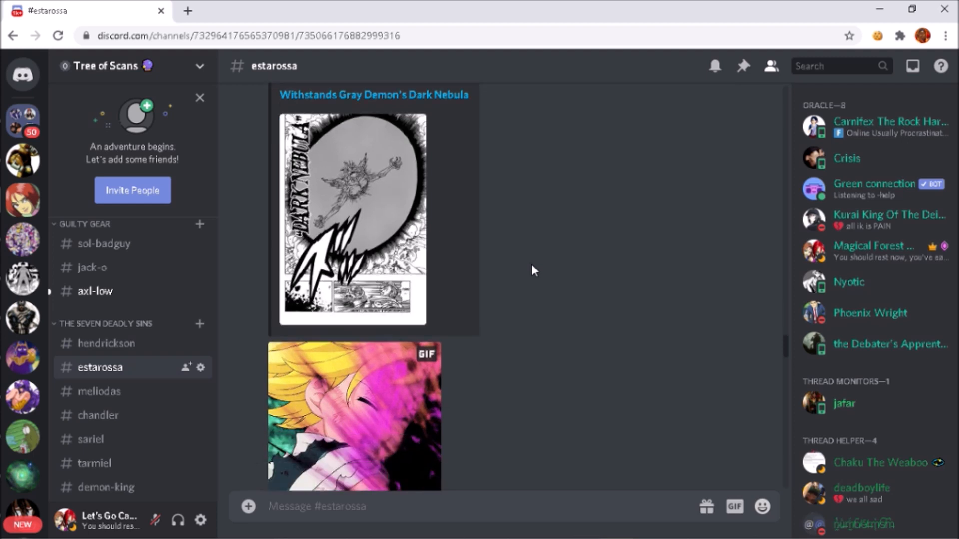
{"action": "scroll", "scroll_direction": "down", "scroll_amount": 3}
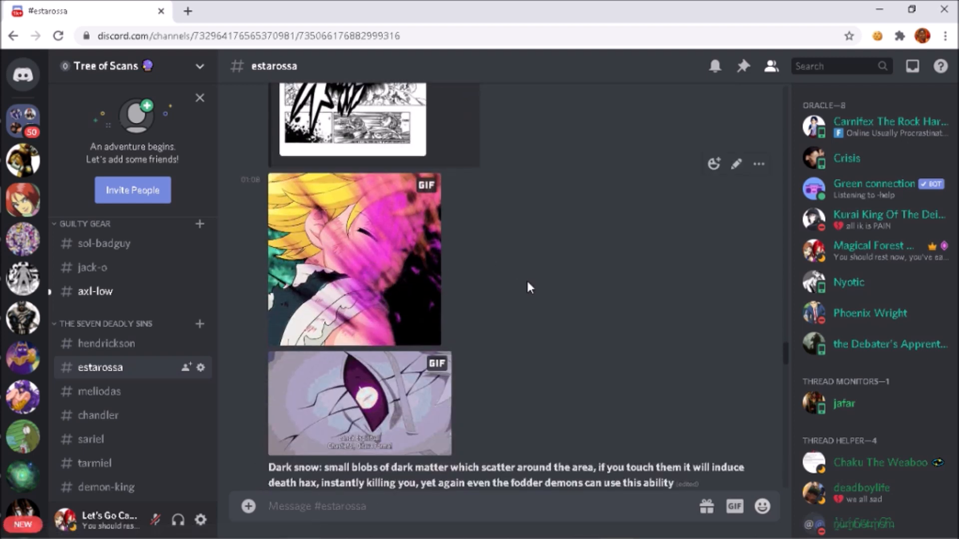
{"action": "left_click", "coordinate": [353, 120]}
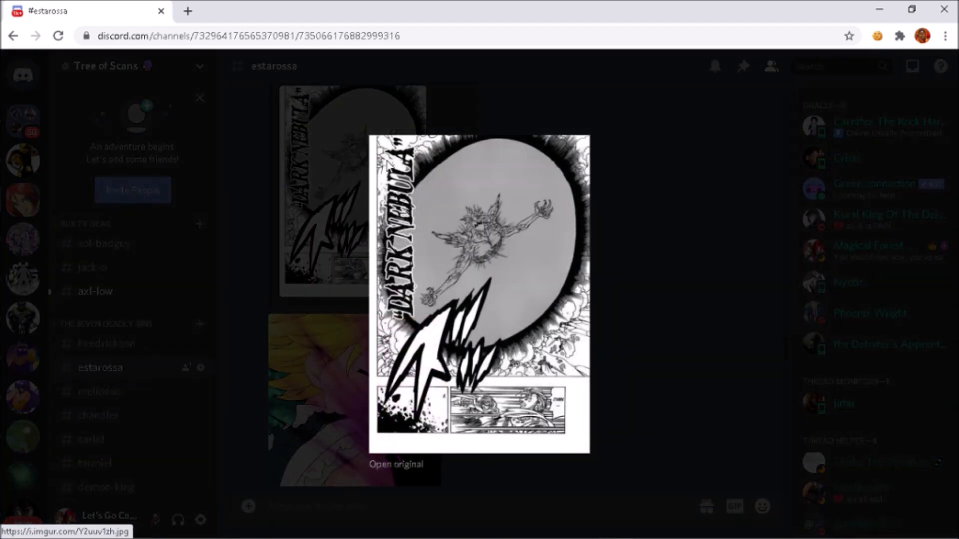
{"action": "mouse_move", "coordinate": [638, 309]}
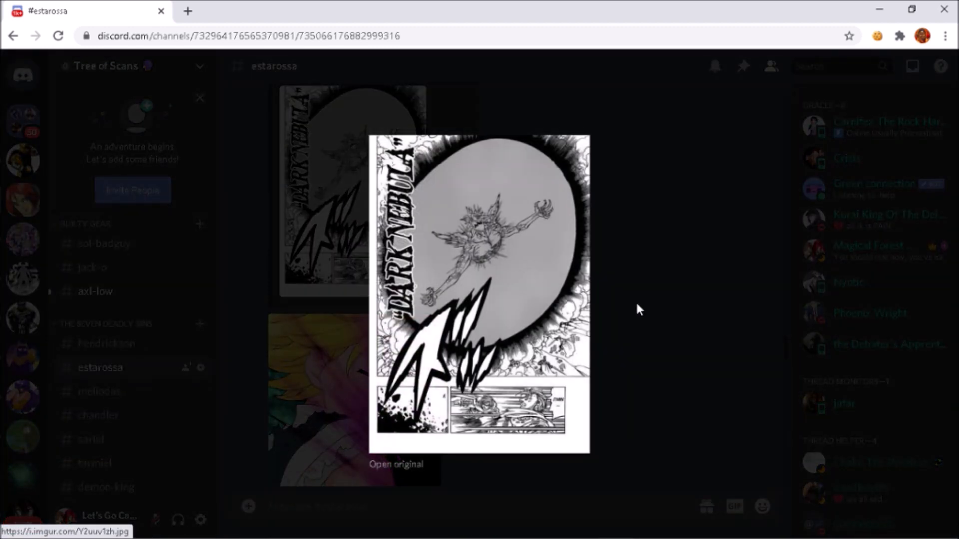
{"action": "left_click", "coordinate": [638, 308]}
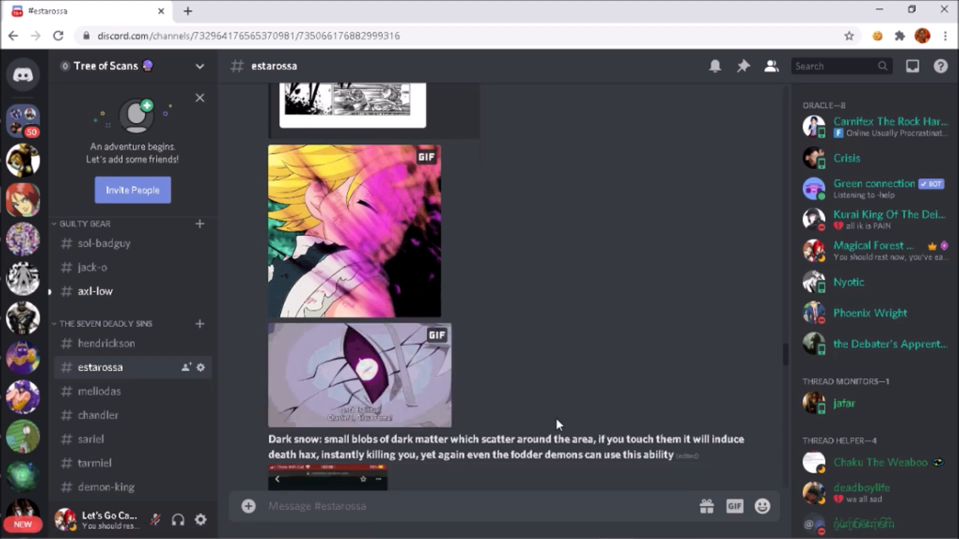
Step: Scroll through the Dark snow post's manga screenshots
{"action": "scroll", "scroll_direction": "down", "scroll_amount": 3}
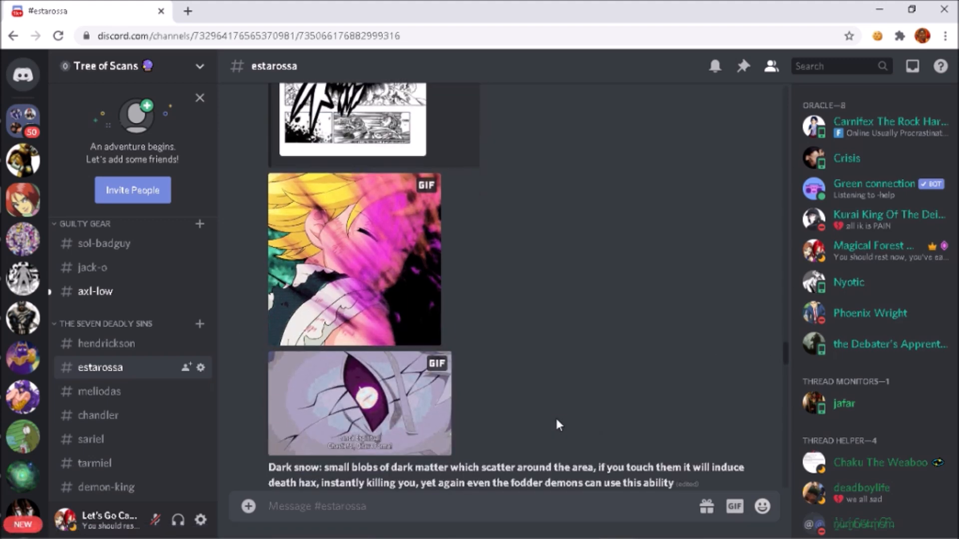
{"action": "scroll", "scroll_direction": "down", "scroll_amount": 3}
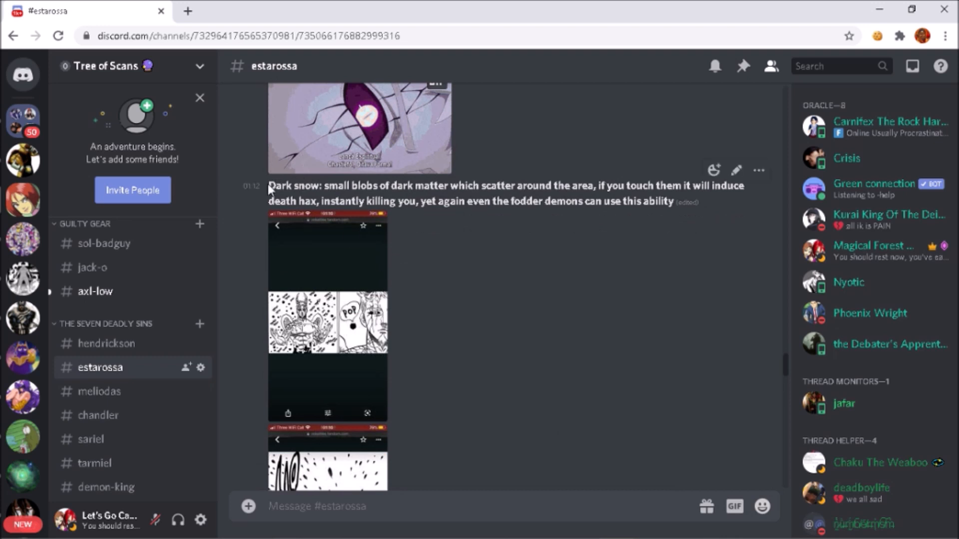
{"action": "left_click_drag", "start_coordinate": [268, 185], "coordinate": [449, 201]}
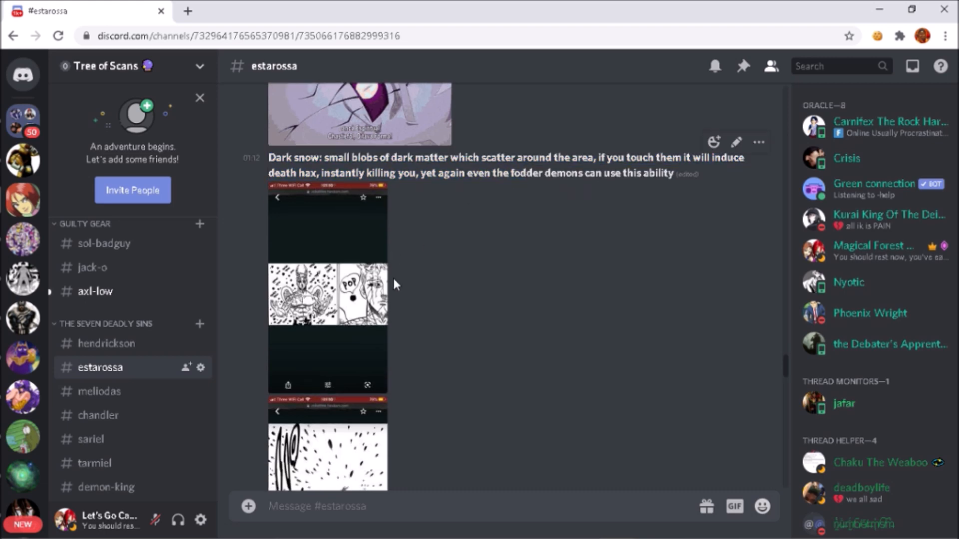
{"action": "left_click", "coordinate": [328, 295]}
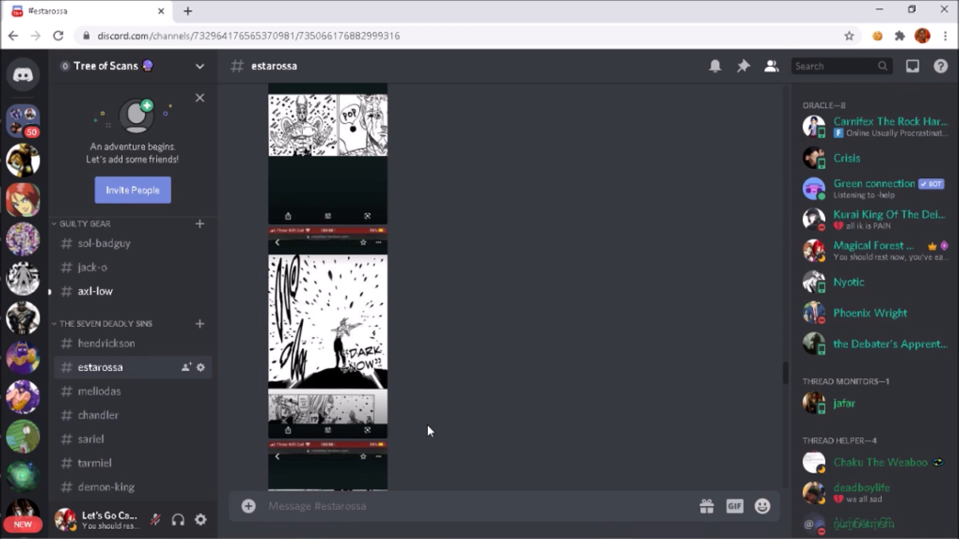
{"action": "scroll", "scroll_direction": "down", "scroll_amount": 3}
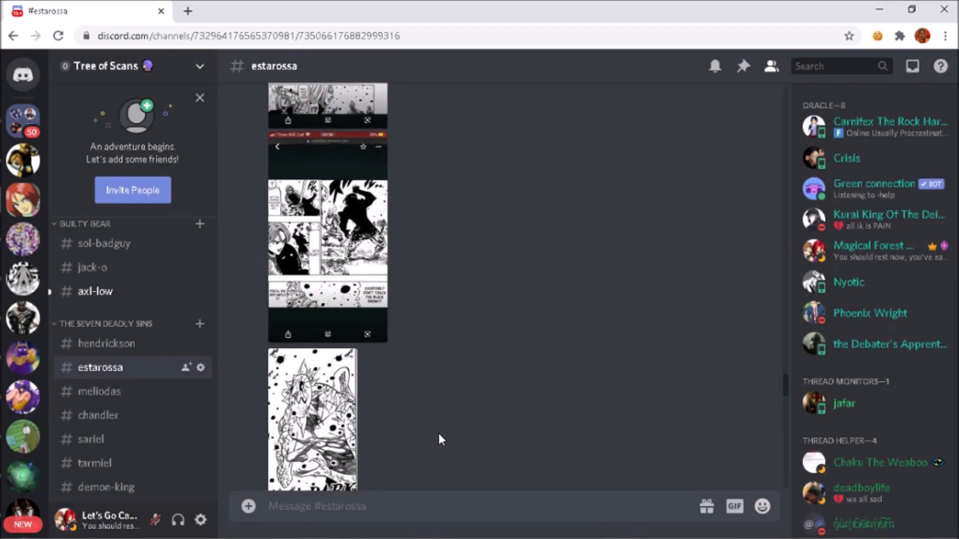
Step: Scroll past the Dark Snow page and CDH BeastSage GIF to the 2 October 2020 Sensory post
{"action": "scroll", "scroll_direction": "down", "scroll_amount": 3}
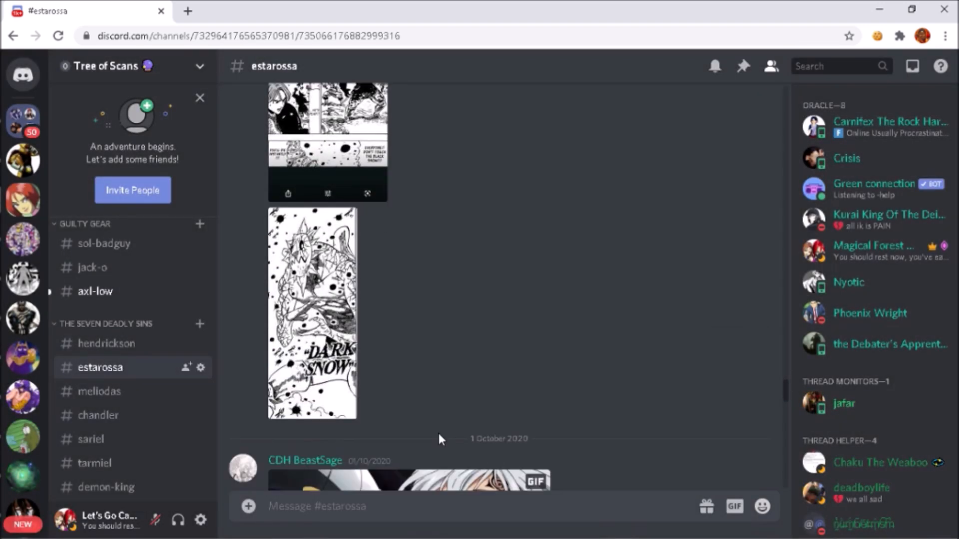
{"action": "scroll", "scroll_direction": "down", "scroll_amount": 3}
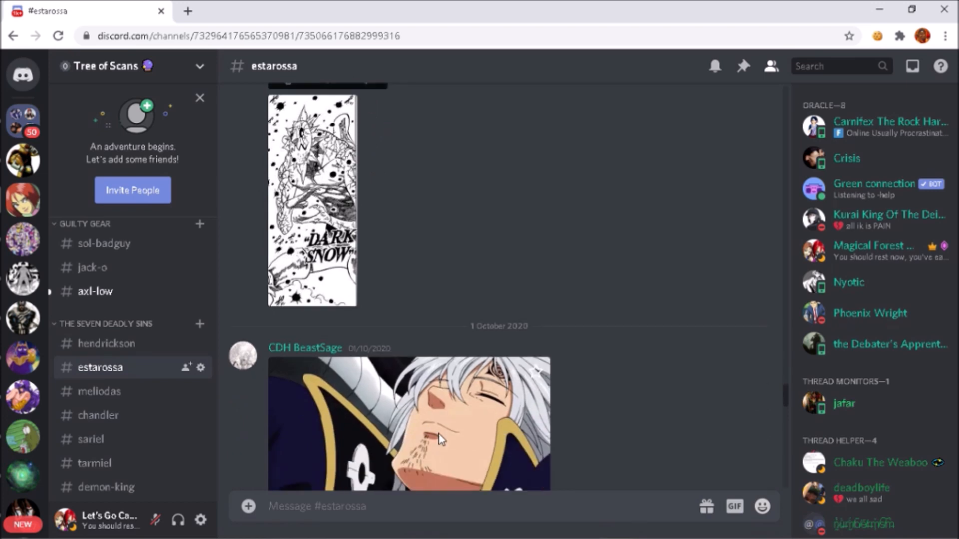
{"action": "scroll", "scroll_direction": "down", "scroll_amount": 3}
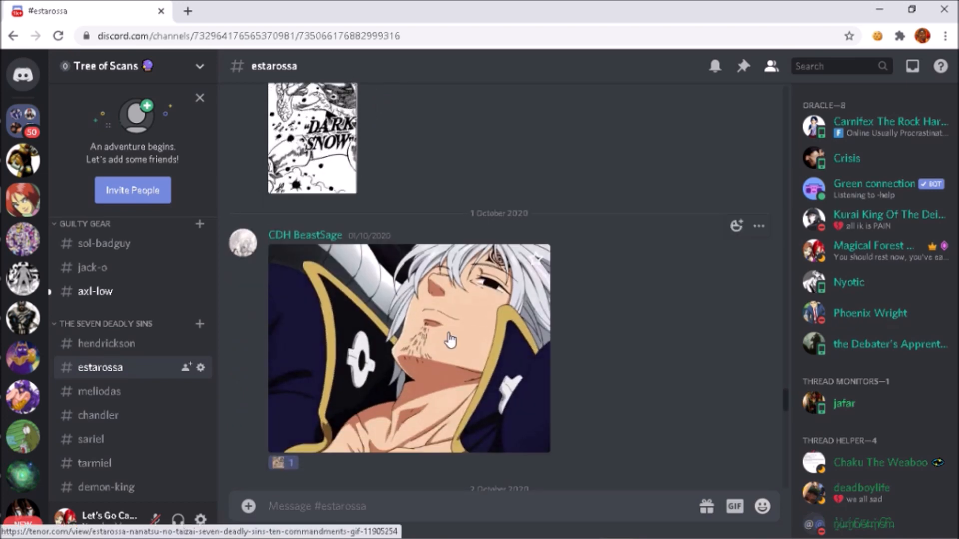
{"action": "mouse_move", "coordinate": [593, 362]}
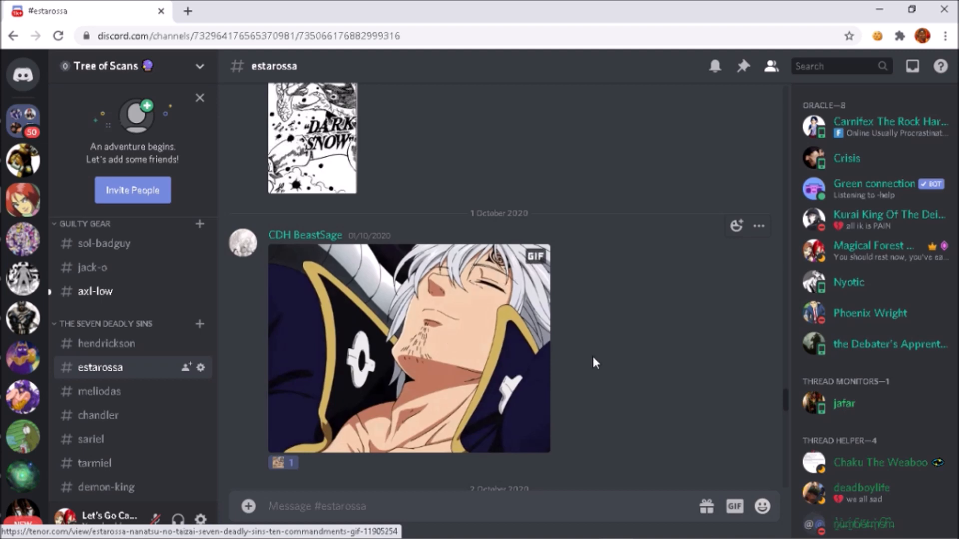
{"action": "scroll", "scroll_direction": "down", "scroll_amount": 3}
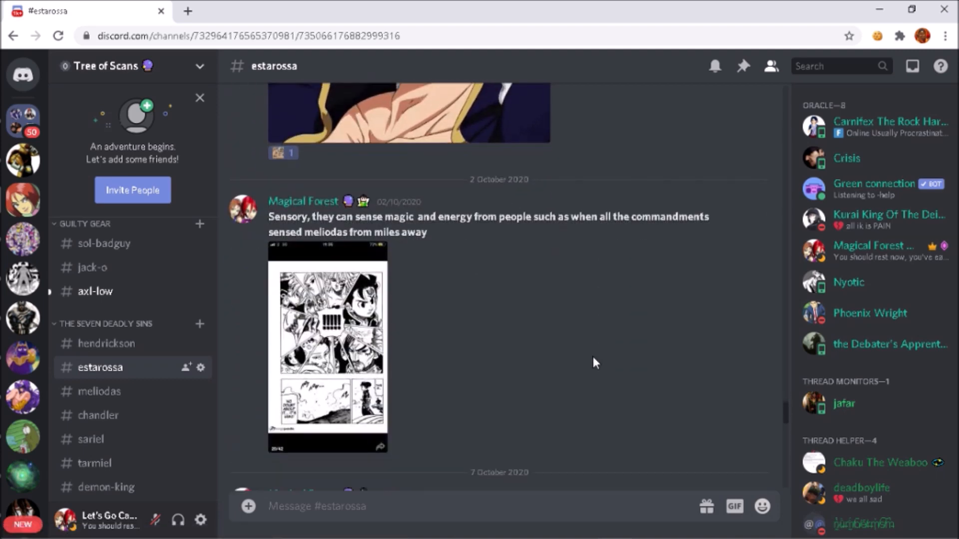
{"action": "left_click", "coordinate": [327, 345]}
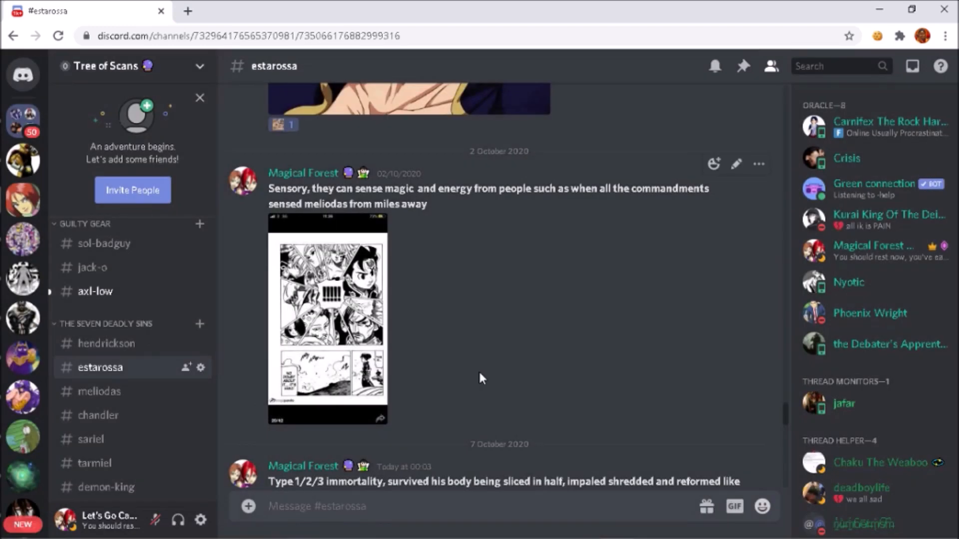
Step: Reach the Type 1/2/3 immortality post and enlarge its first manga page
{"action": "scroll", "scroll_direction": "down", "scroll_amount": 3}
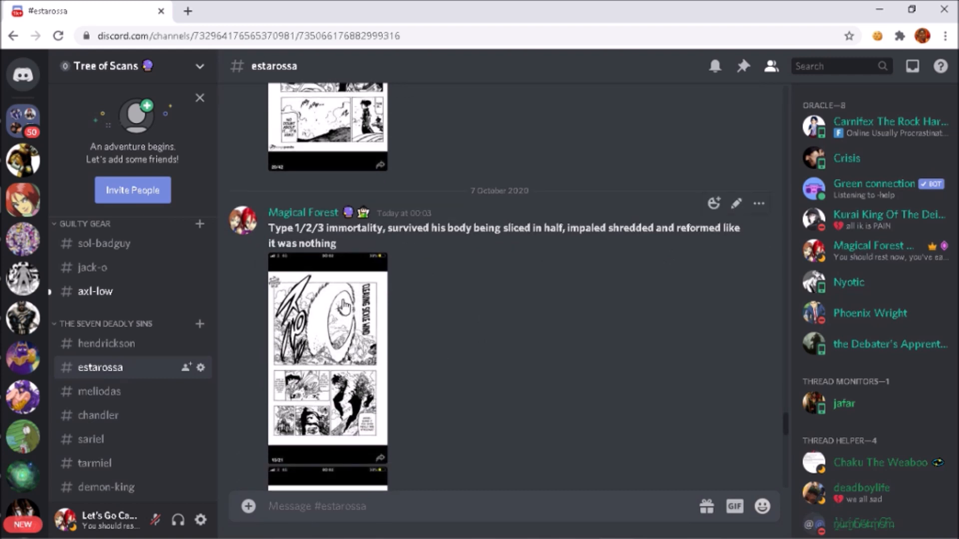
{"action": "mouse_move", "coordinate": [443, 287]}
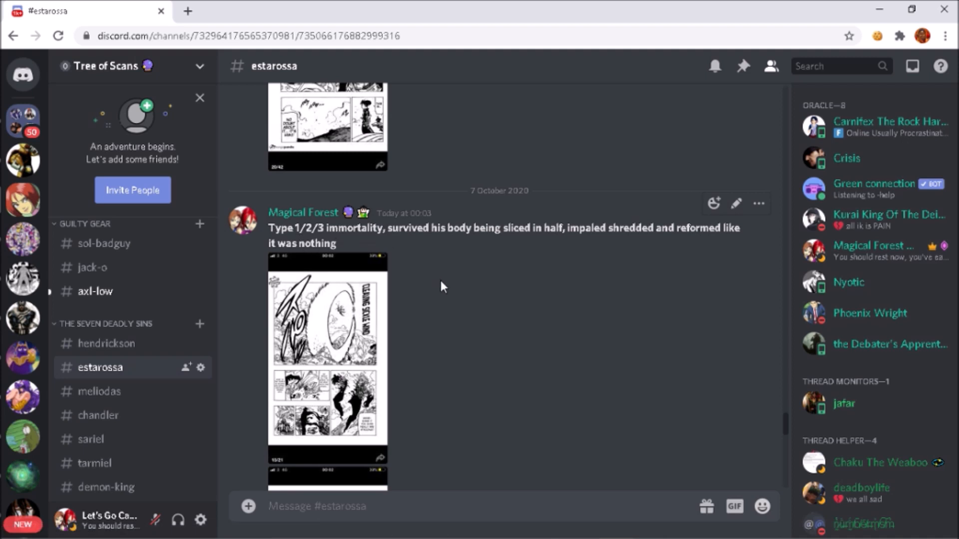
{"action": "mouse_move", "coordinate": [347, 376]}
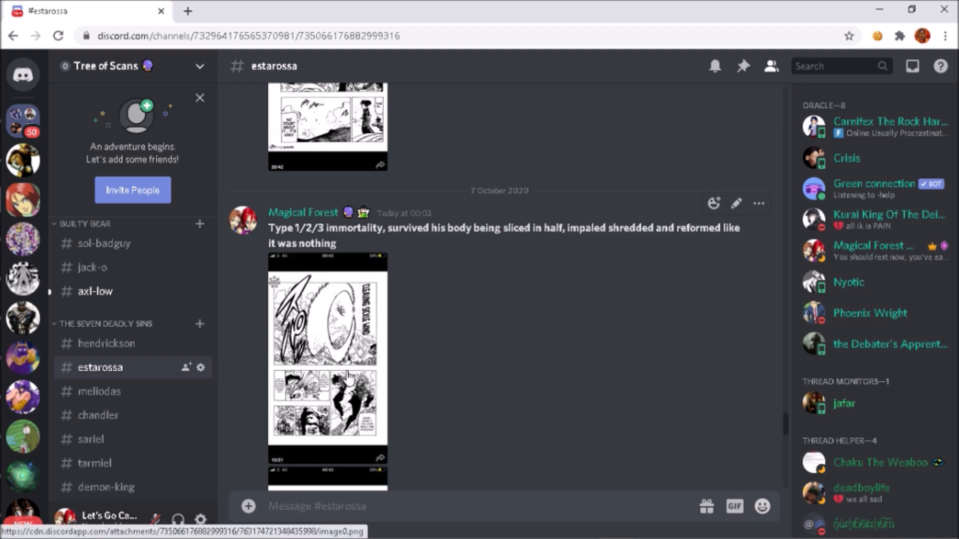
{"action": "mouse_move", "coordinate": [412, 377]}
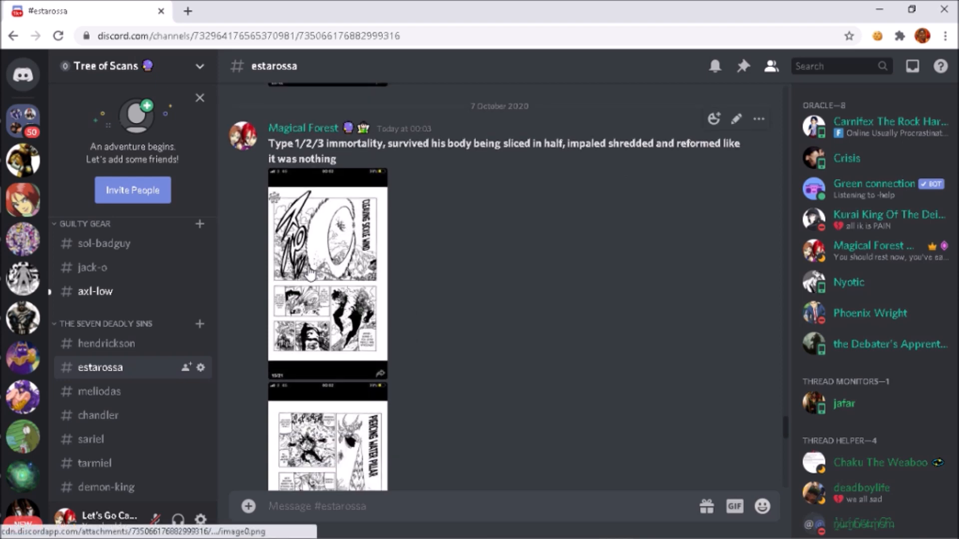
{"action": "left_click", "coordinate": [327, 266]}
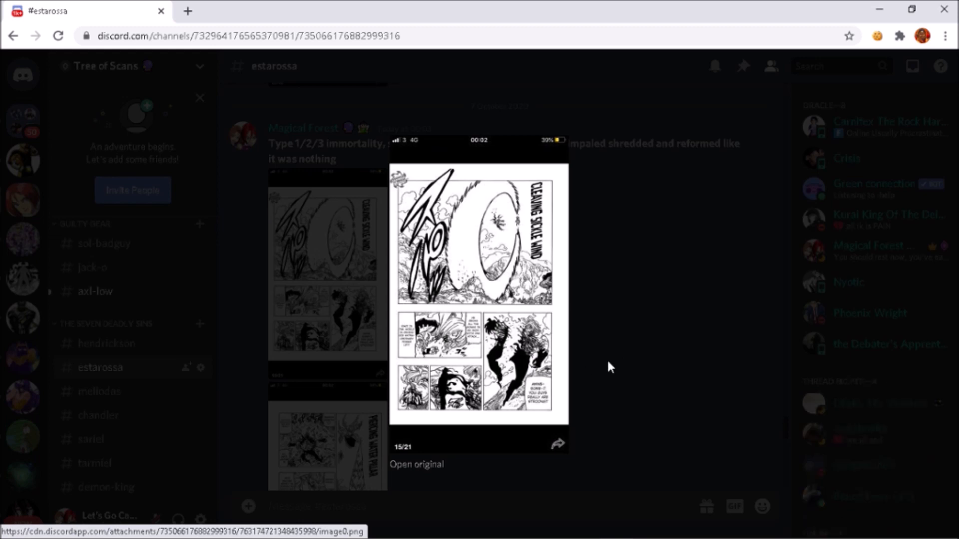
Step: Close the immortality preview, view the Piercing Water Pillar page, then enlarge the 'Let's play' page
{"action": "left_click", "coordinate": [610, 366]}
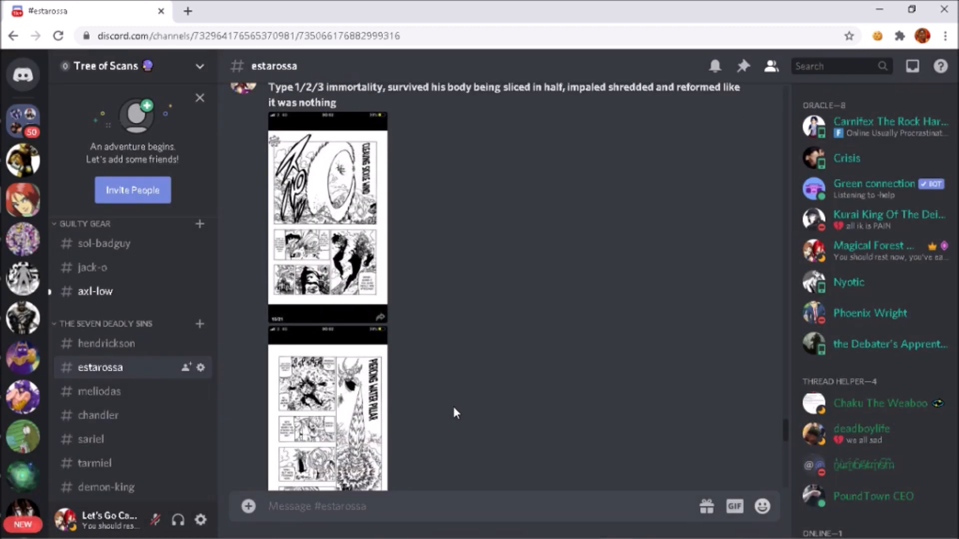
{"action": "left_click", "coordinate": [327, 214]}
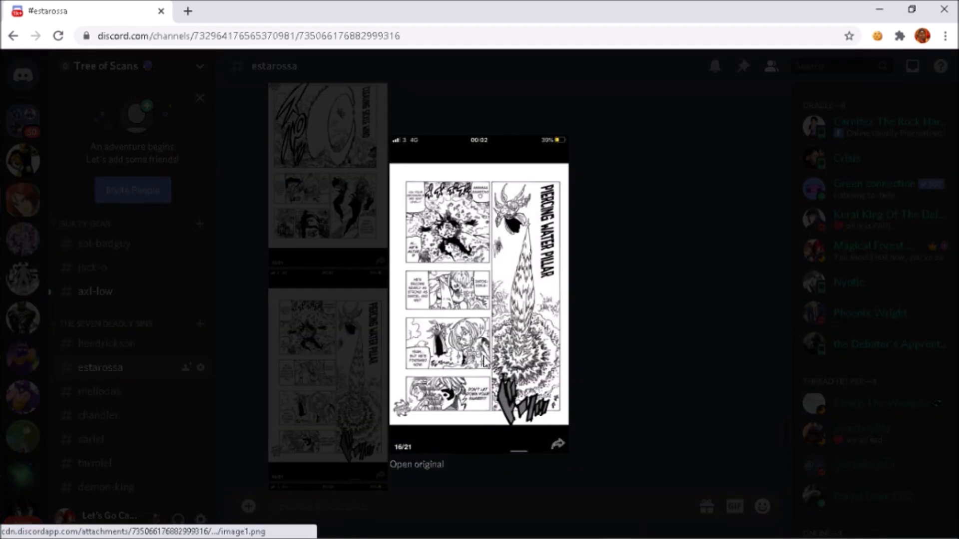
{"action": "mouse_move", "coordinate": [561, 280]}
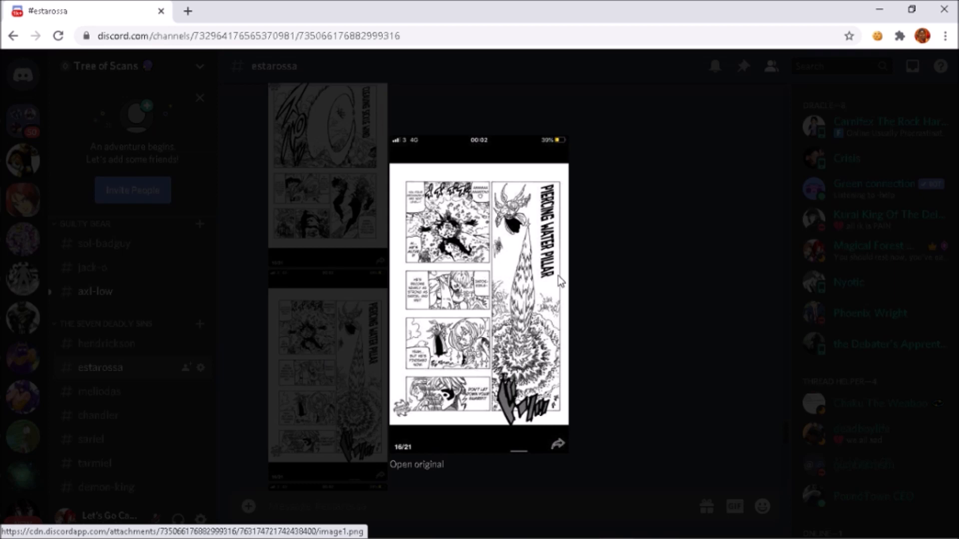
{"action": "mouse_move", "coordinate": [571, 330]}
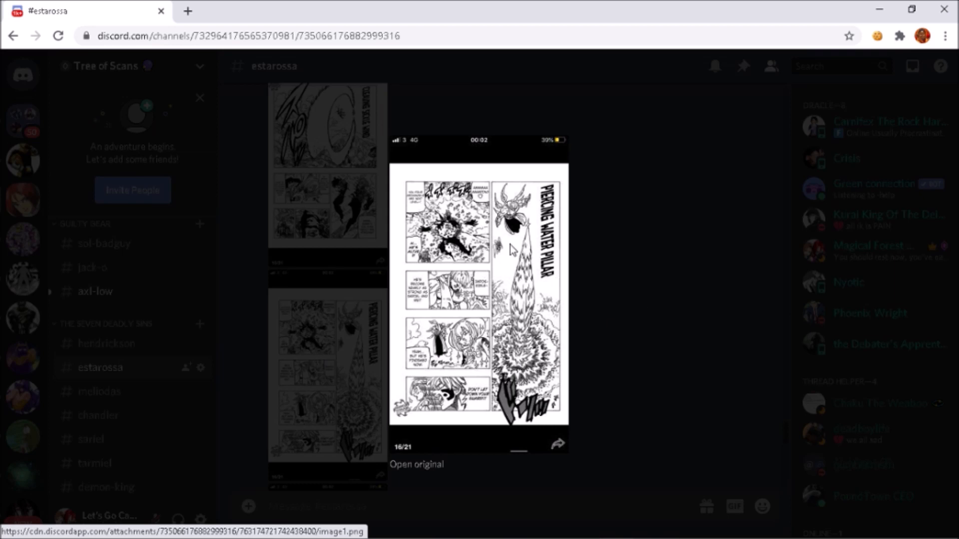
{"action": "left_click", "coordinate": [532, 288]}
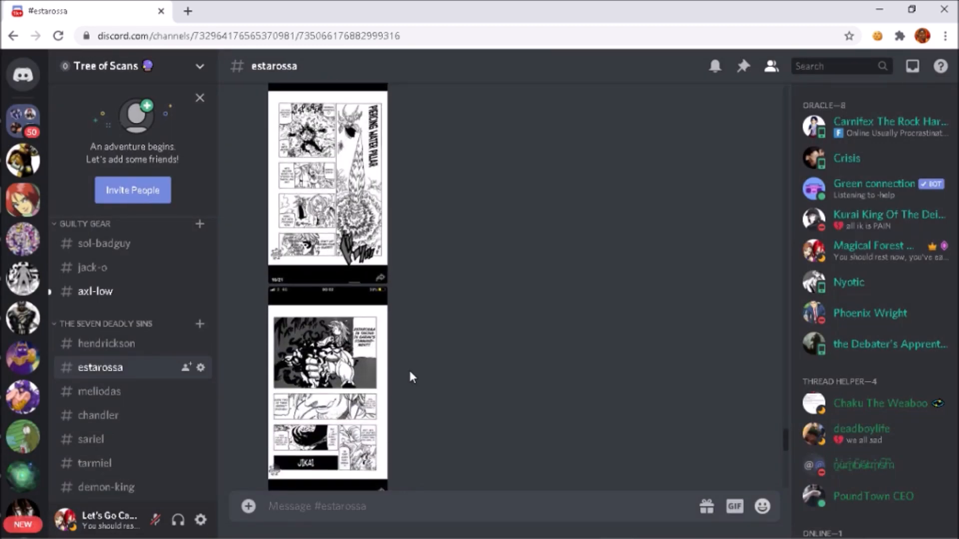
{"action": "left_click", "coordinate": [324, 351]}
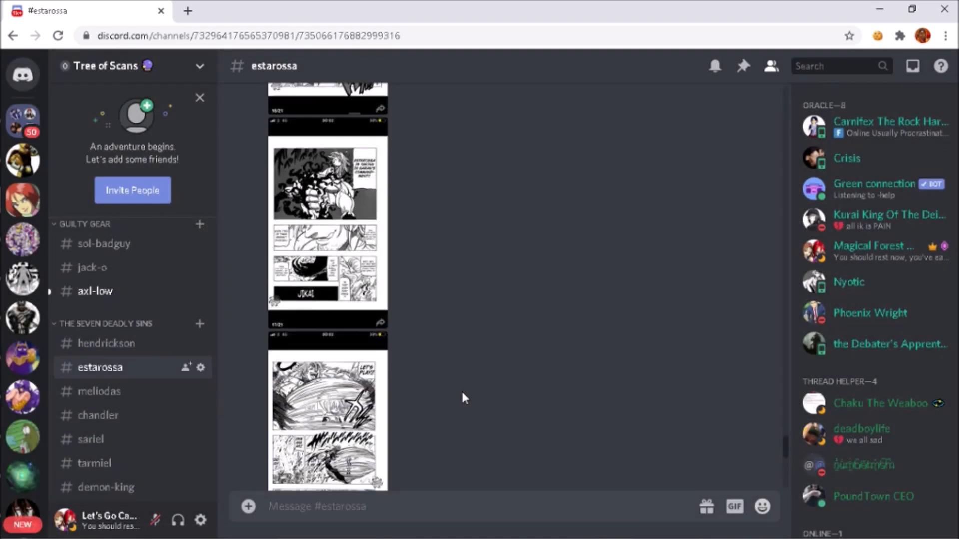
{"action": "left_click", "coordinate": [327, 420]}
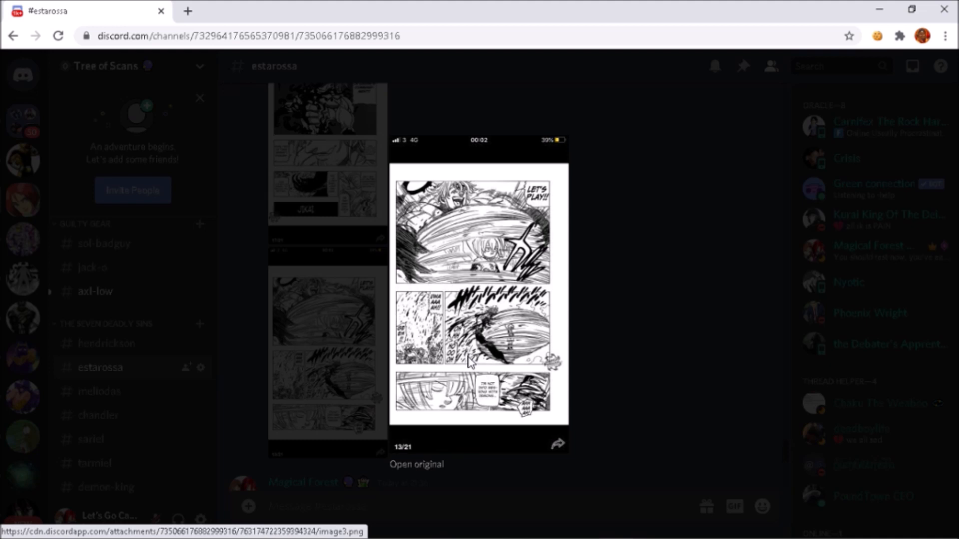
{"action": "mouse_move", "coordinate": [428, 345]}
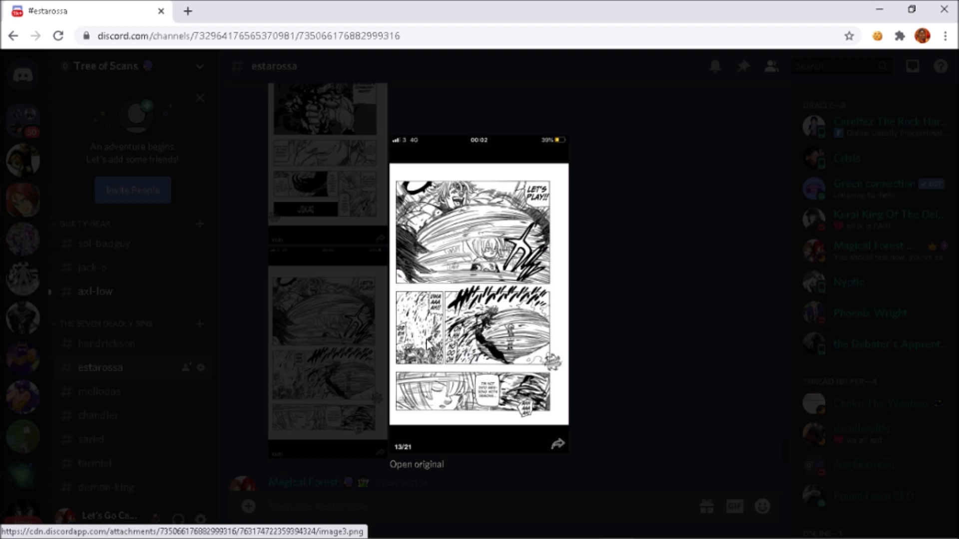
{"action": "mouse_move", "coordinate": [629, 361]}
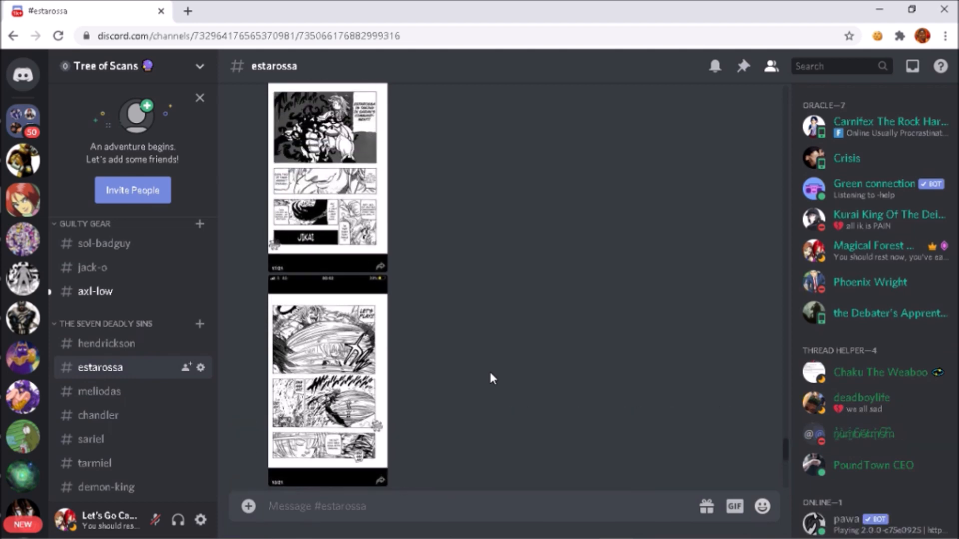
Step: Reach the ATTACK POTENCY post and highlight its text, including the divine lightning calculation phrase
{"action": "scroll", "scroll_direction": "down", "scroll_amount": 3}
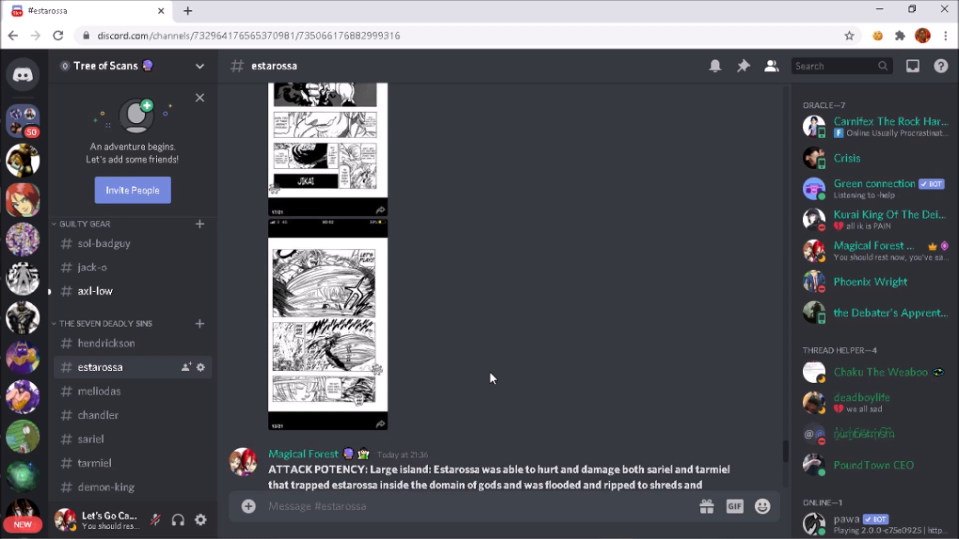
{"action": "scroll", "scroll_direction": "down", "scroll_amount": 3}
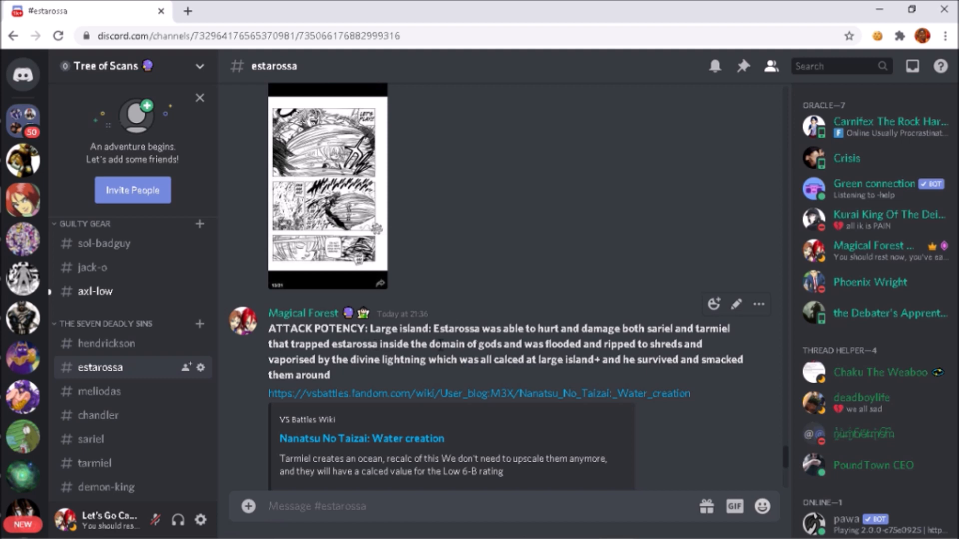
{"action": "left_click_drag", "start_coordinate": [506, 344], "coordinate": [578, 344]}
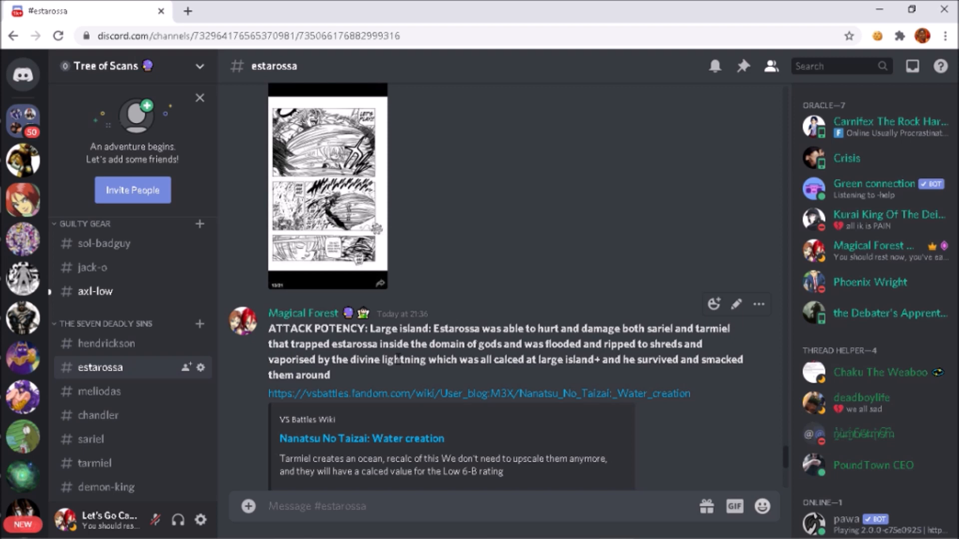
{"action": "left_click_drag", "start_coordinate": [386, 360], "coordinate": [554, 360]}
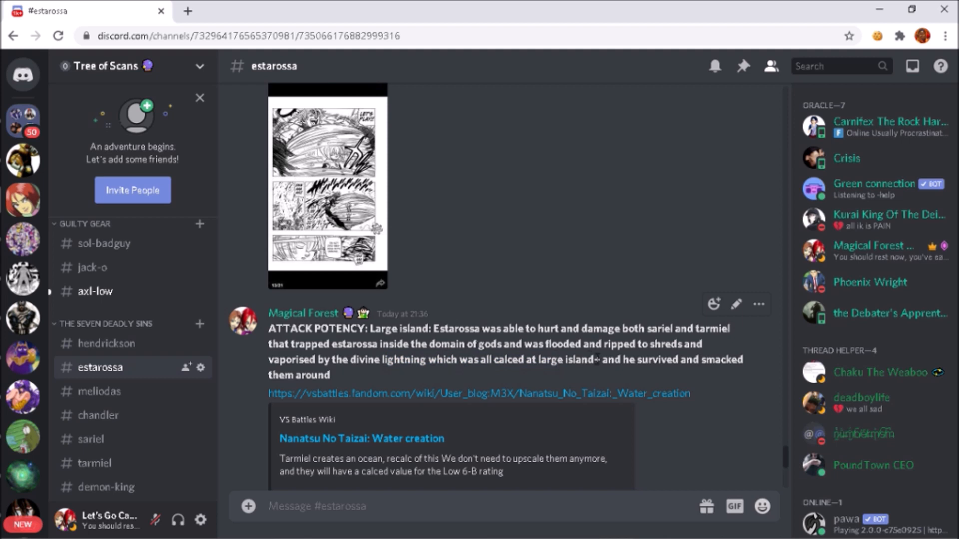
{"action": "double_click", "coordinate": [588, 360]}
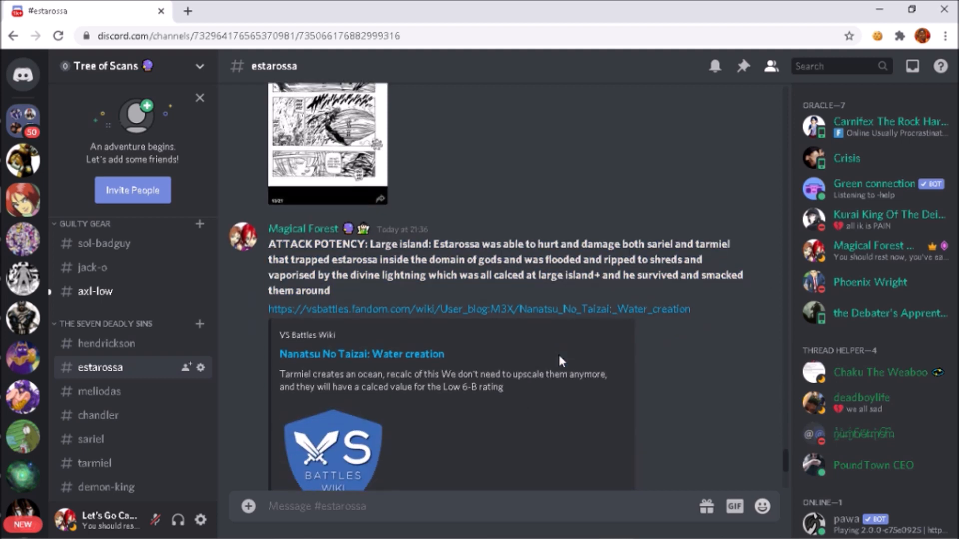
{"action": "mouse_move", "coordinate": [545, 308]}
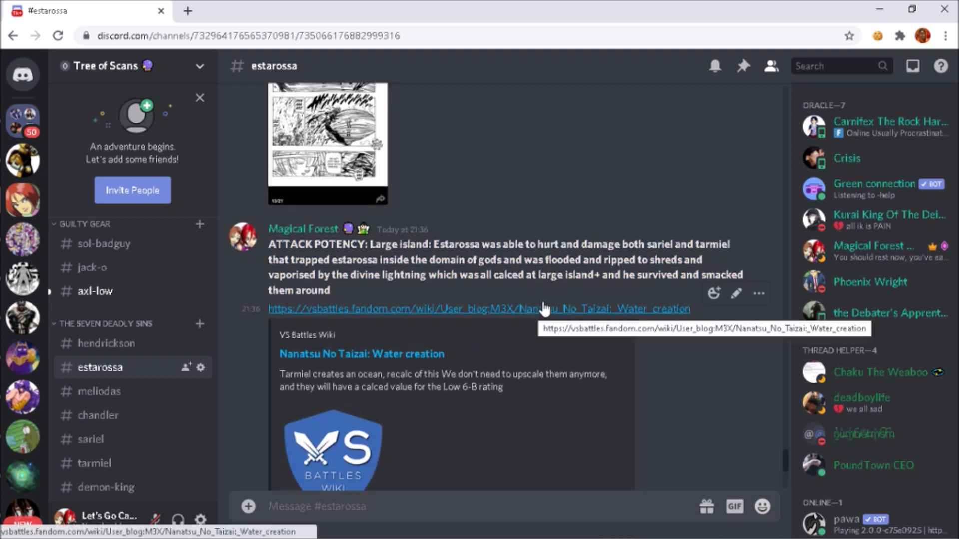
{"action": "left_click_drag", "start_coordinate": [620, 275], "coordinate": [741, 275]}
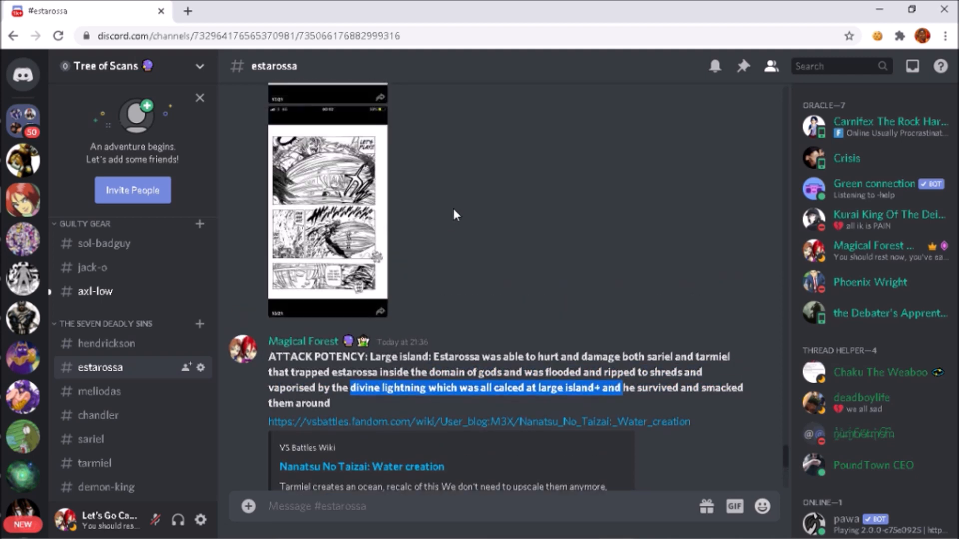
{"action": "scroll", "scroll_direction": "down", "scroll_amount": 3}
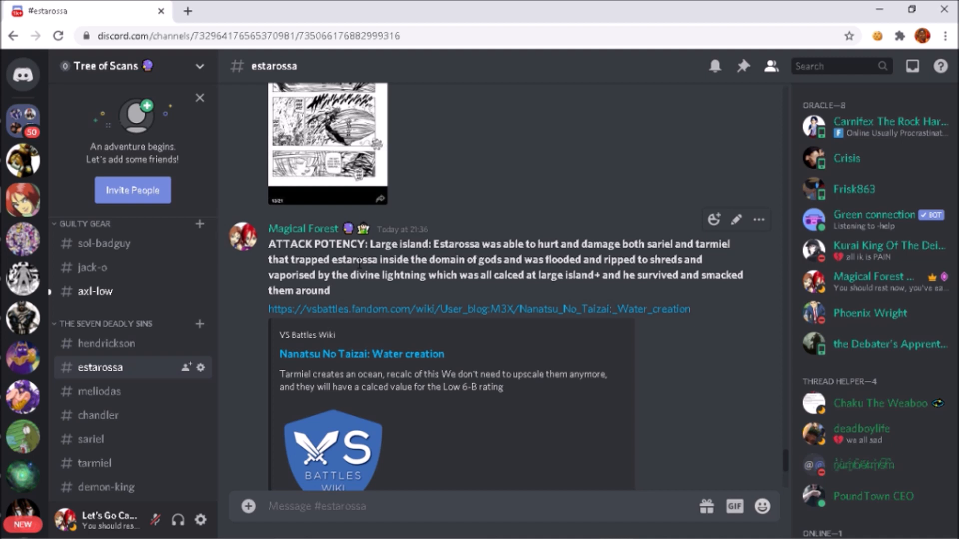
Step: Scroll down to the Speed: MHS+ post with its Meliodas deflecting Lightning preview
{"action": "scroll", "scroll_direction": "down", "scroll_amount": 3}
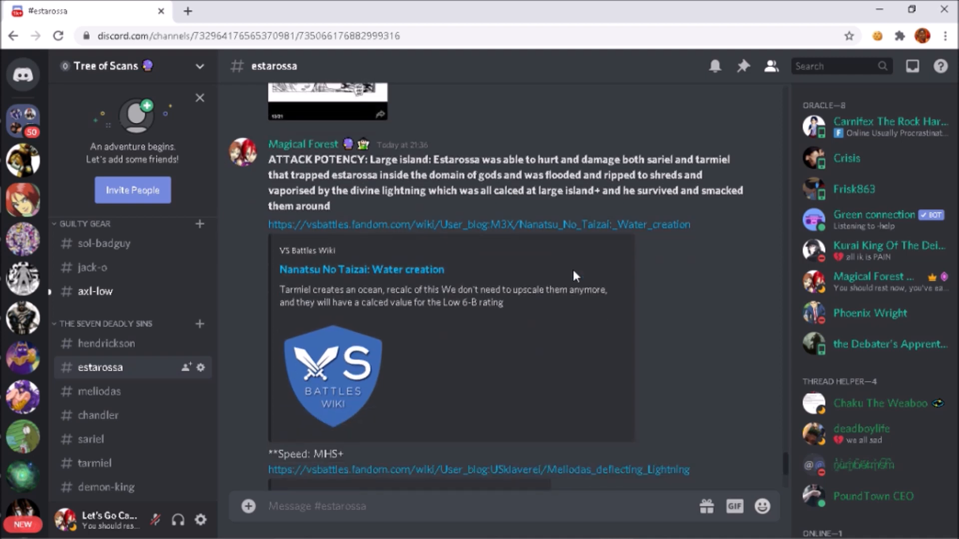
{"action": "scroll", "scroll_direction": "down", "scroll_amount": 3}
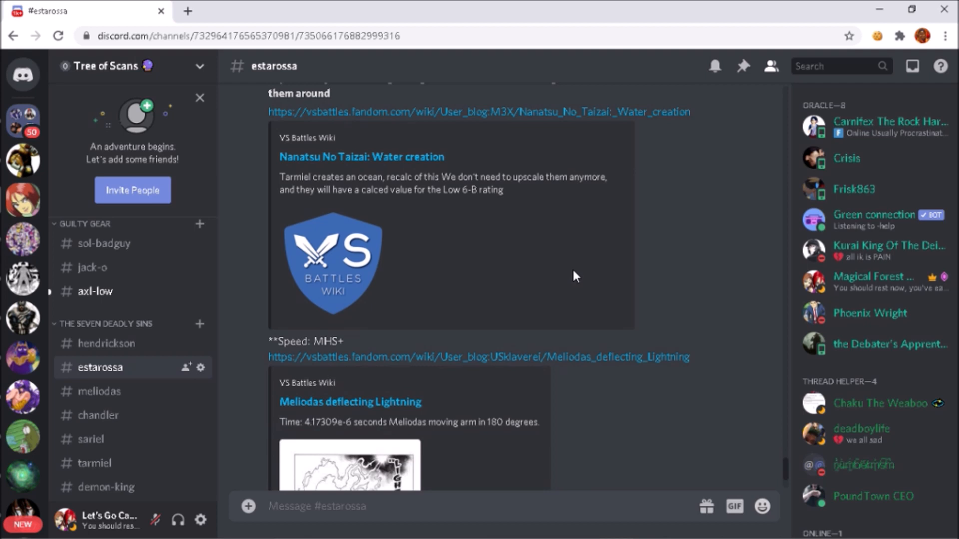
{"action": "scroll", "scroll_direction": "down", "scroll_amount": 3}
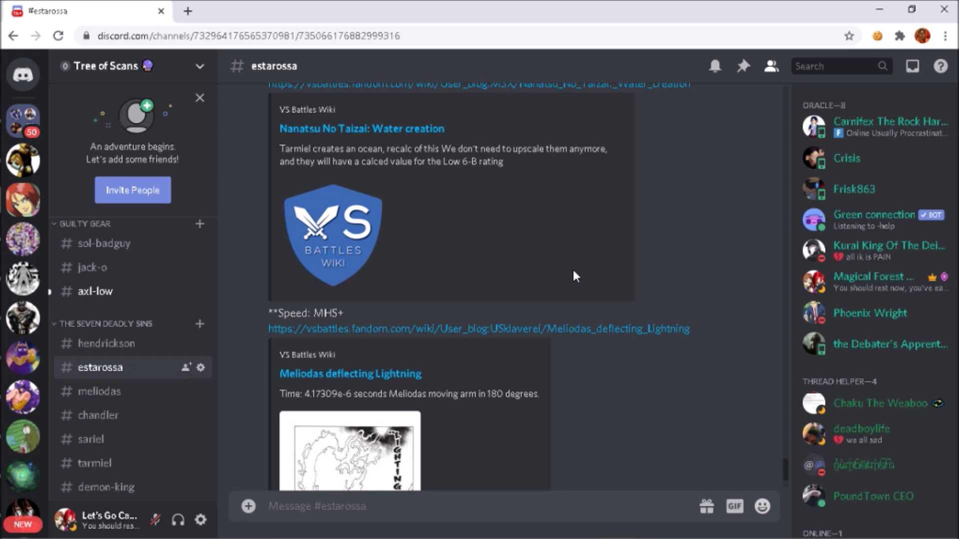
{"action": "scroll", "scroll_direction": "down", "scroll_amount": 3}
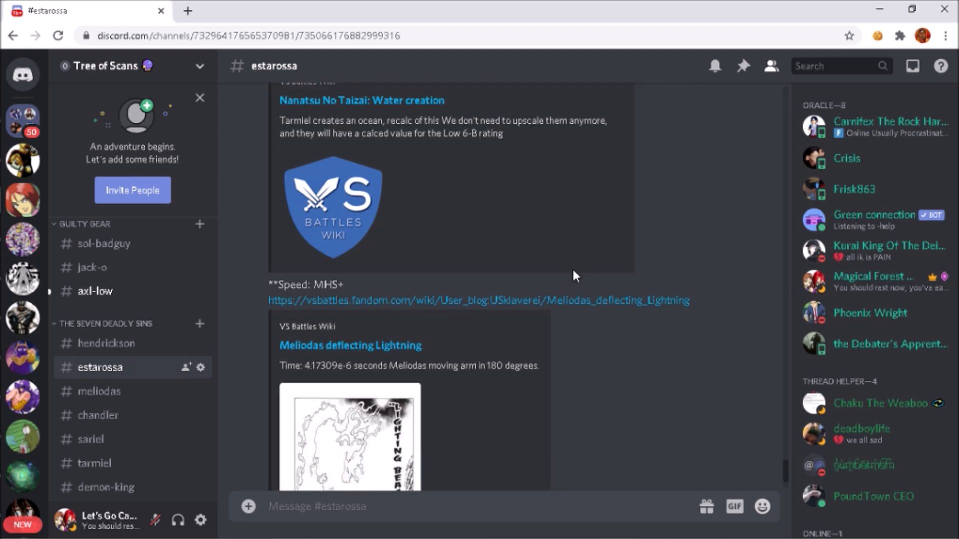
{"action": "scroll", "scroll_direction": "down", "scroll_amount": 3}
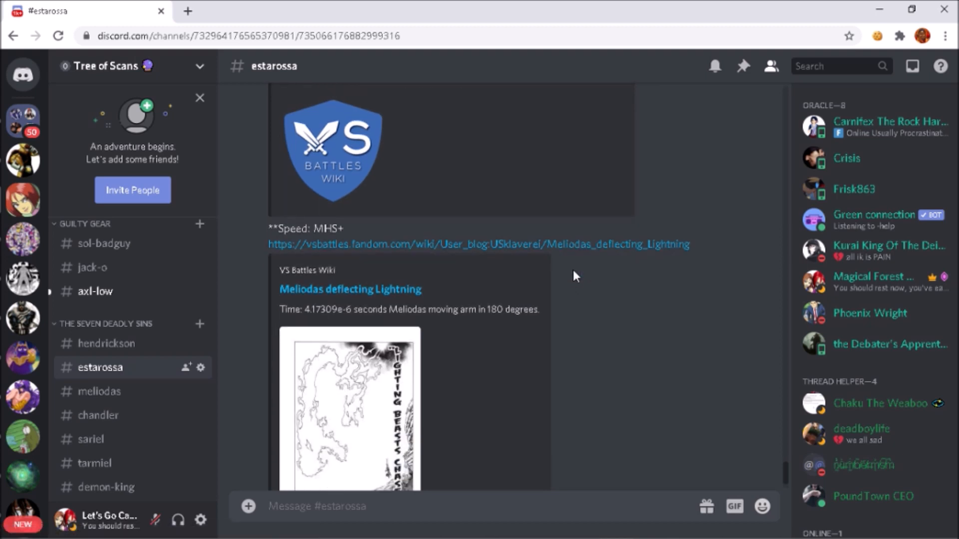
{"action": "mouse_move", "coordinate": [355, 238]}
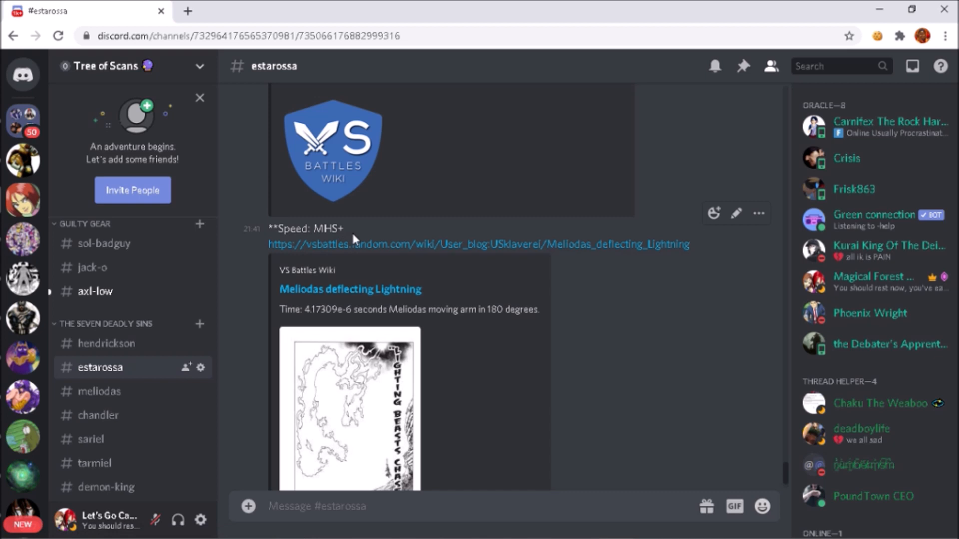
{"action": "mouse_move", "coordinate": [585, 332]}
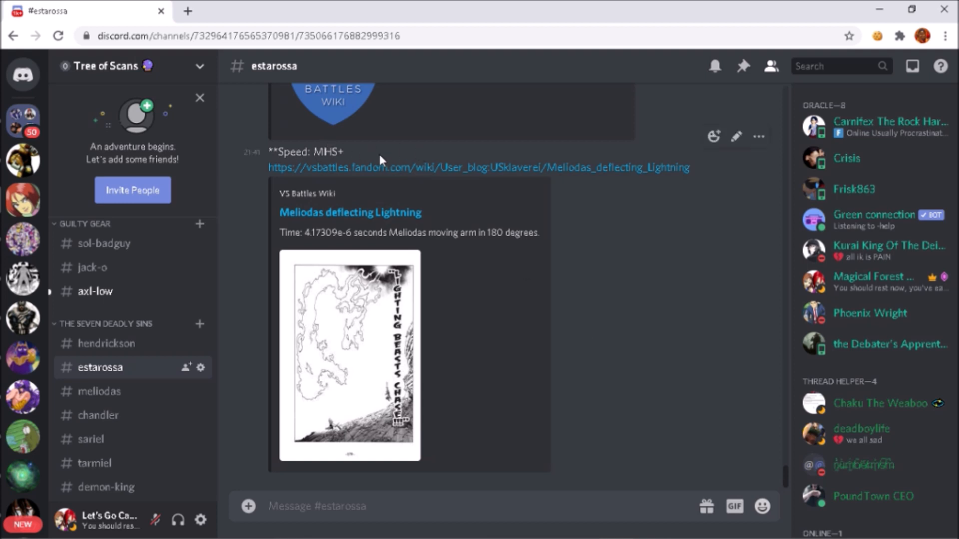
{"action": "mouse_move", "coordinate": [635, 340]}
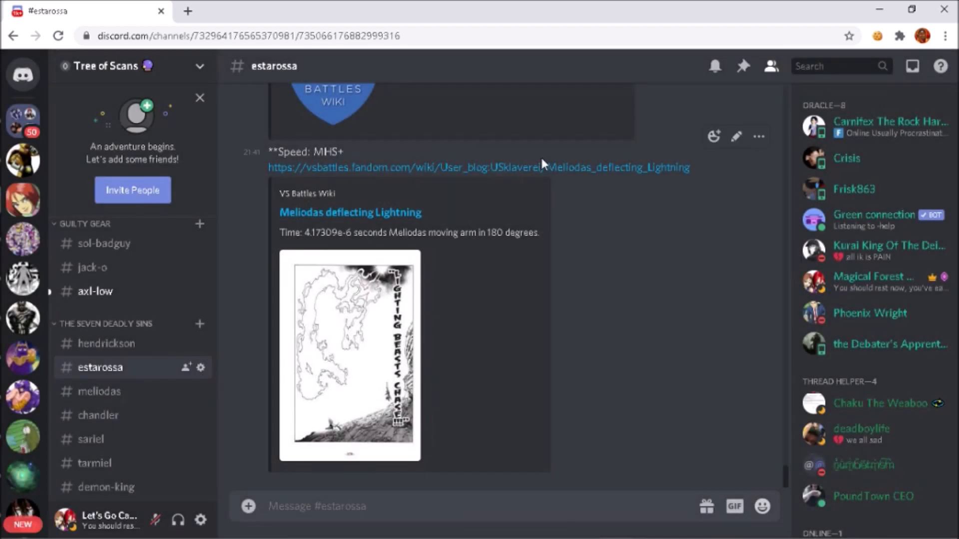
{"action": "mouse_move", "coordinate": [616, 300]}
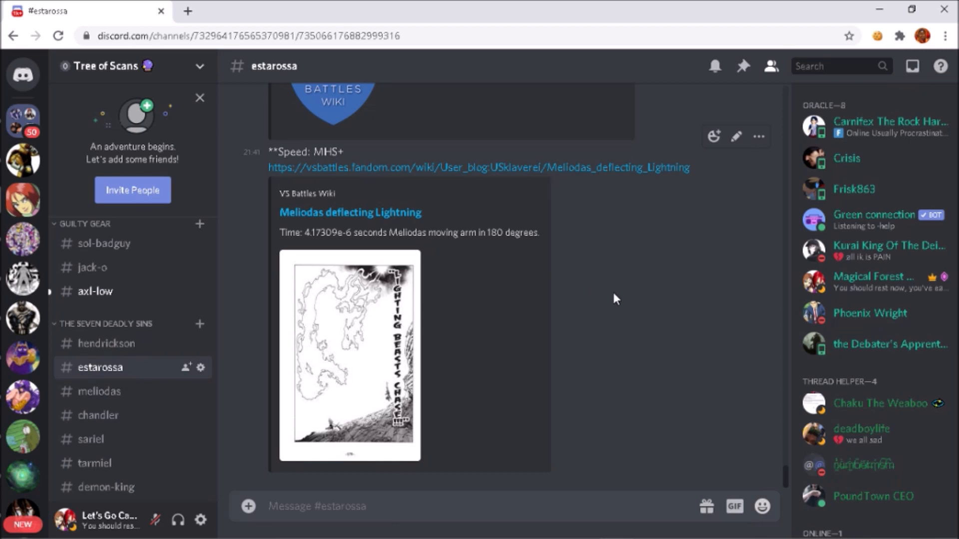
{"action": "mouse_move", "coordinate": [582, 302]}
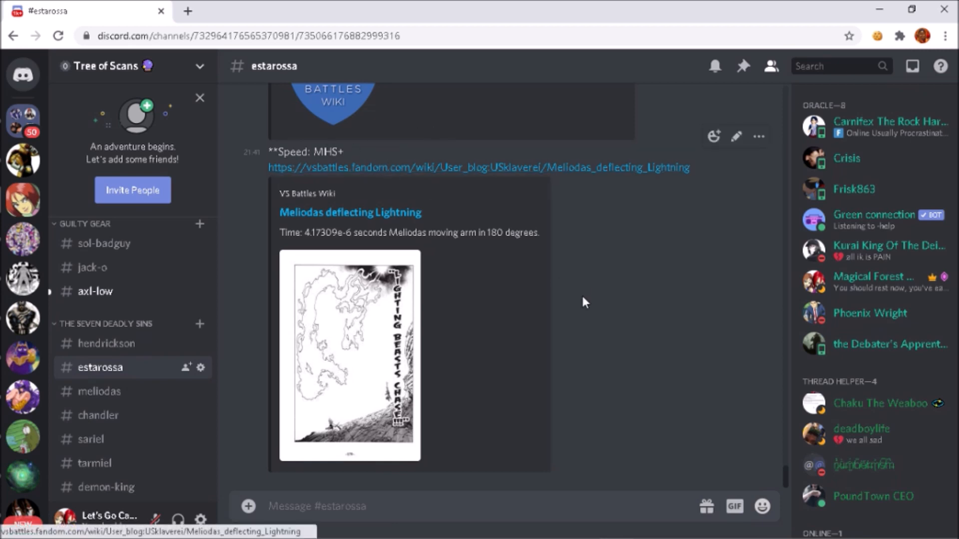
{"action": "mouse_move", "coordinate": [653, 351]}
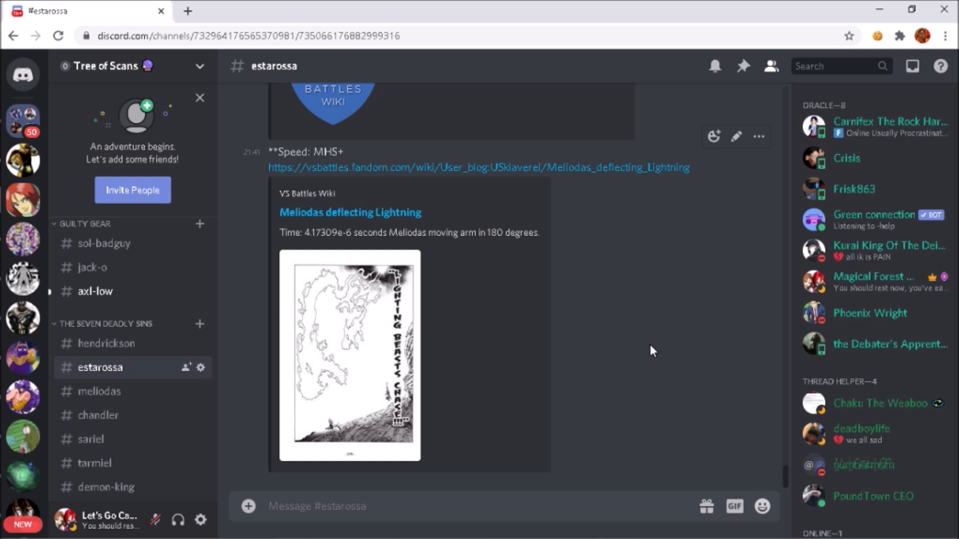
Step: Return to the Welcome to #estarossa! header and first image post
{"action": "scroll", "scroll_direction": "down", "scroll_amount": 3}
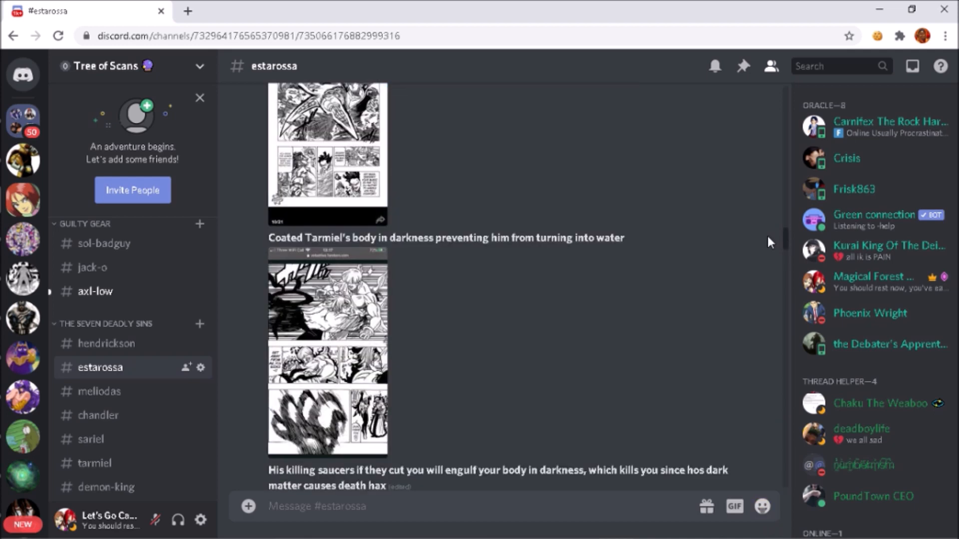
{"action": "scroll", "scroll_direction": "up", "scroll_amount": 3}
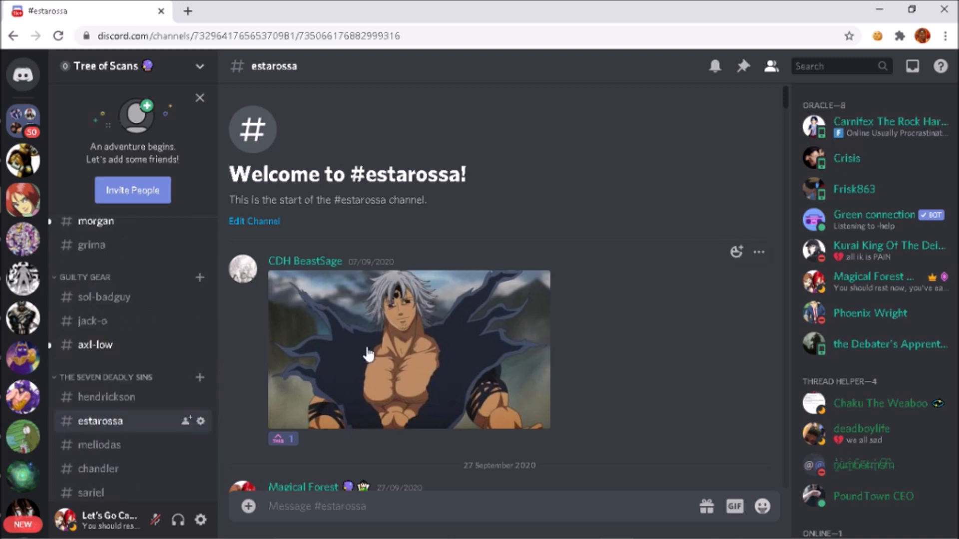
{"action": "mouse_move", "coordinate": [645, 366]}
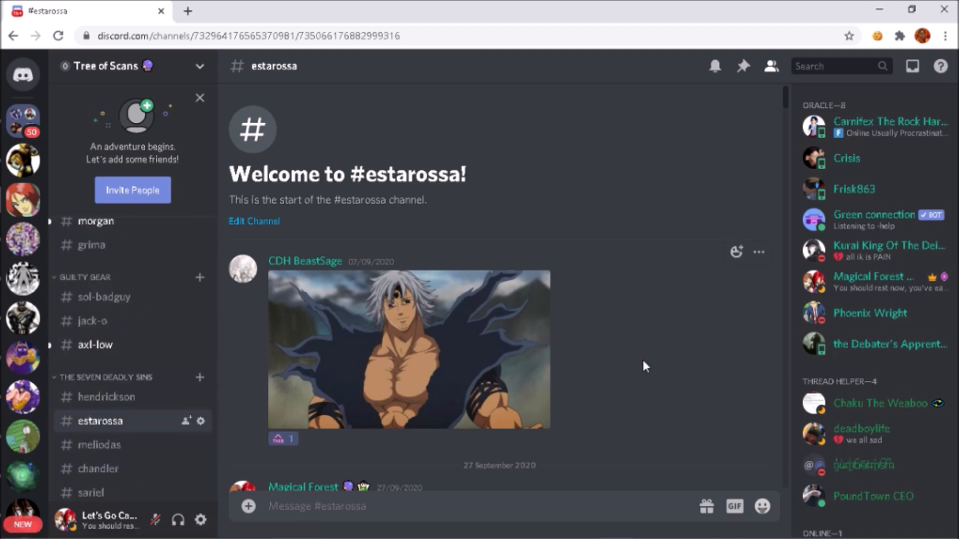